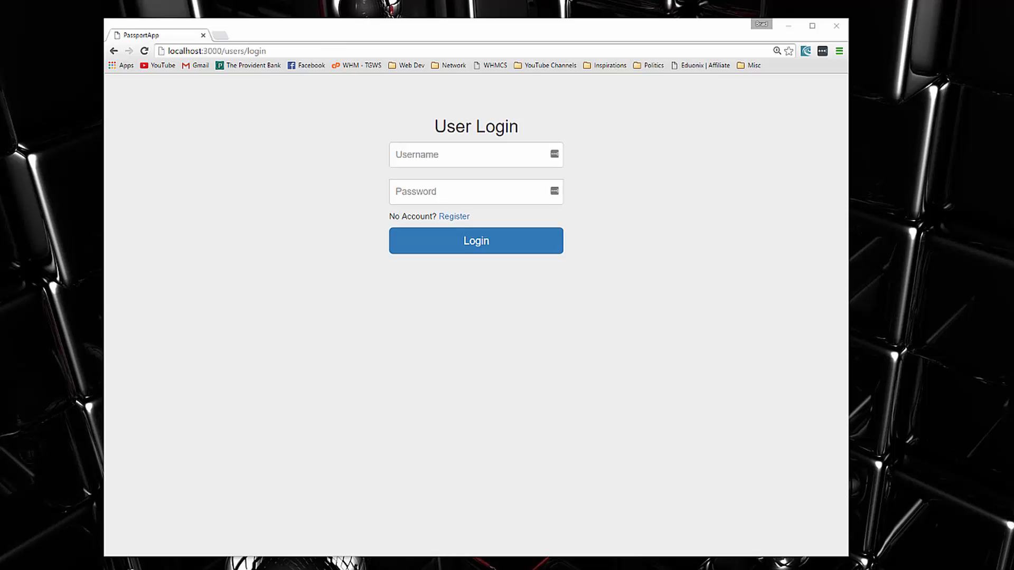
pyautogui.moveTo(683, 203)
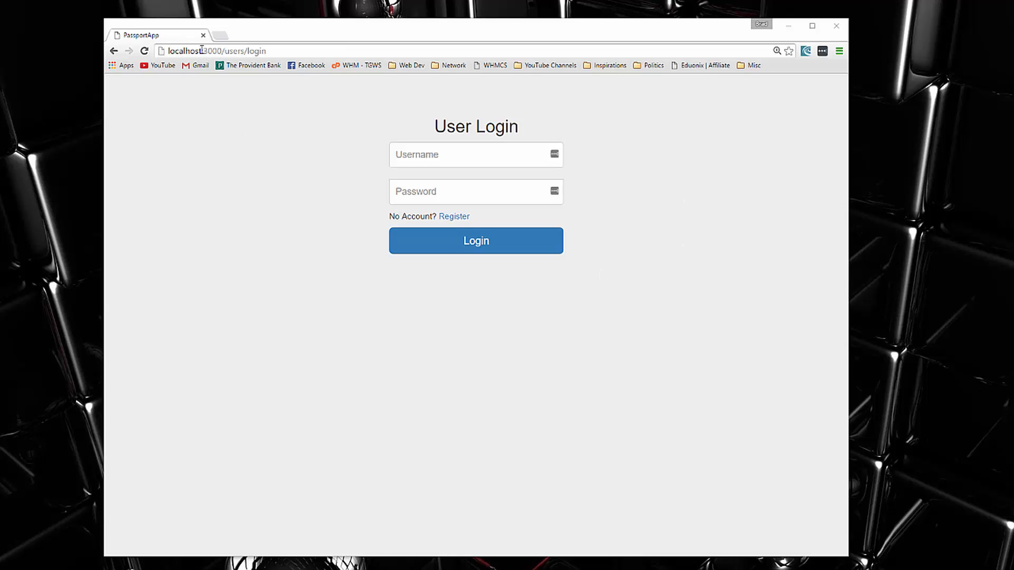
# Step: Reach the registration form from the address bar and submit it with test values to see validation errors
pyautogui.doubleClick(247, 51)
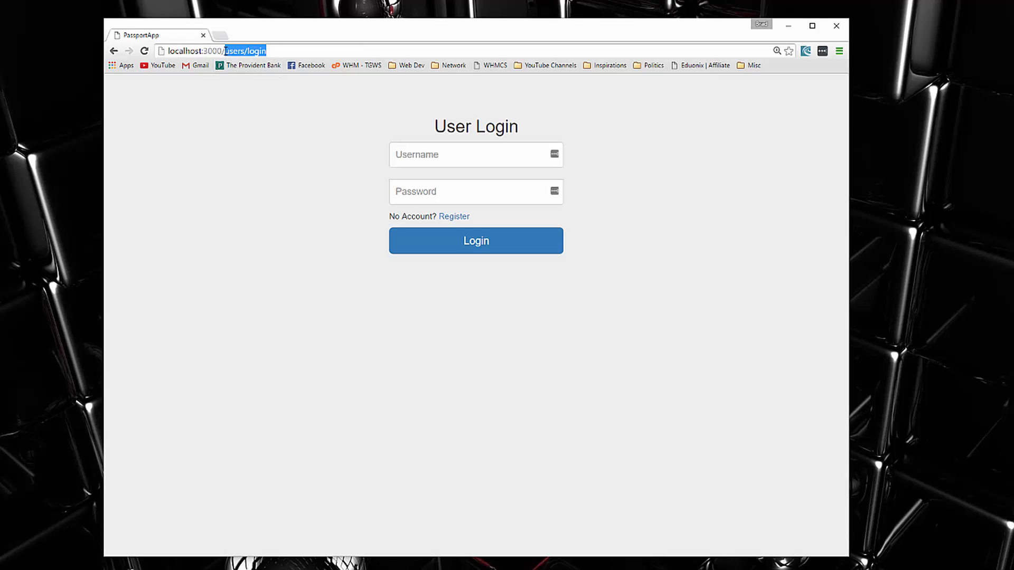
pyautogui.click(475, 154)
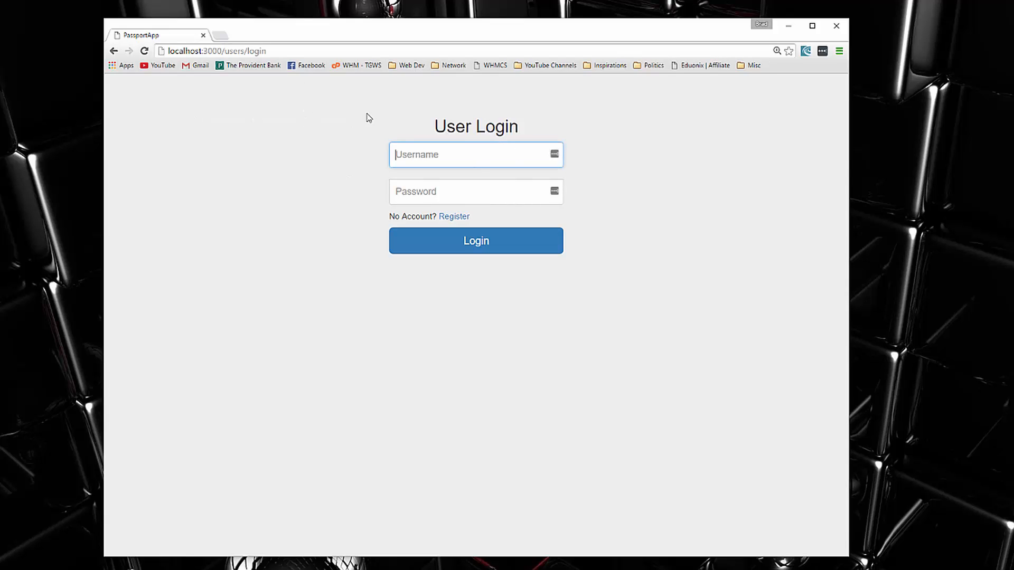
pyautogui.click(454, 217)
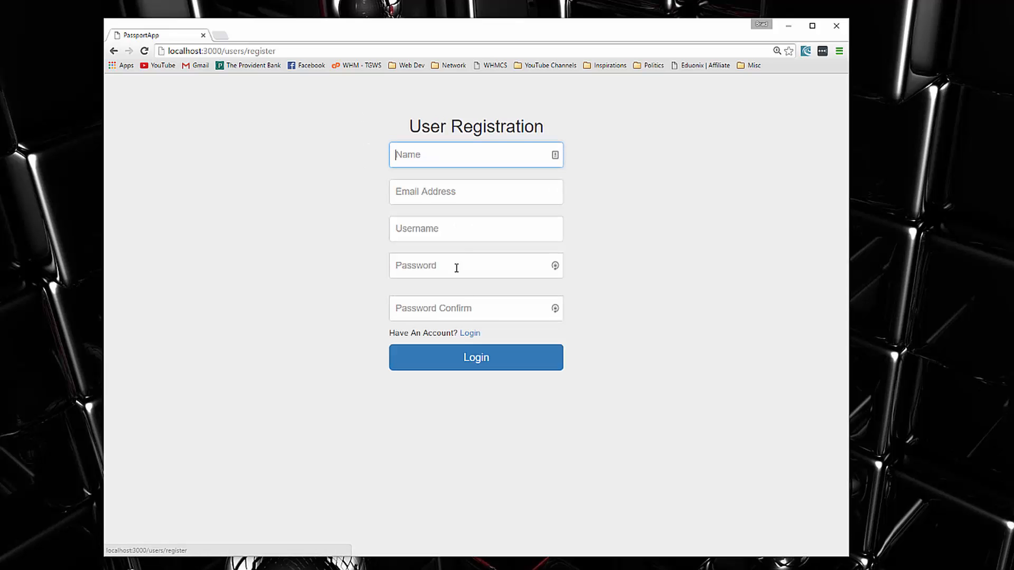
pyautogui.moveTo(434, 159)
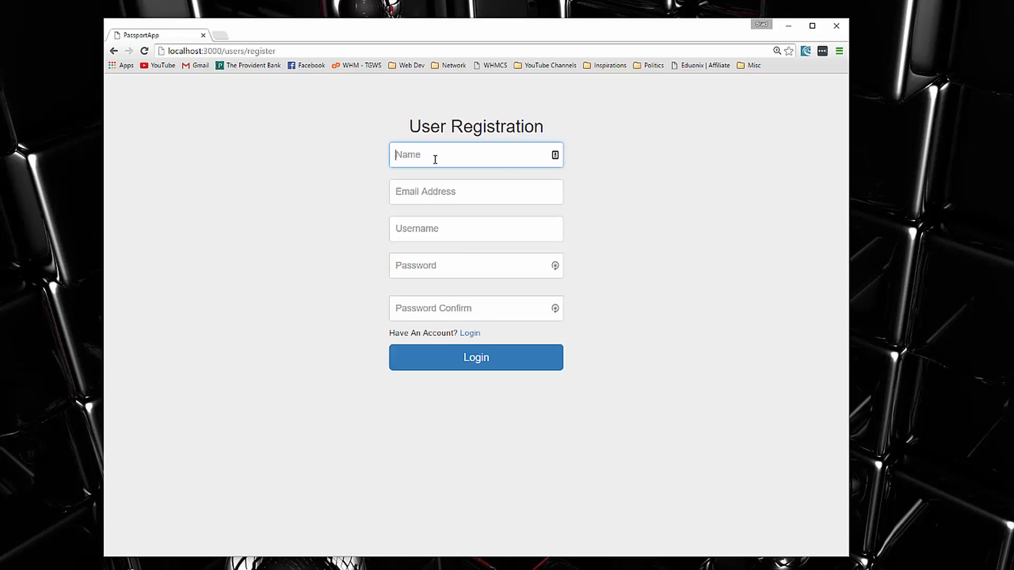
pyautogui.moveTo(464, 181)
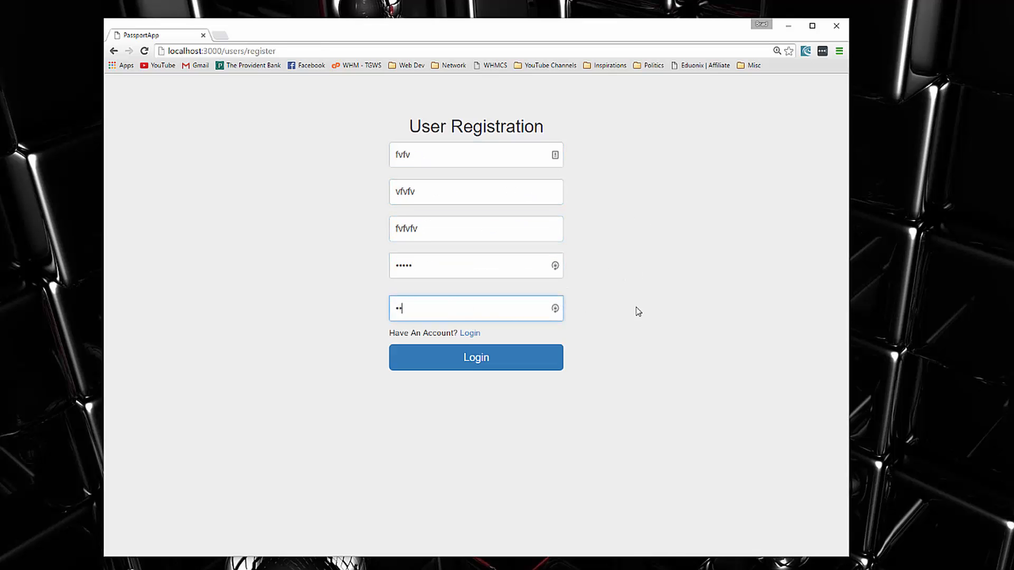
pyautogui.click(475, 357)
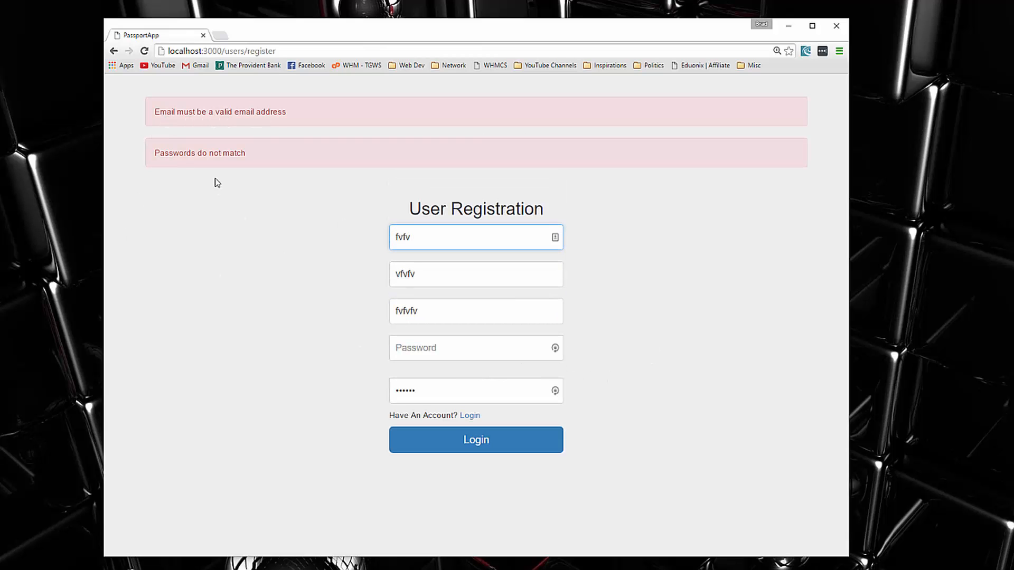
pyautogui.moveTo(428, 273)
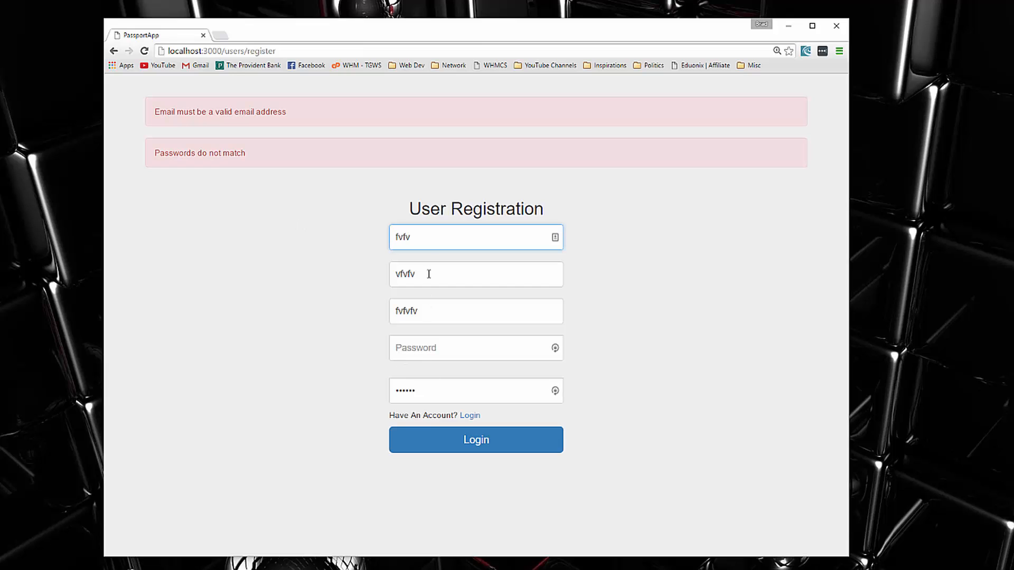
pyautogui.write('John Doe')
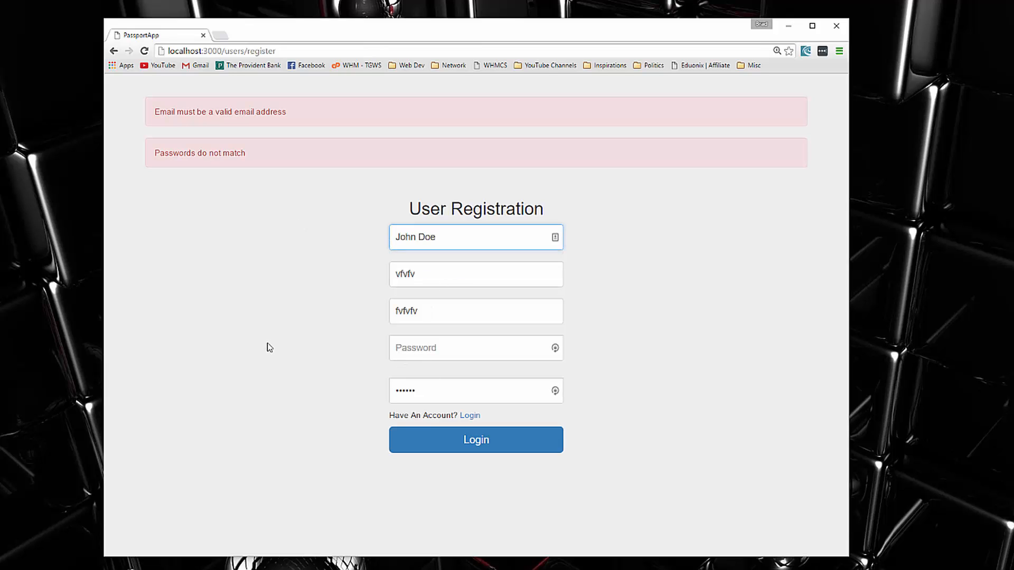
pyautogui.click(475, 273)
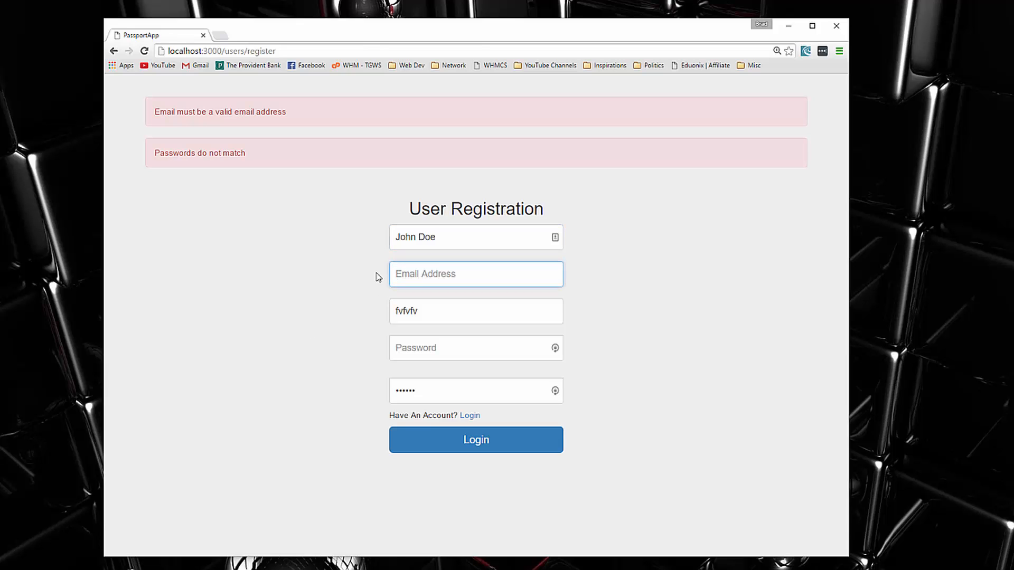
pyautogui.write('jdoe@')
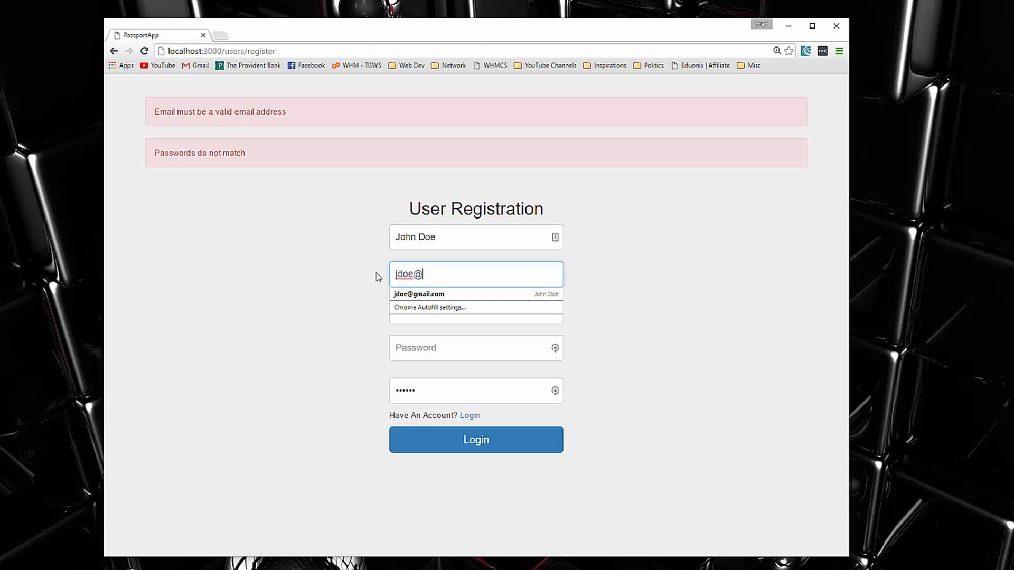
pyautogui.write('test.com')
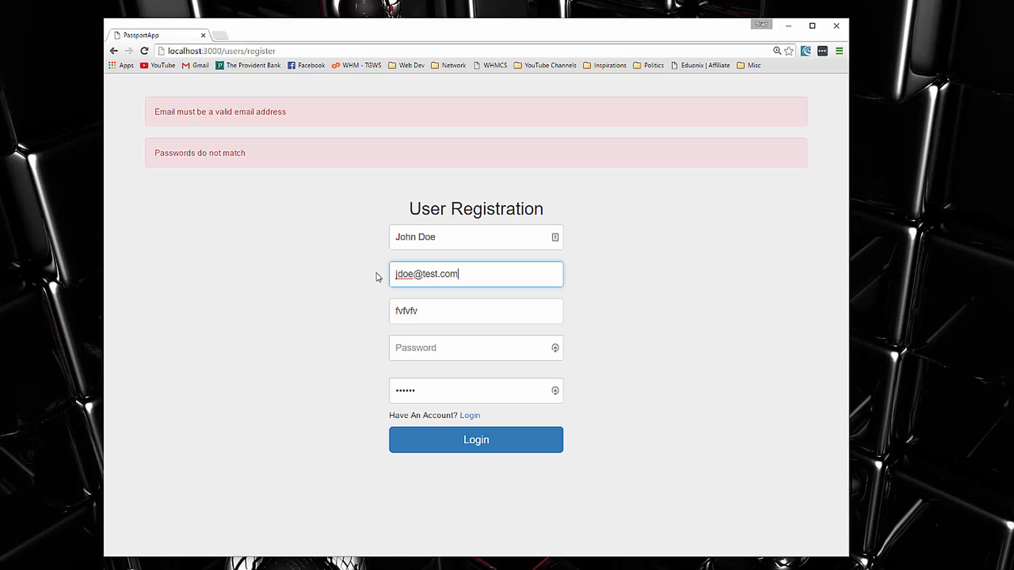
pyautogui.click(475, 311)
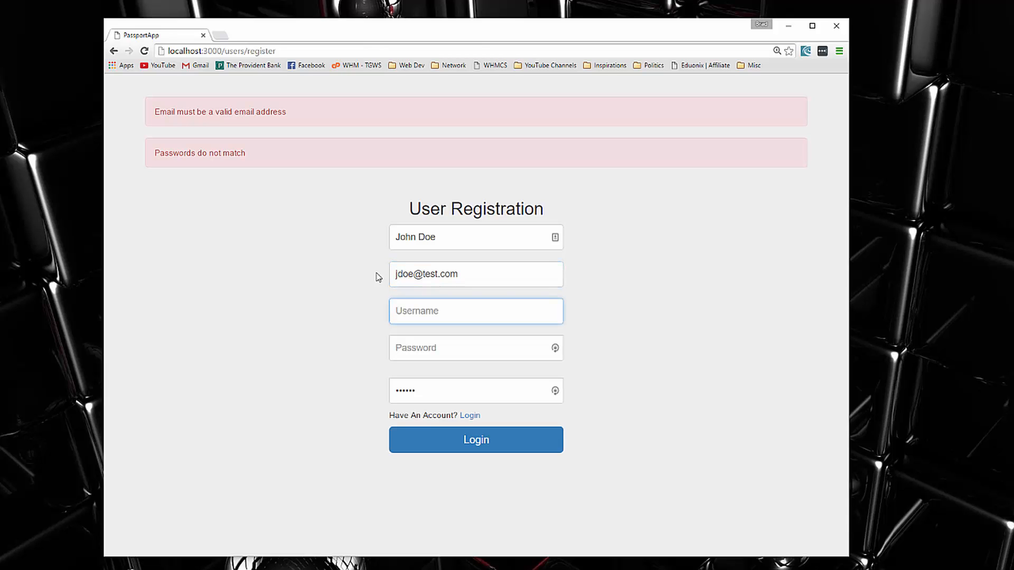
pyautogui.write('john')
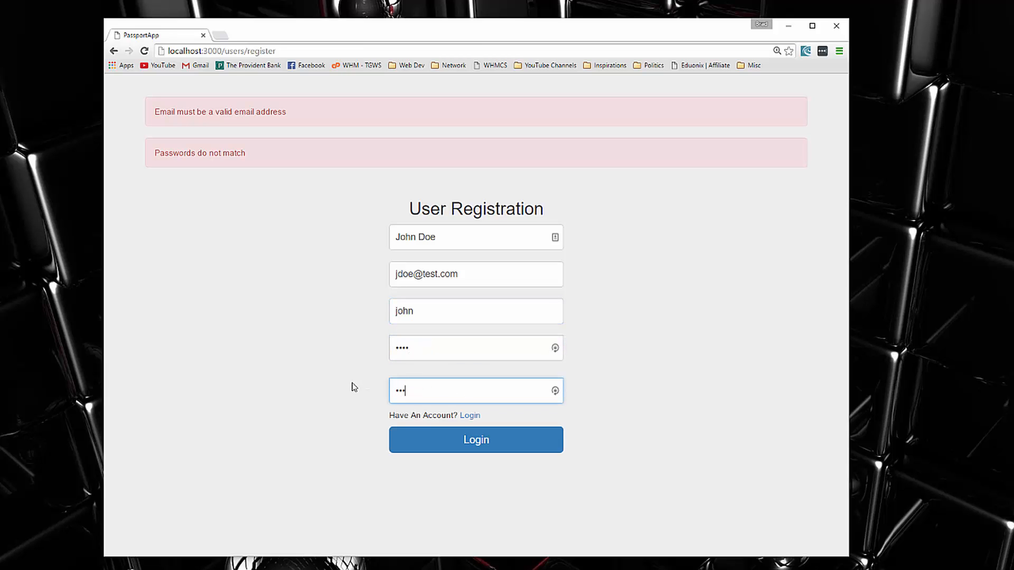
# Step: Submit the registration, then log in as john to reach the members area greeting John Doe
pyautogui.click(475, 439)
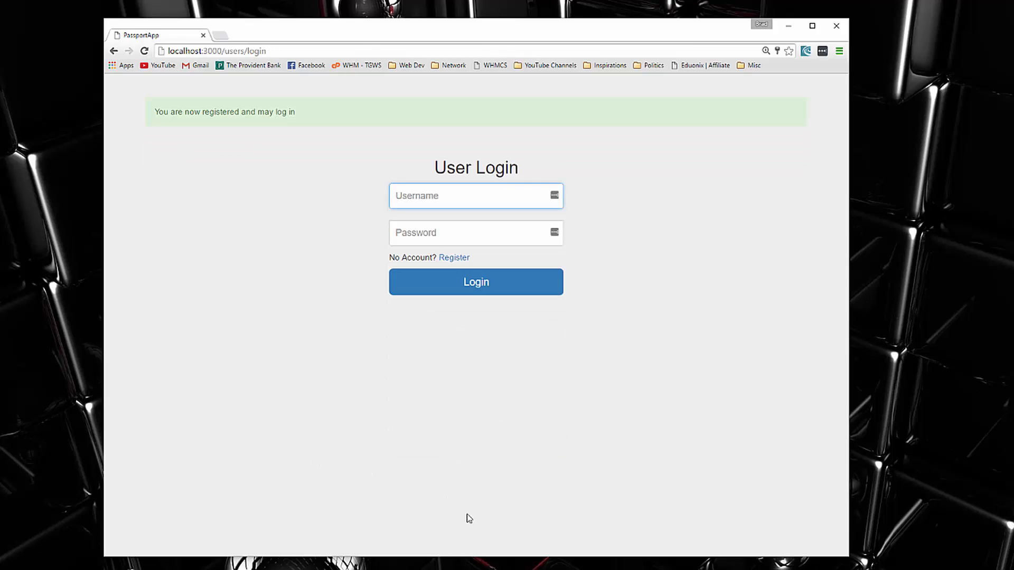
pyautogui.moveTo(188, 127)
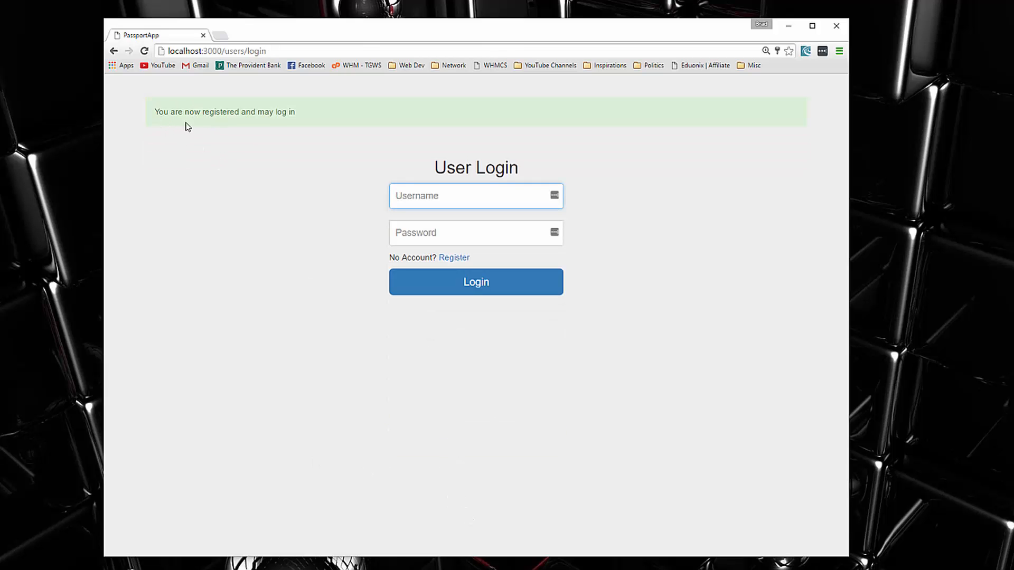
pyautogui.click(475, 196)
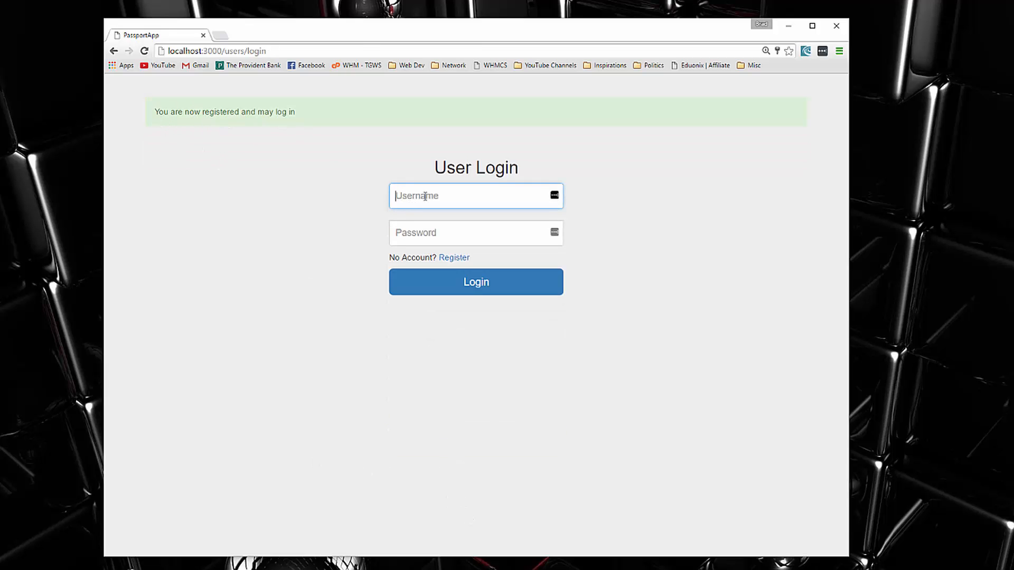
pyautogui.write('john')
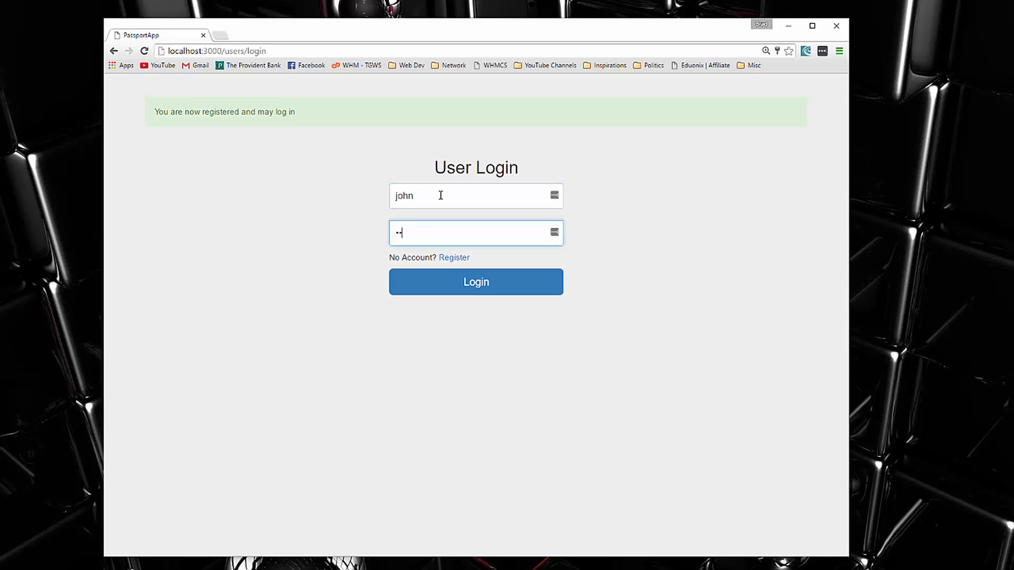
pyautogui.click(475, 281)
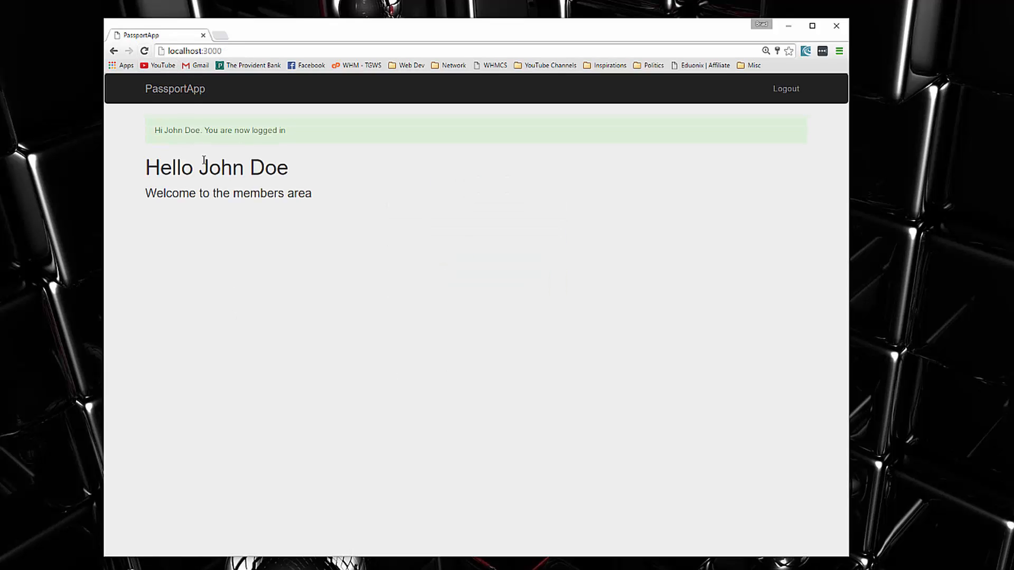
pyautogui.doubleClick(243, 168)
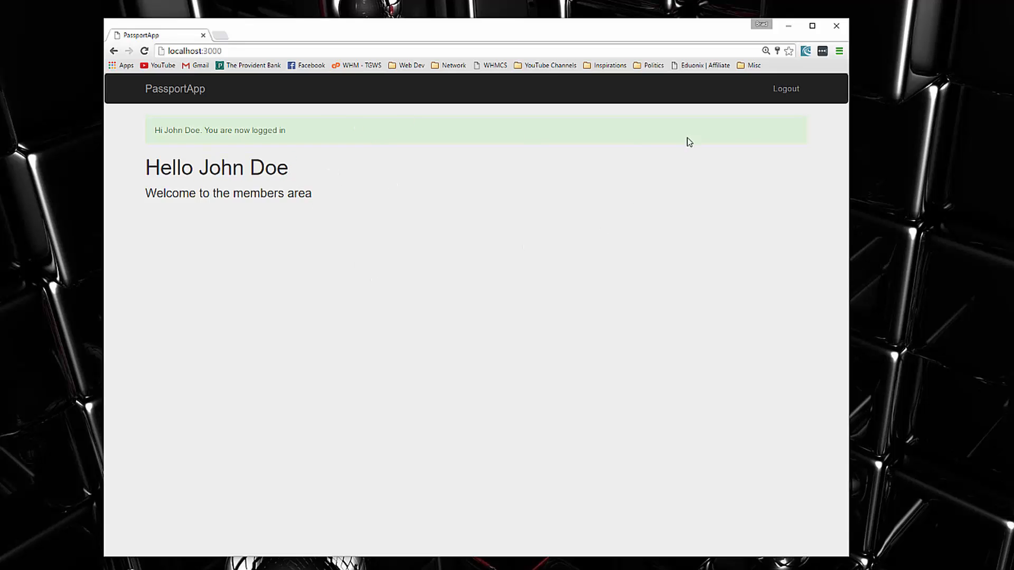
# Step: Log out from the navbar, landing on the login page with the logged-out message
pyautogui.click(786, 89)
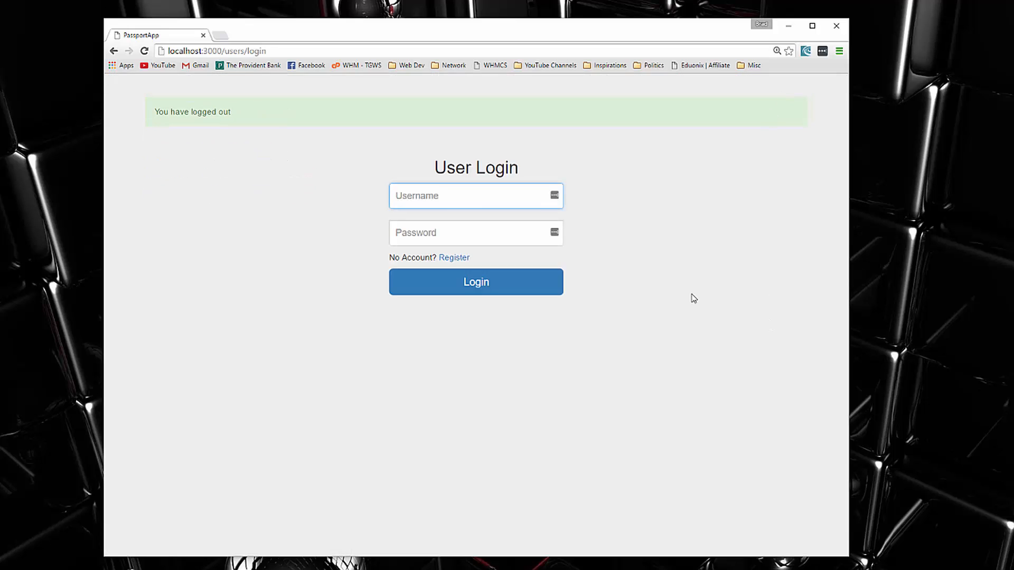
pyautogui.click(475, 195)
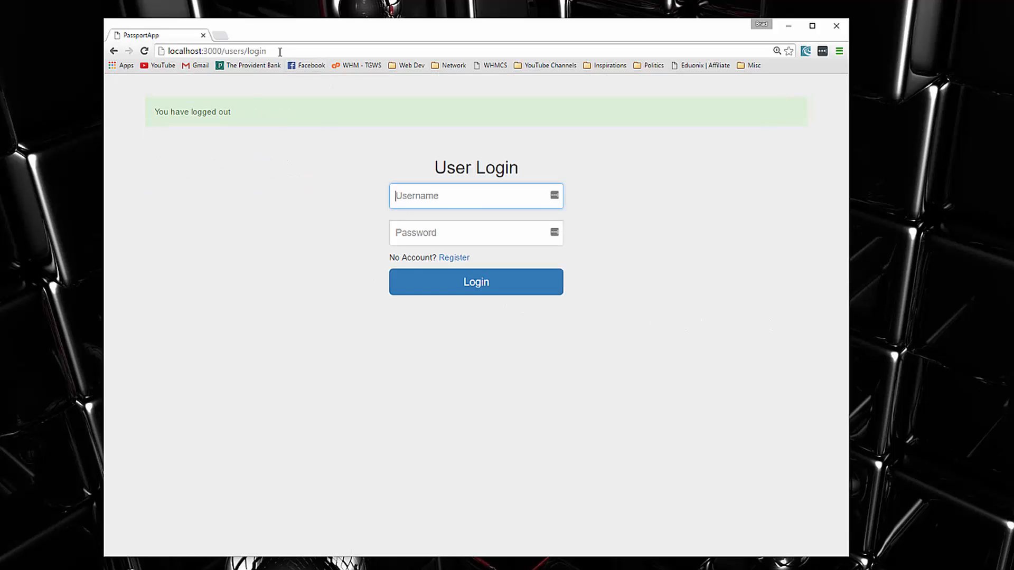
pyautogui.moveTo(662, 294)
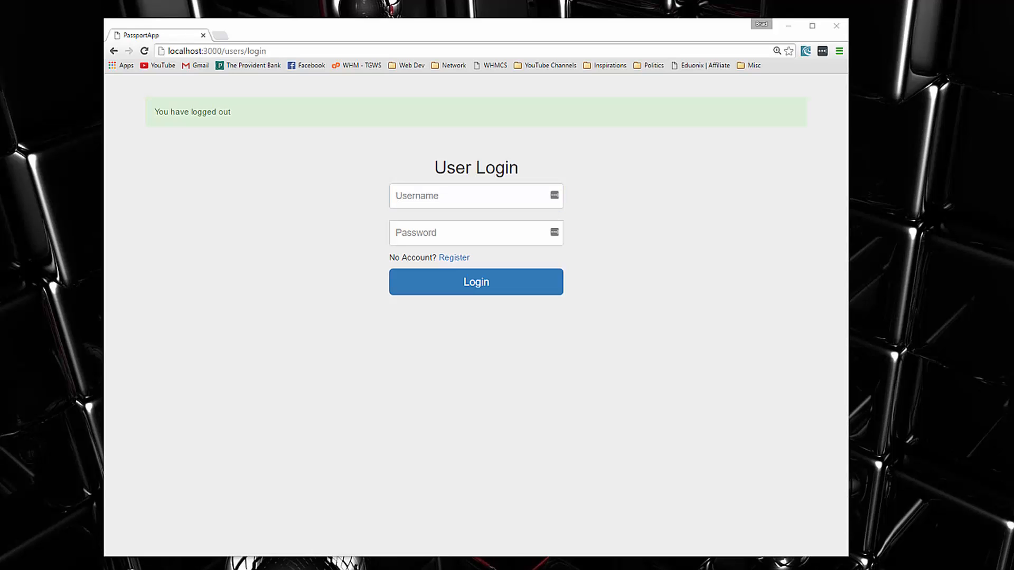
pyautogui.moveTo(724, 210)
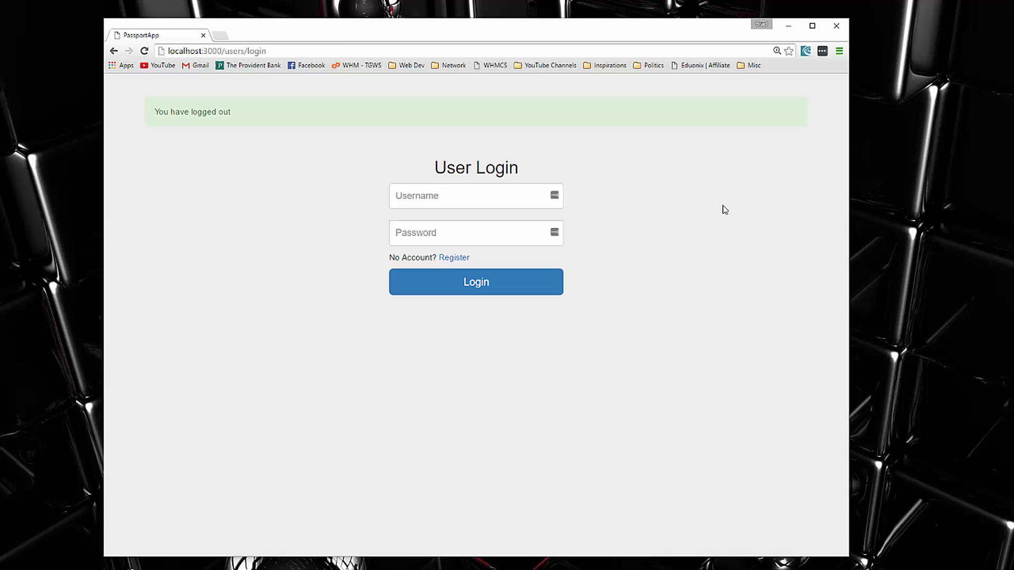
pyautogui.moveTo(733, 188)
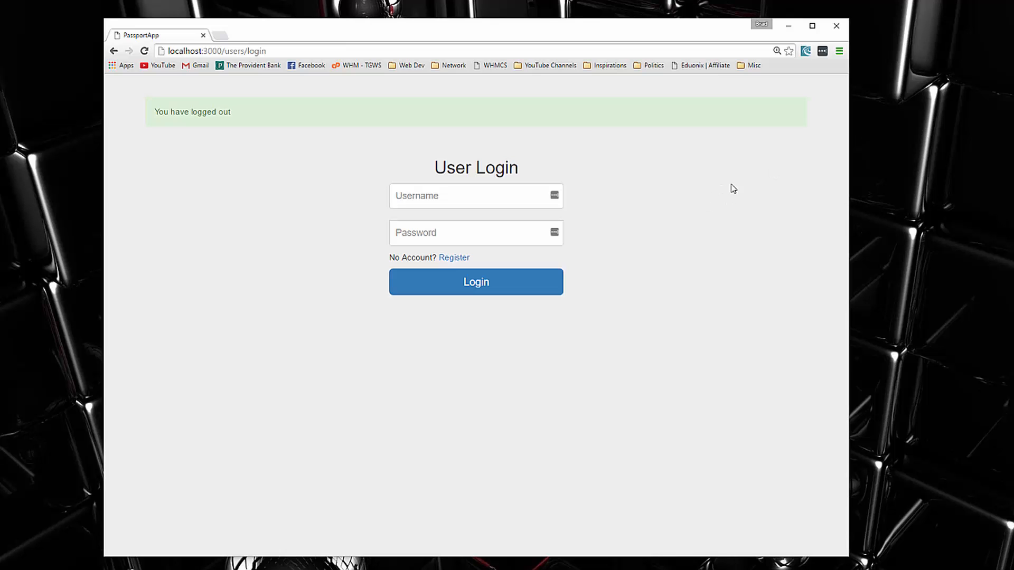
pyautogui.moveTo(58, 51)
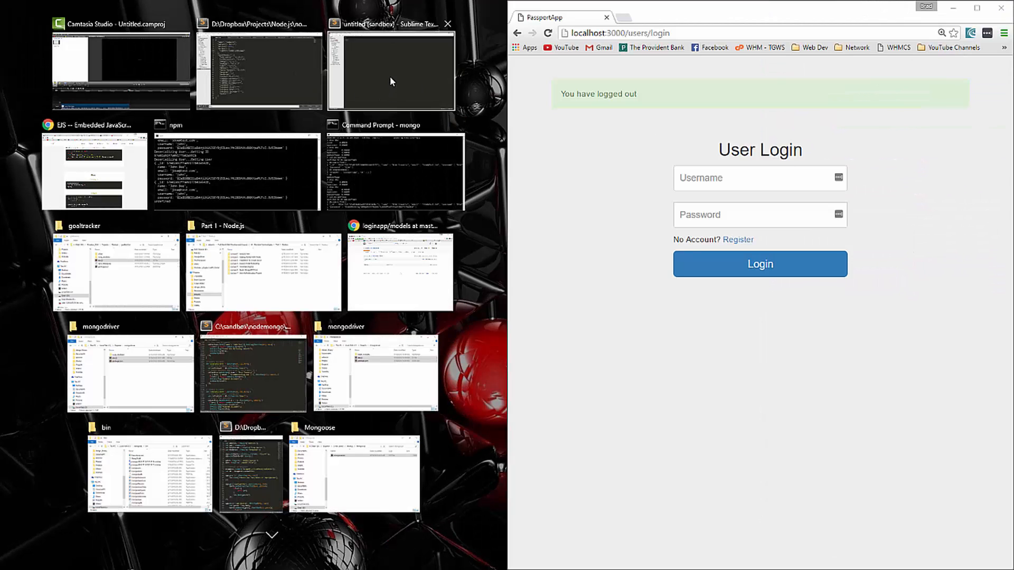
# Step: Create a new folder named passportapp in C:\Projects via File Explorer
pyautogui.click(391, 70)
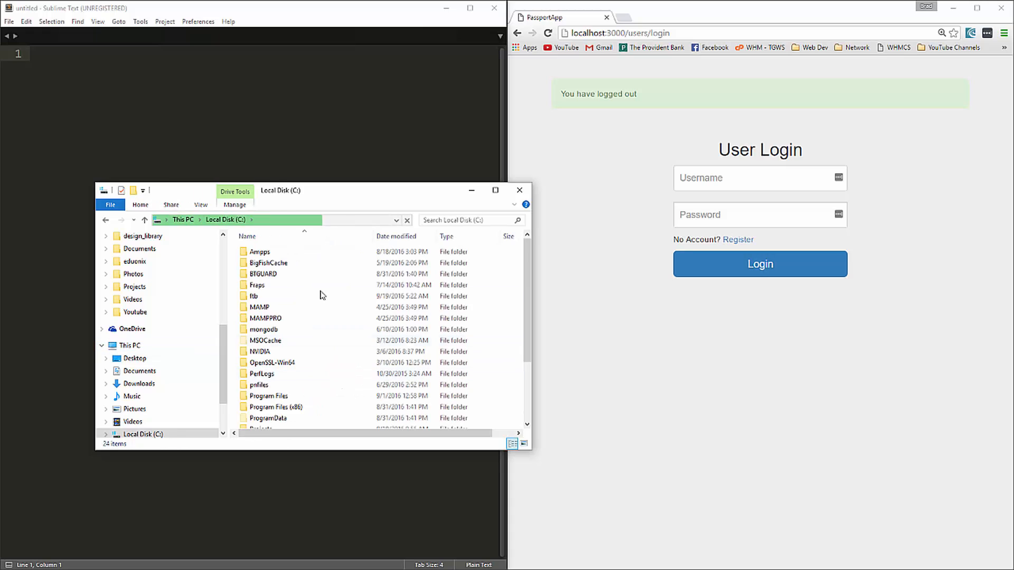
pyautogui.scroll(-3)
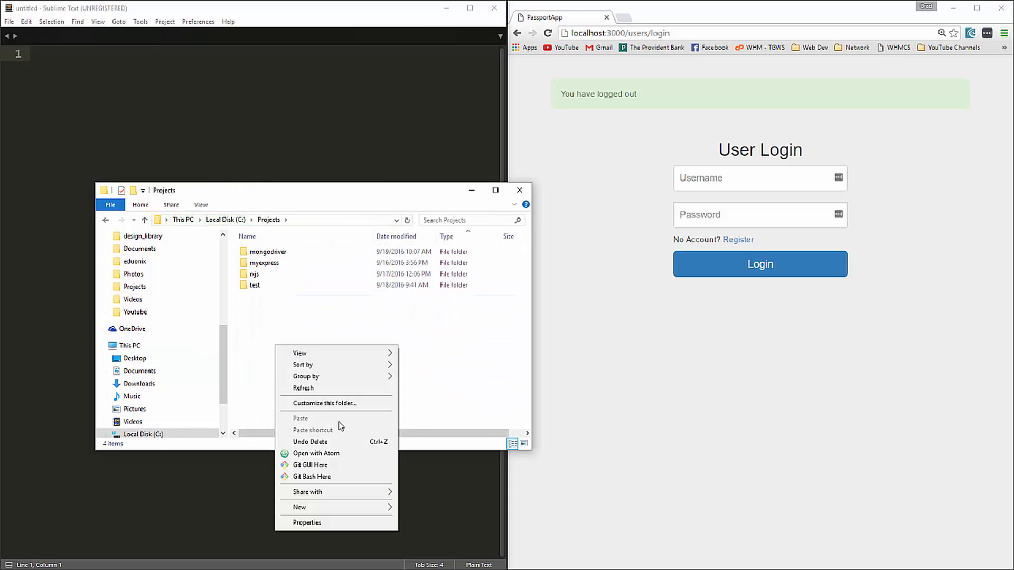
pyautogui.click(298, 507)
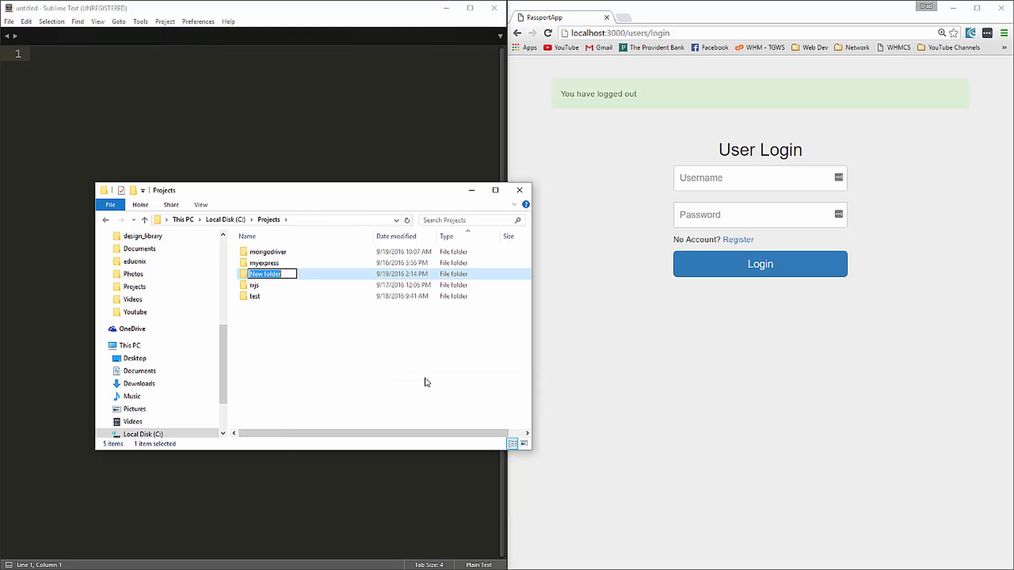
pyautogui.write('passportapp')
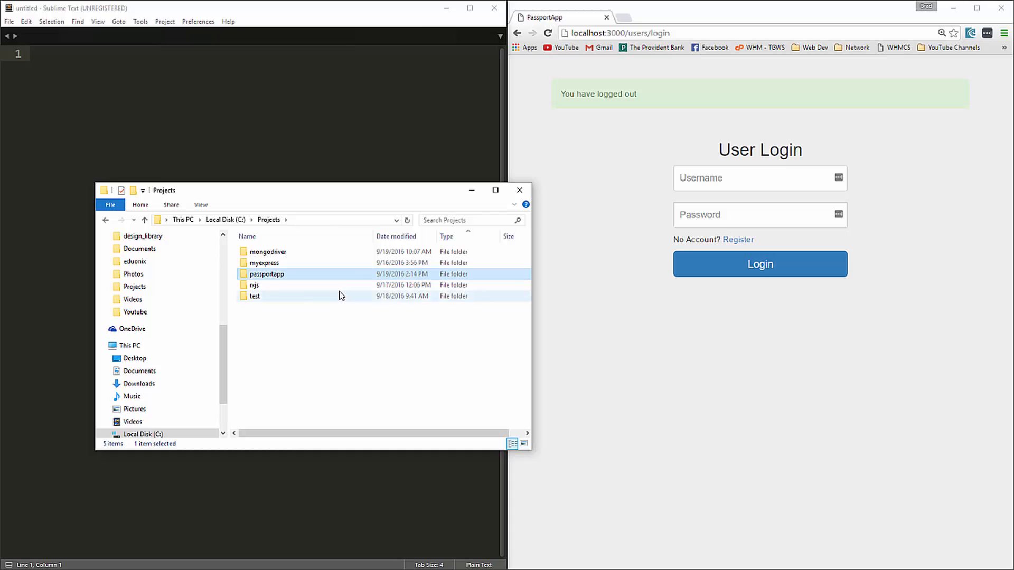
pyautogui.moveTo(292, 281)
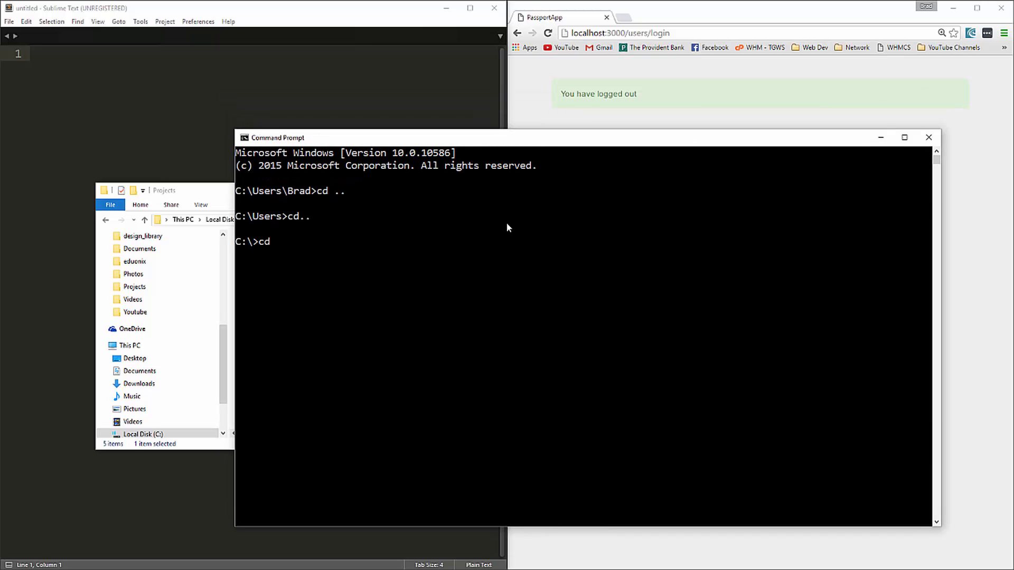
# Step: cd into C:\Projects\passportapp and run npm init, accepting defaults with app.js as entry point
pyautogui.write('Projects')
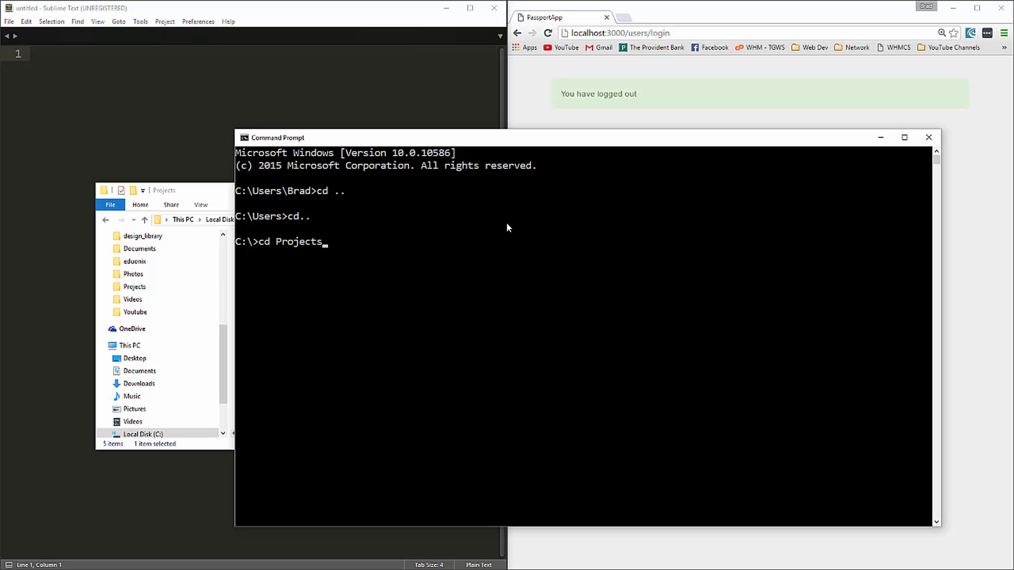
pyautogui.write('/passportapp')
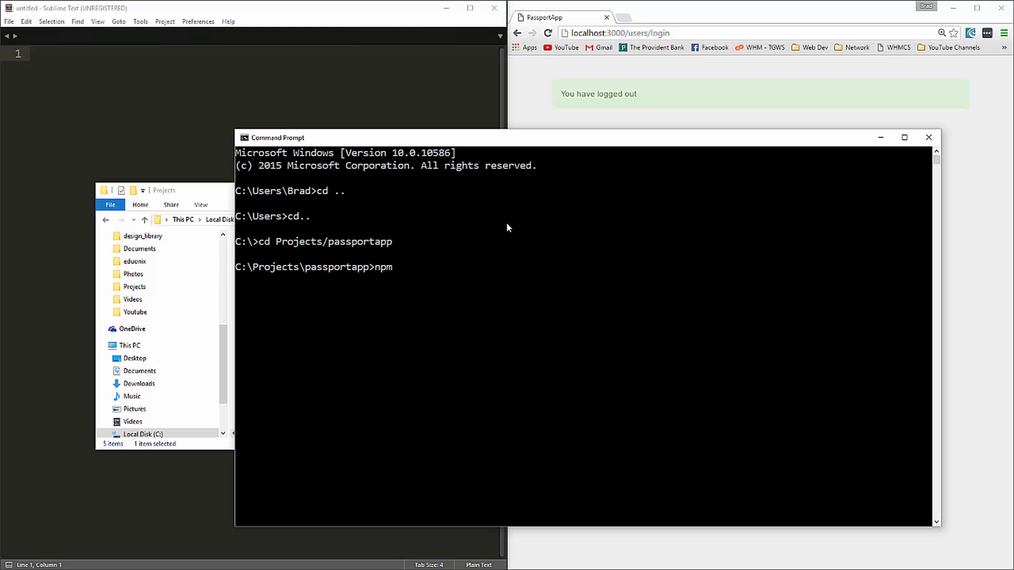
pyautogui.write('init')
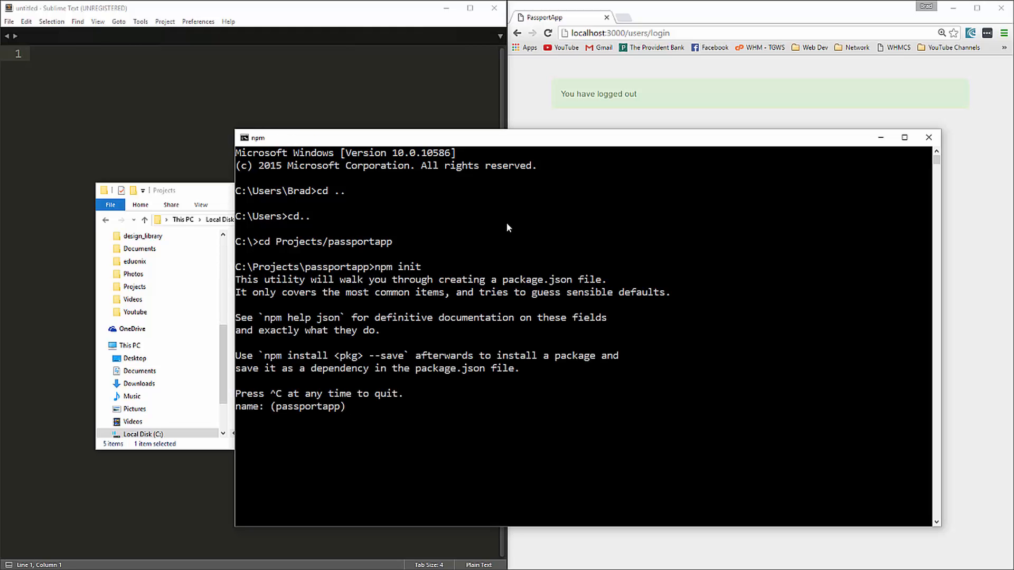
pyautogui.press('enter')
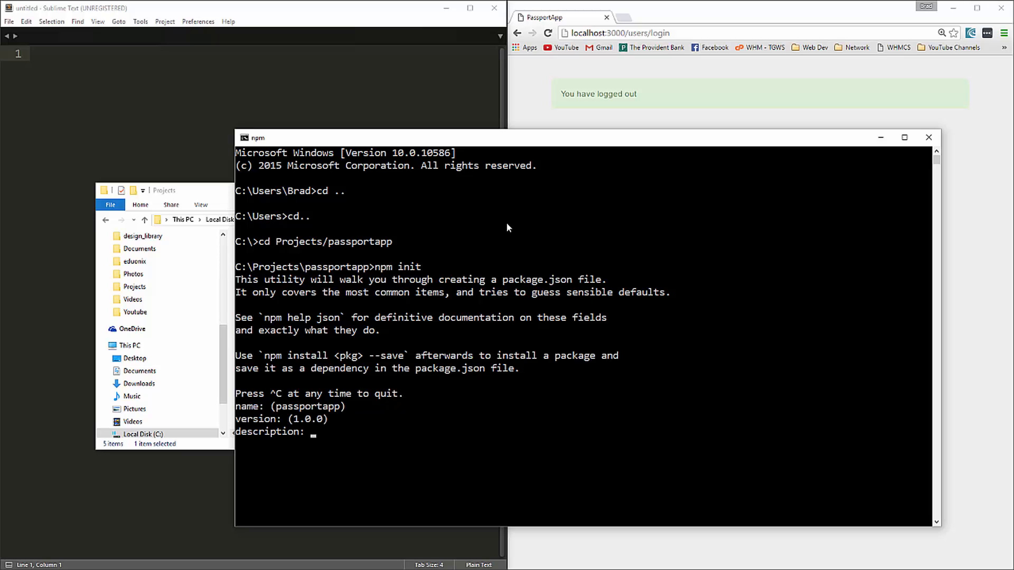
pyautogui.press('enter')
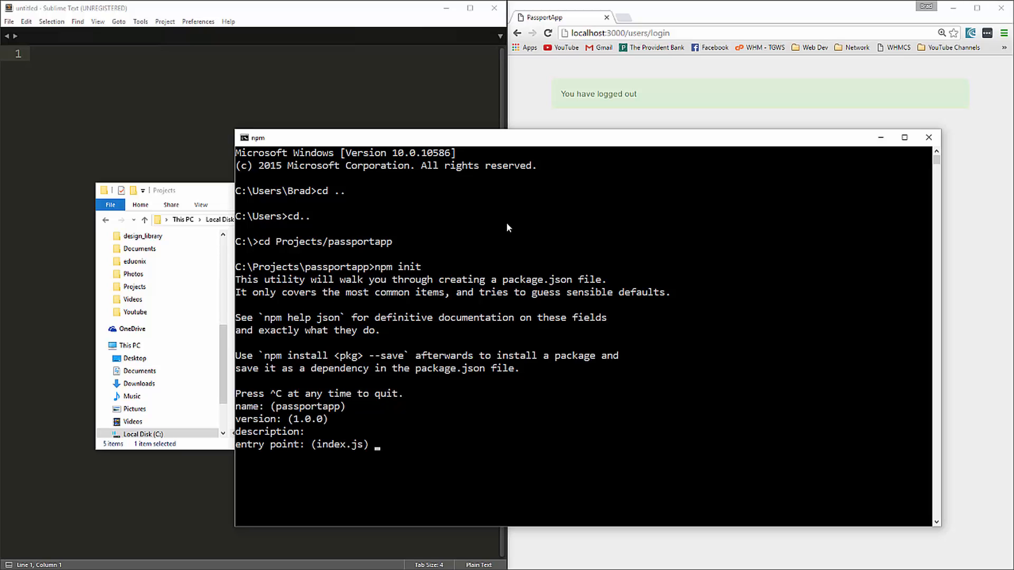
pyautogui.write('app.js')
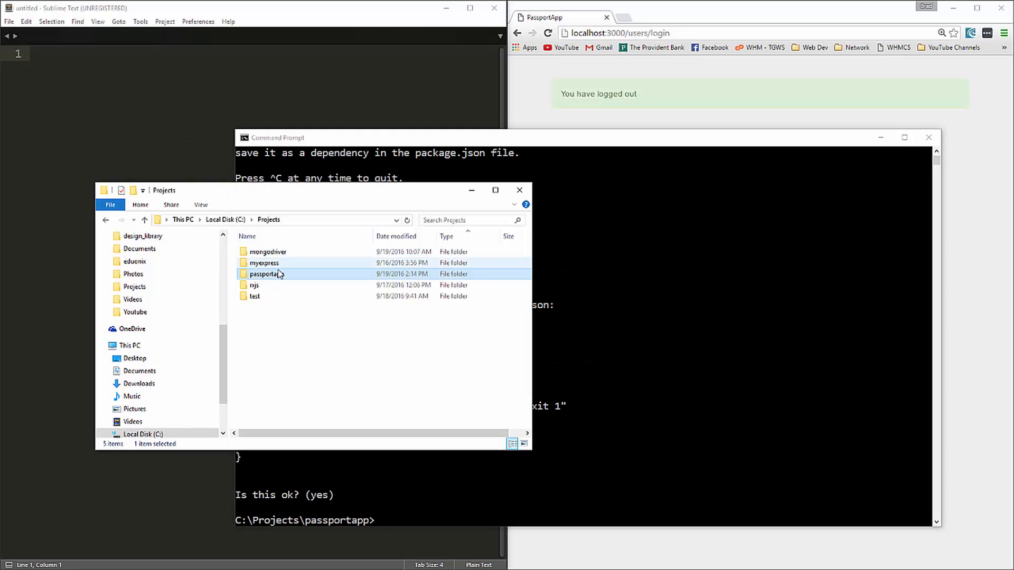
# Step: Add the passportapp folder to the Sublime Text project via Project > Add Folder to Project
pyautogui.doubleClick(264, 273)
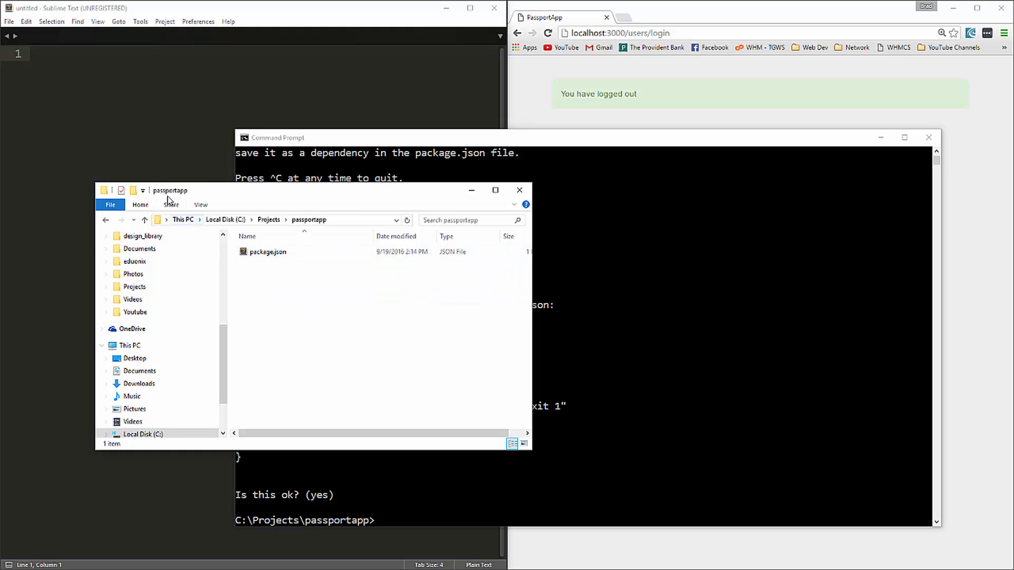
pyautogui.click(164, 21)
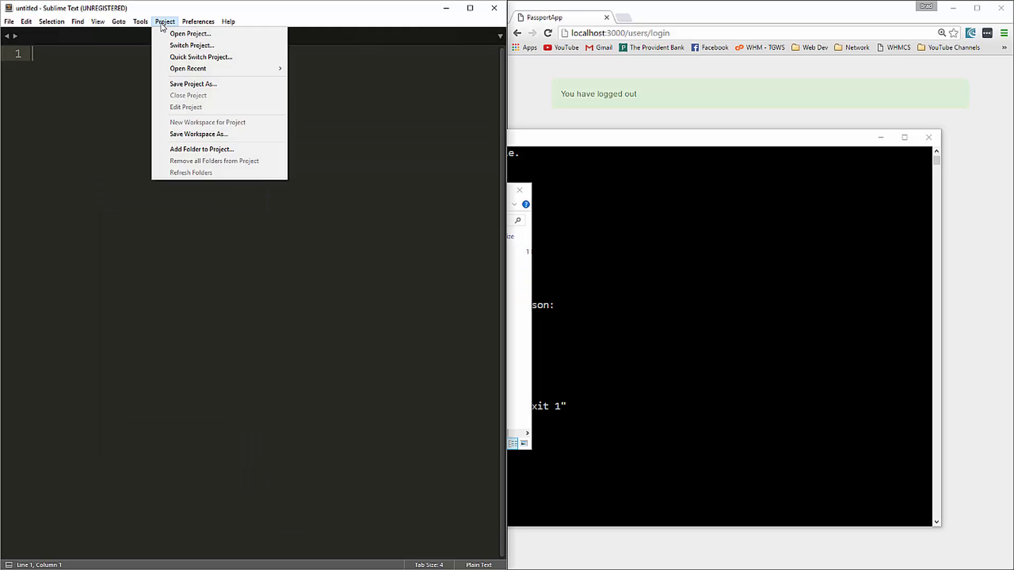
pyautogui.moveTo(201, 69)
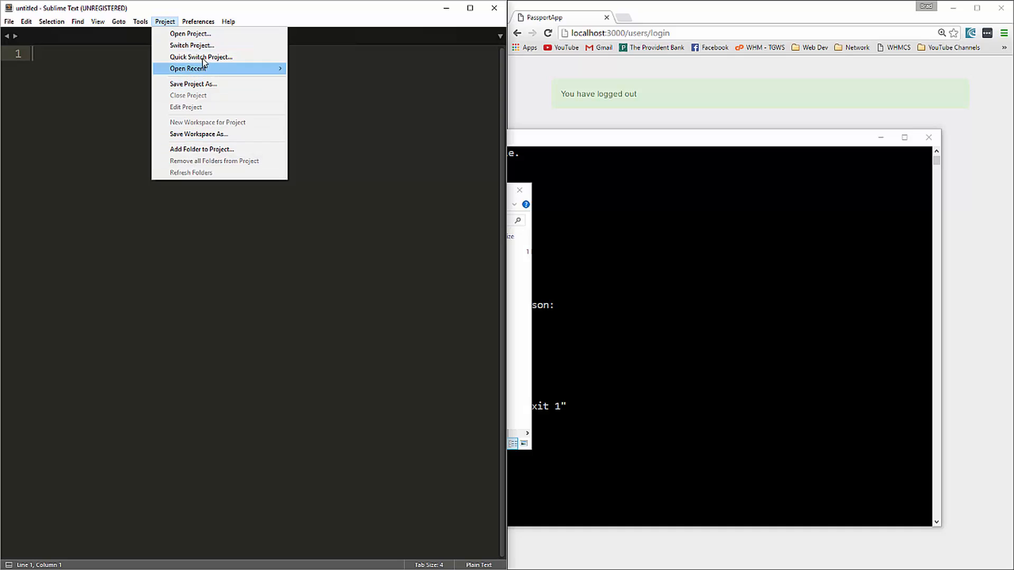
pyautogui.click(201, 149)
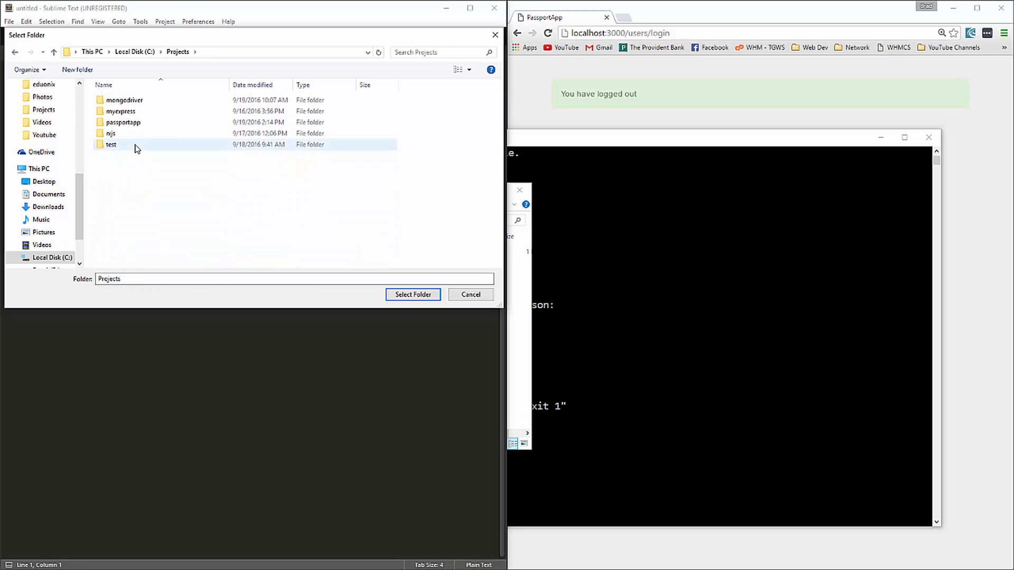
pyautogui.click(413, 294)
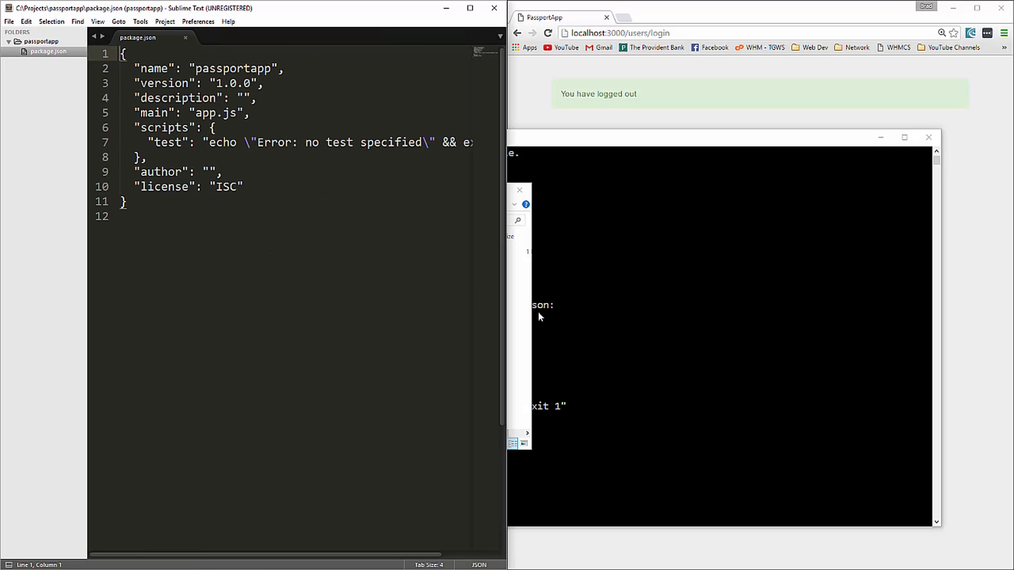
pyautogui.moveTo(529, 269)
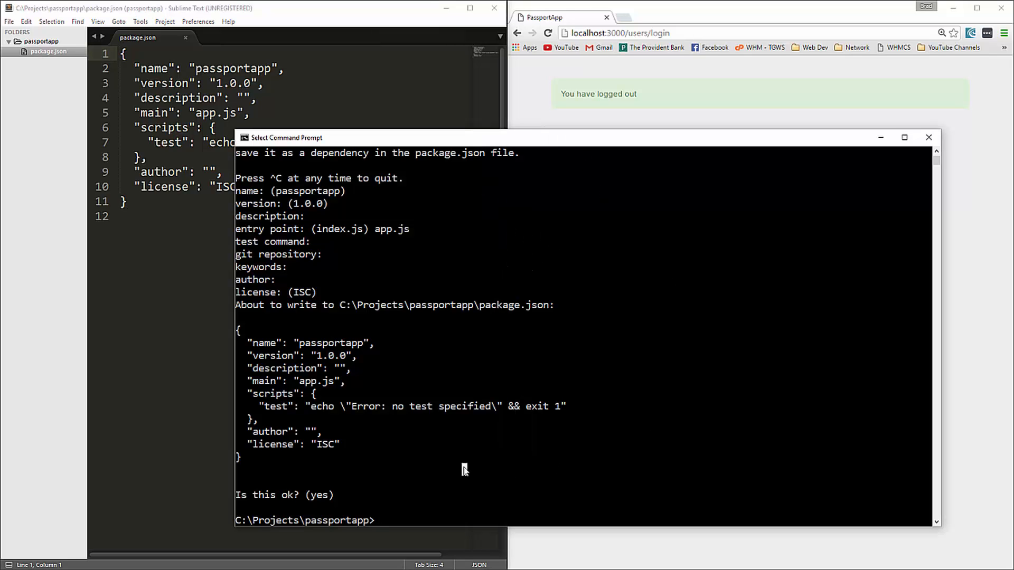
# Step: Compose npm install with express, mongojs, ejs, express-messages and express-validator
pyautogui.write('npm install')
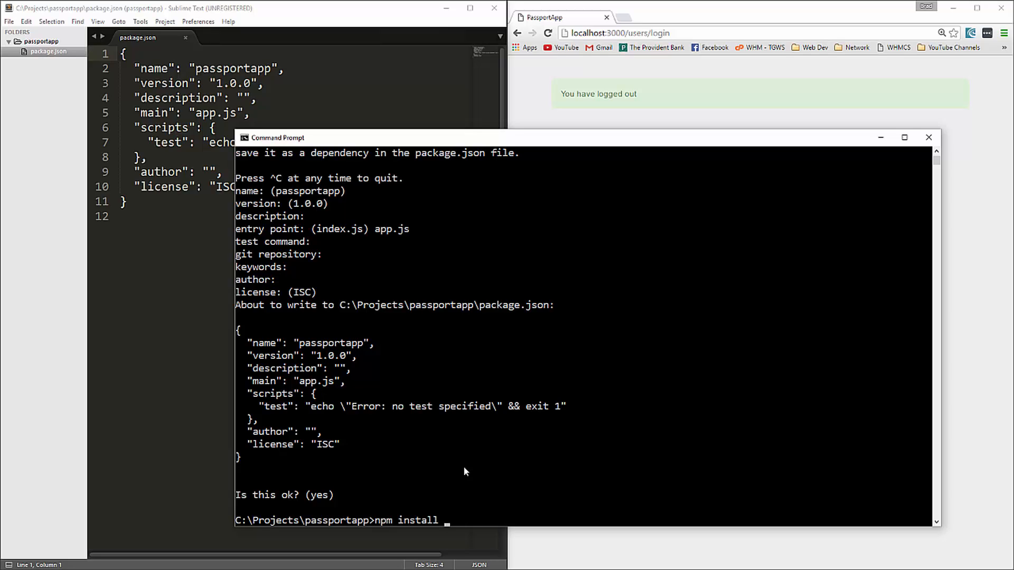
pyautogui.write('express')
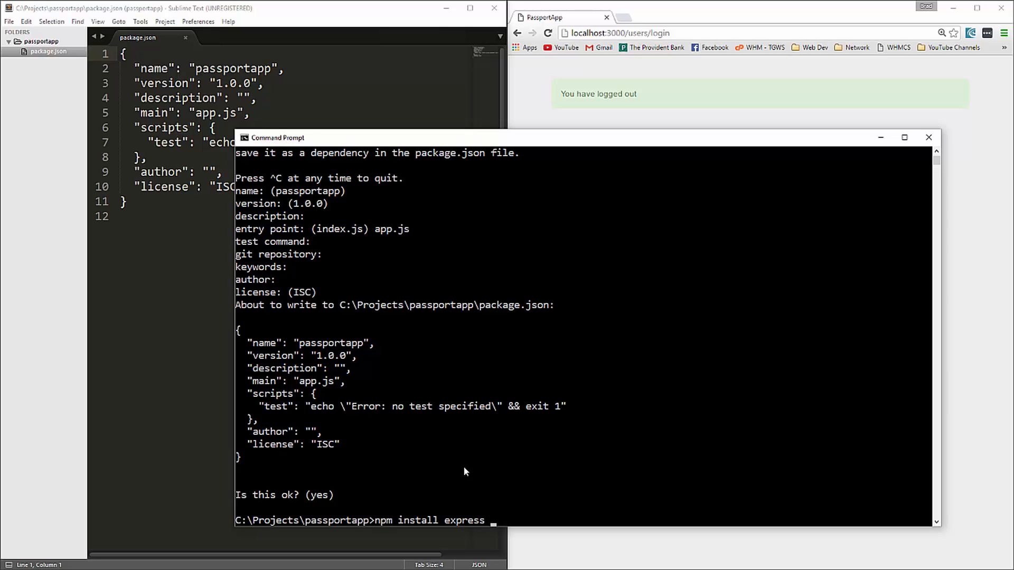
pyautogui.write('mongojs')
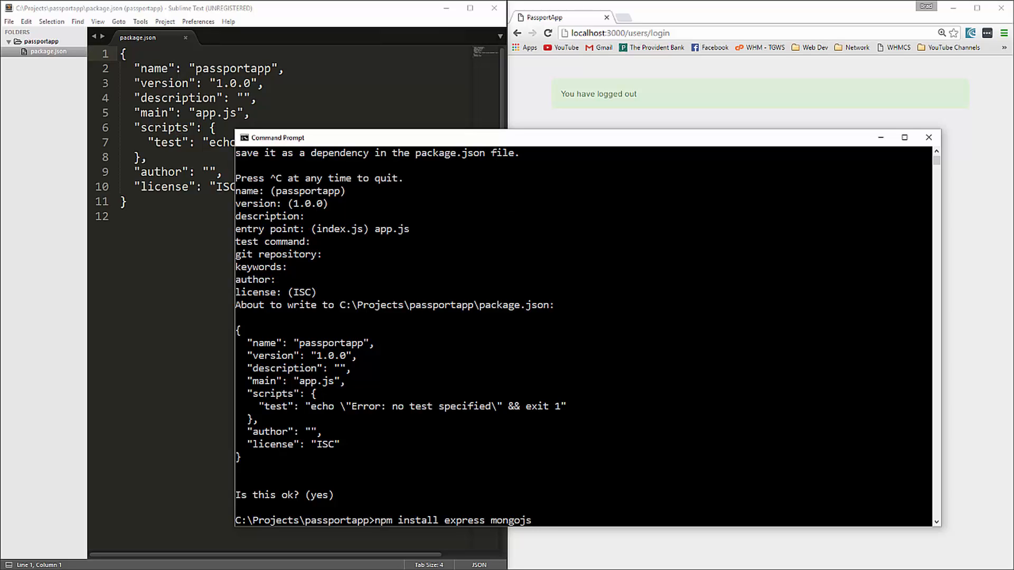
pyautogui.moveTo(598, 450)
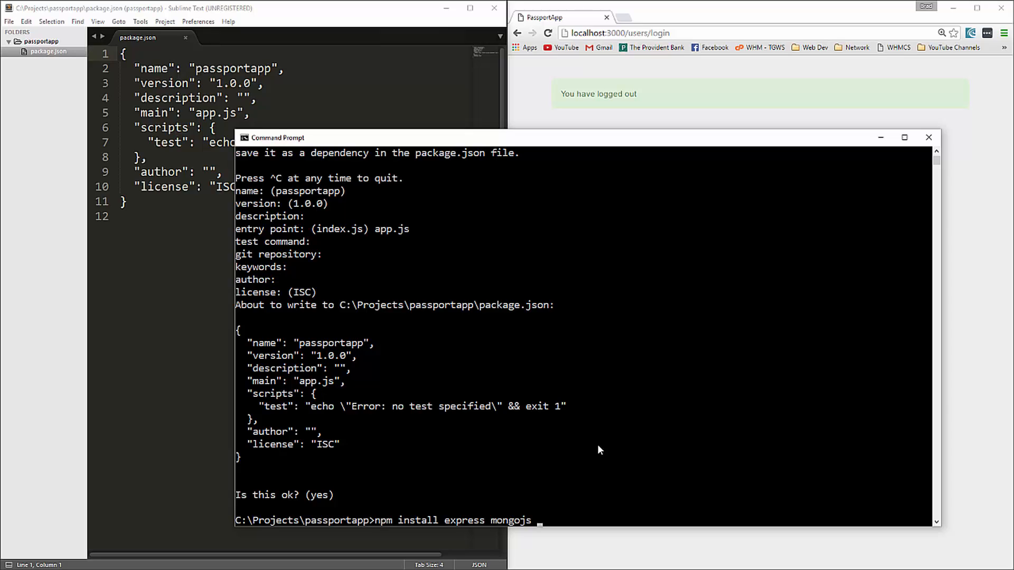
pyautogui.write('e')
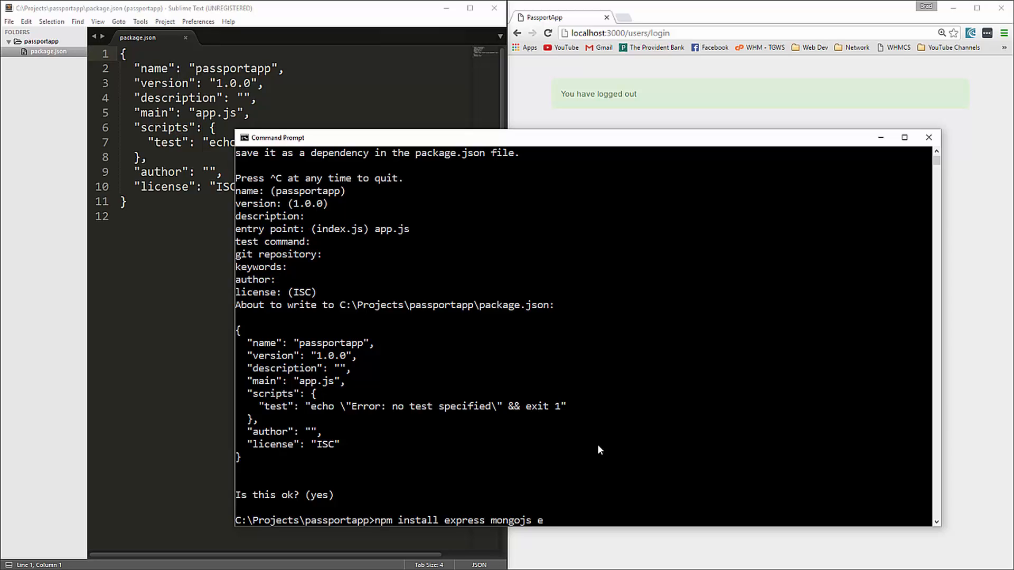
pyautogui.write('js express-')
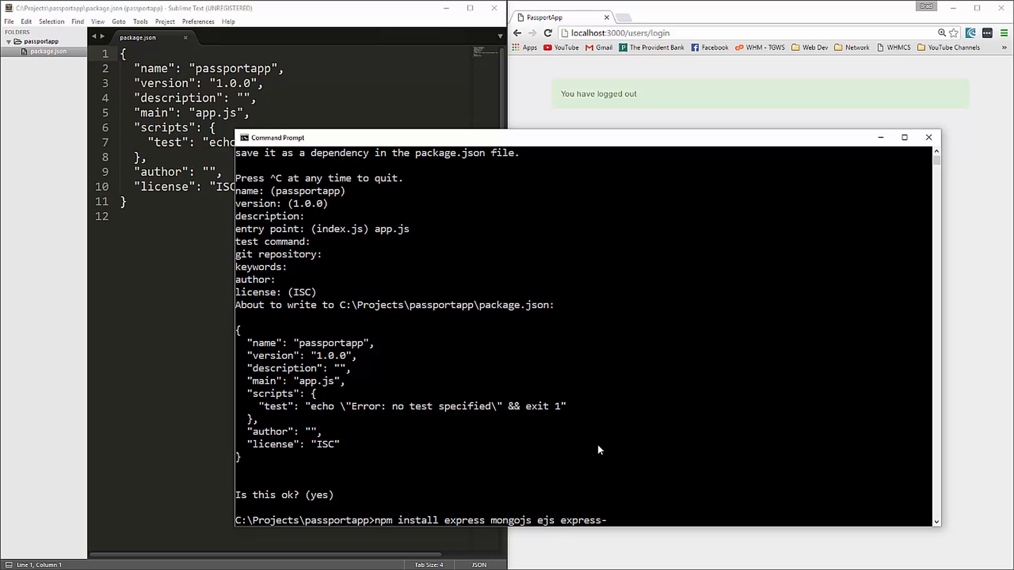
pyautogui.write('messages')
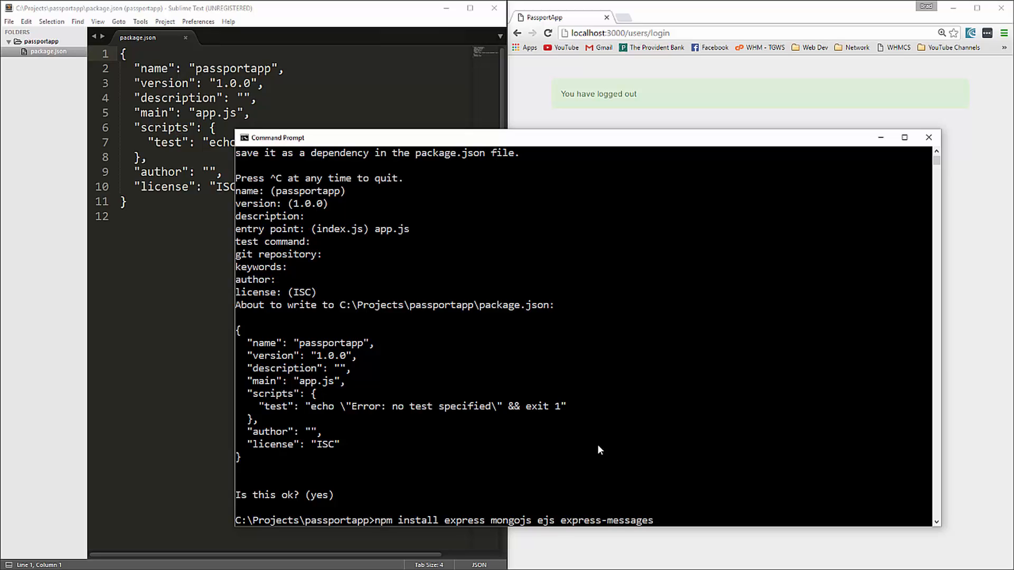
pyautogui.write('express')
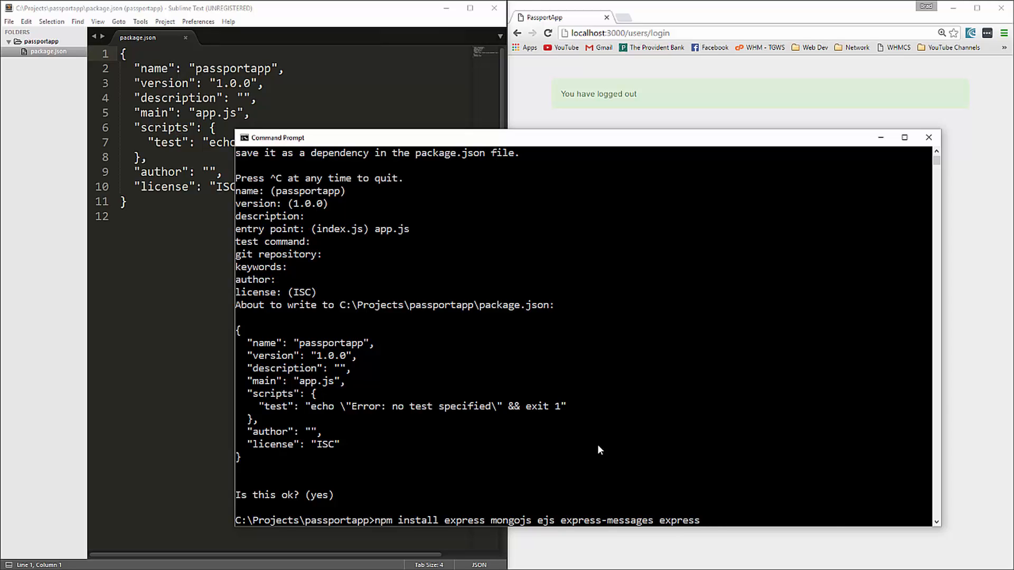
pyautogui.write('-validator express-session connect-flash')
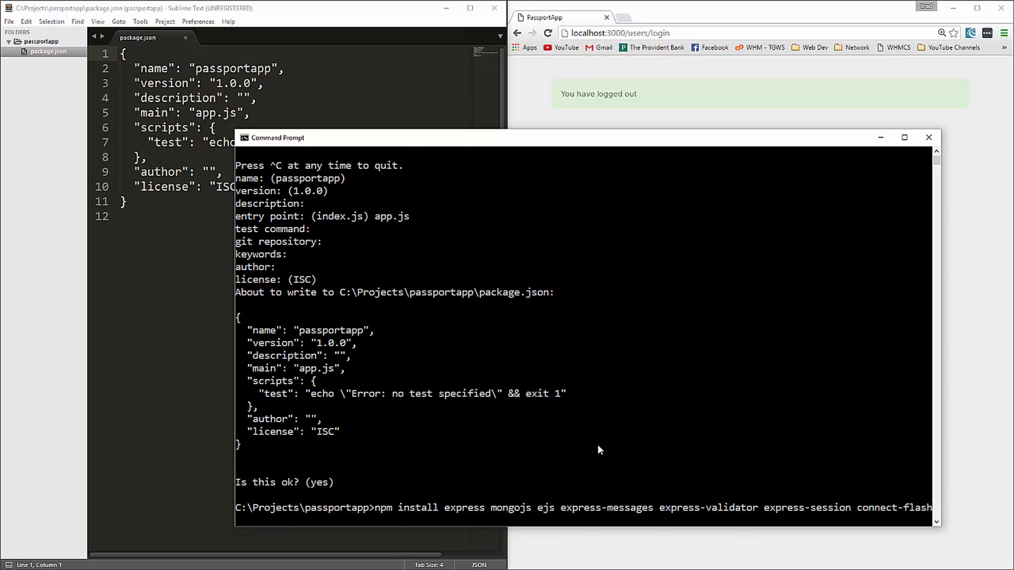
# Step: Add passport, passport-local, body-parser and the --save flag to the install command
pyautogui.write('pa')
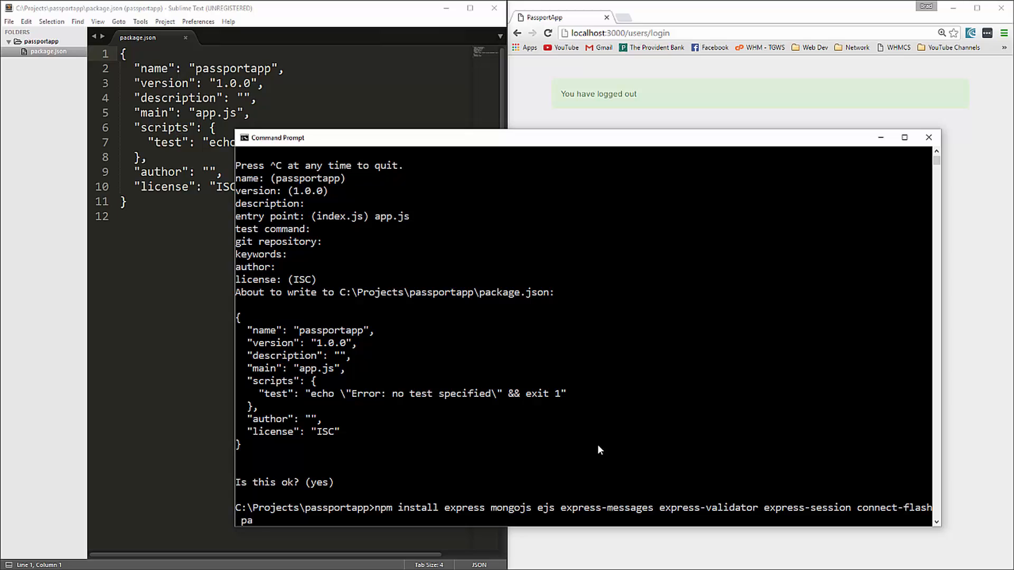
pyautogui.write('passport')
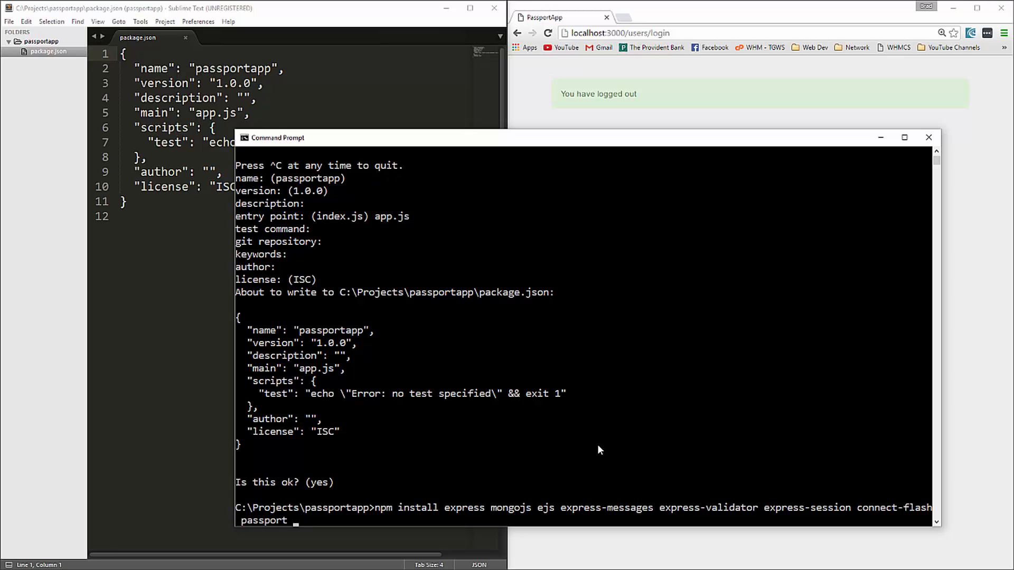
pyautogui.write('passport')
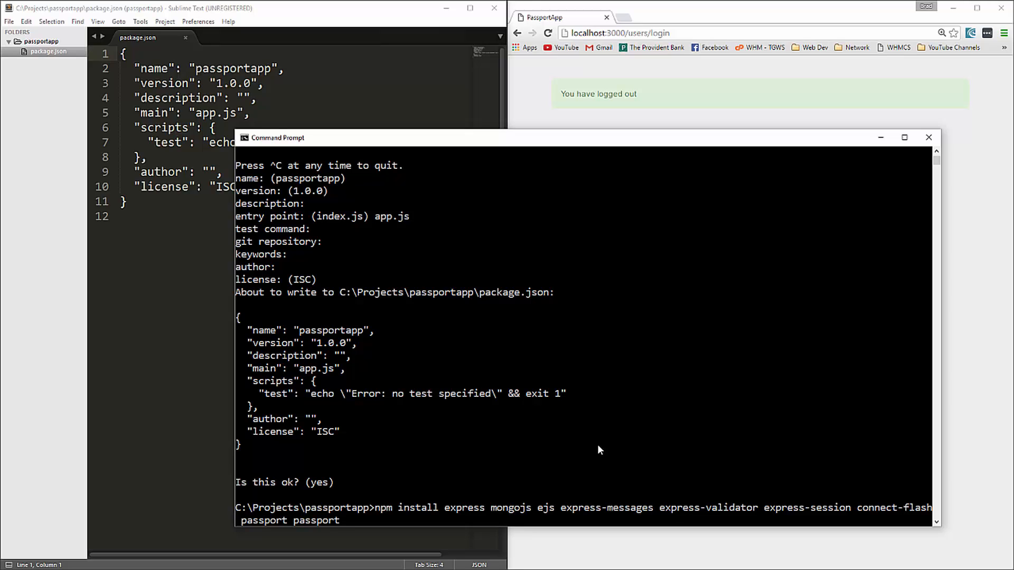
pyautogui.write('-local')
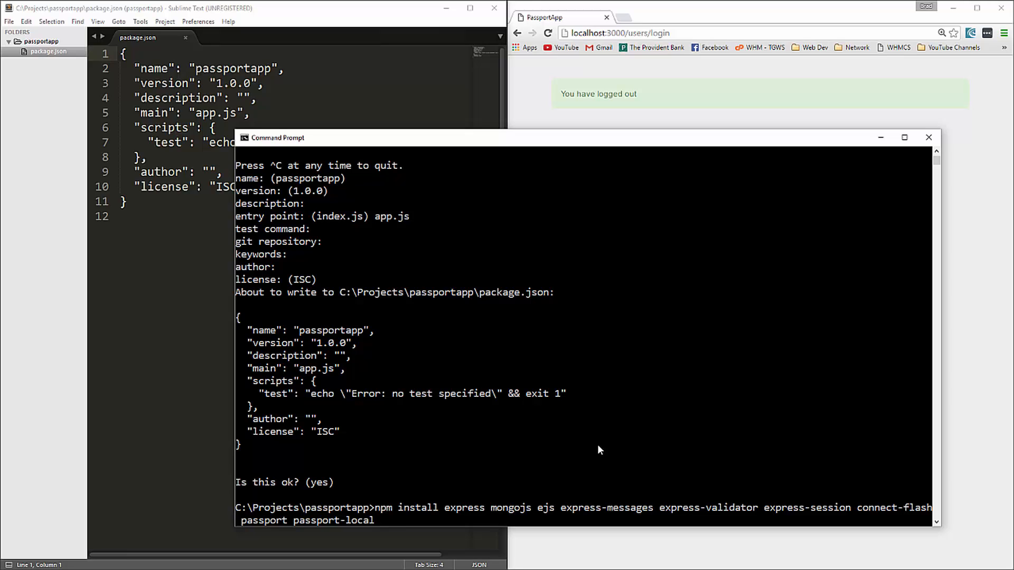
pyautogui.write('body-parser')
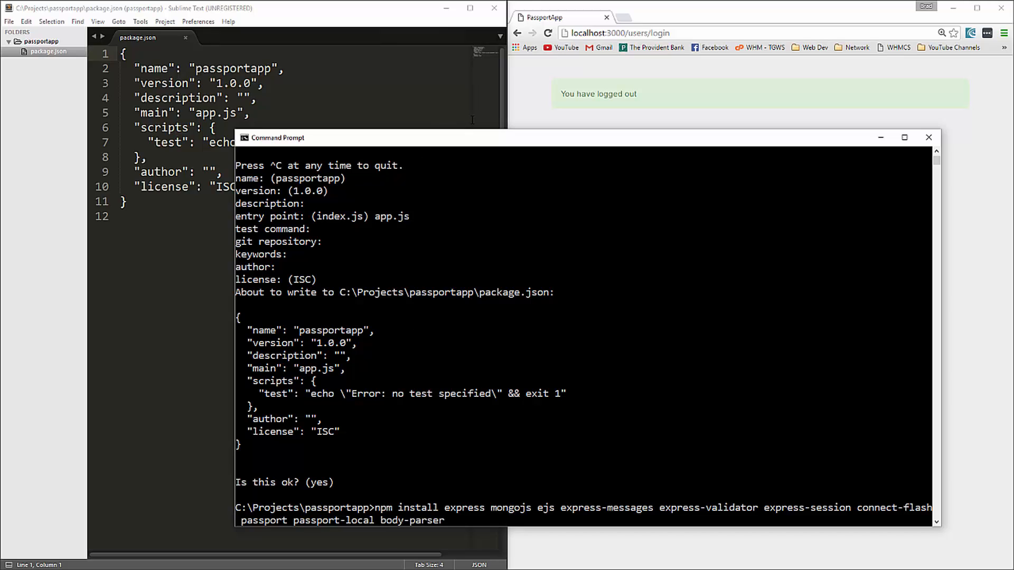
pyautogui.moveTo(680, 267)
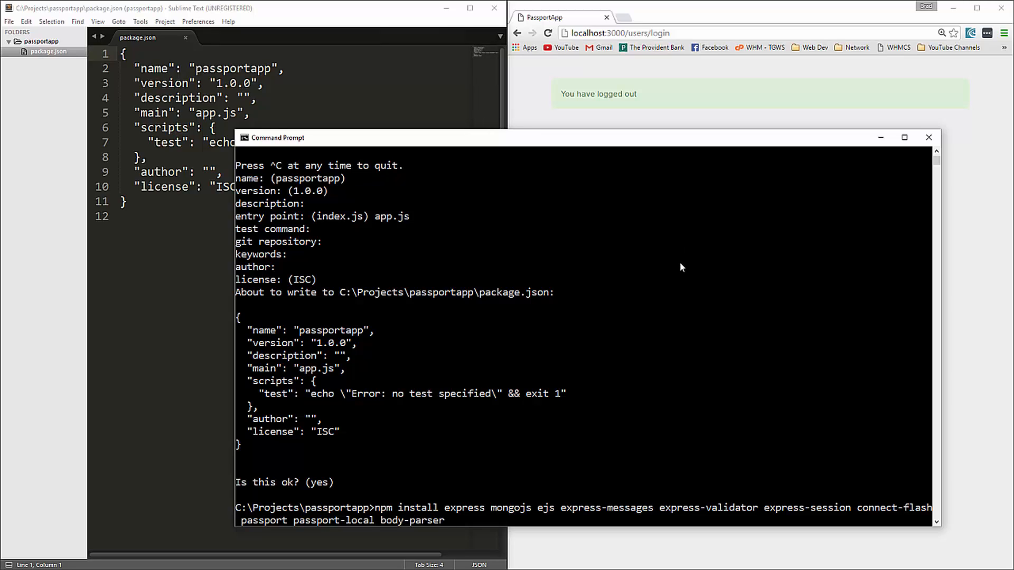
pyautogui.moveTo(695, 325)
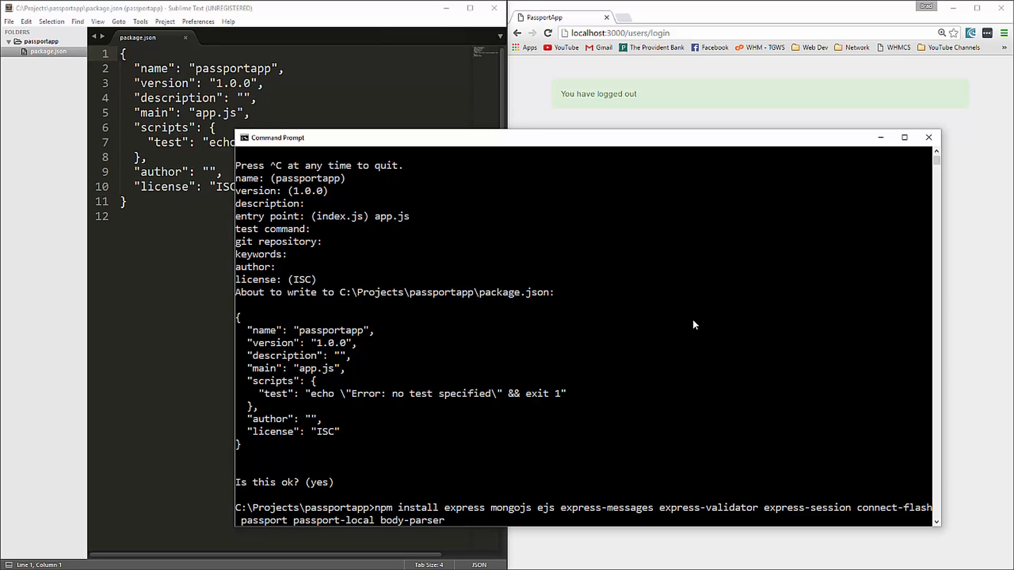
pyautogui.write('--save')
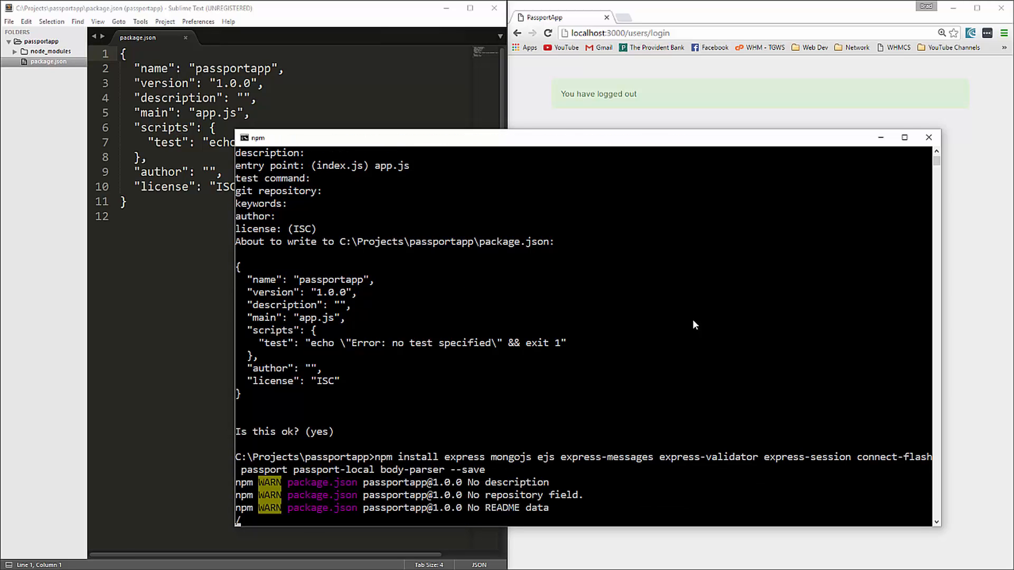
pyautogui.moveTo(678, 289)
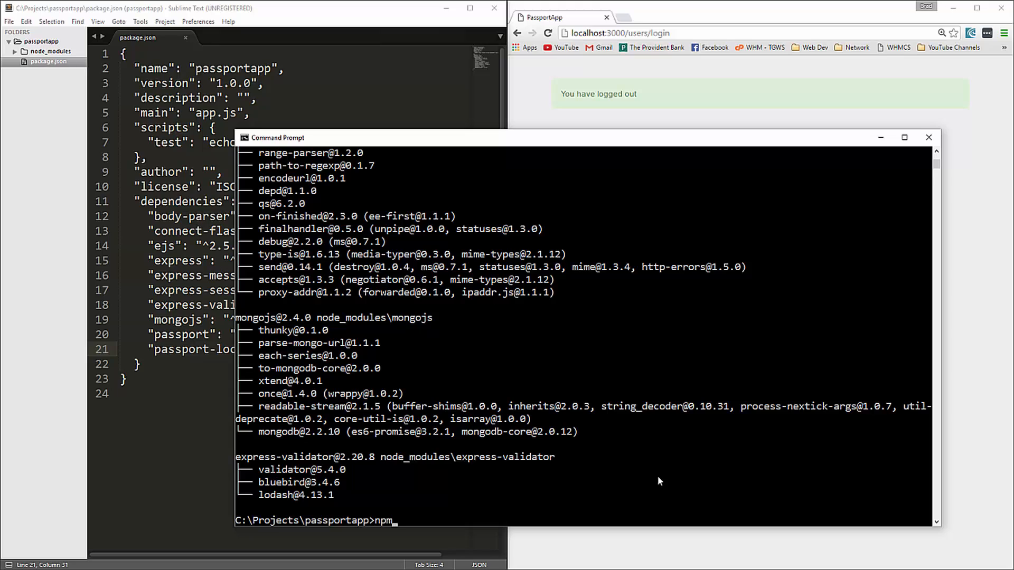
# Step: Run npm install bcryptjs bootstrap --save
pyautogui.write('install')
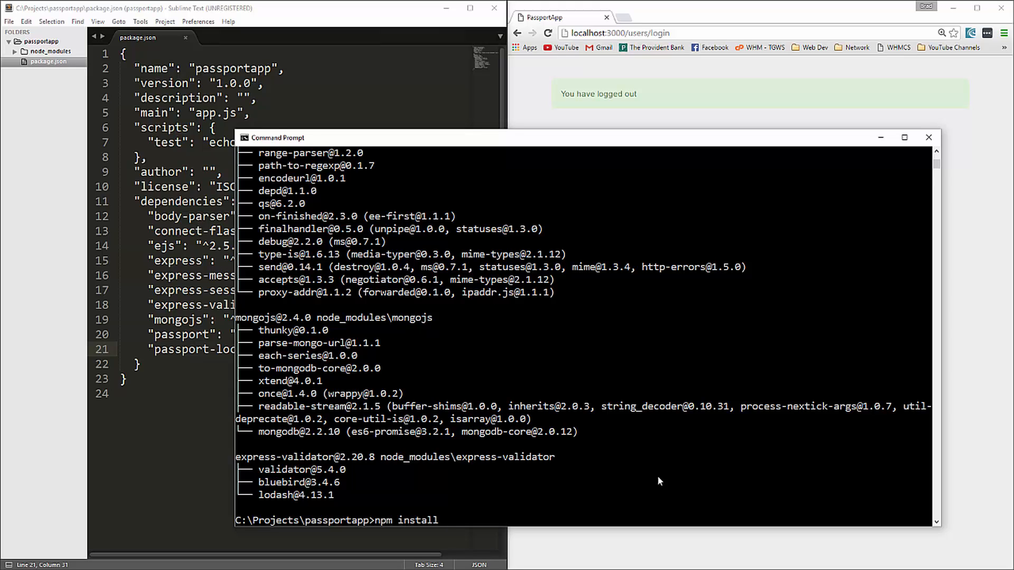
pyautogui.write('bcr')
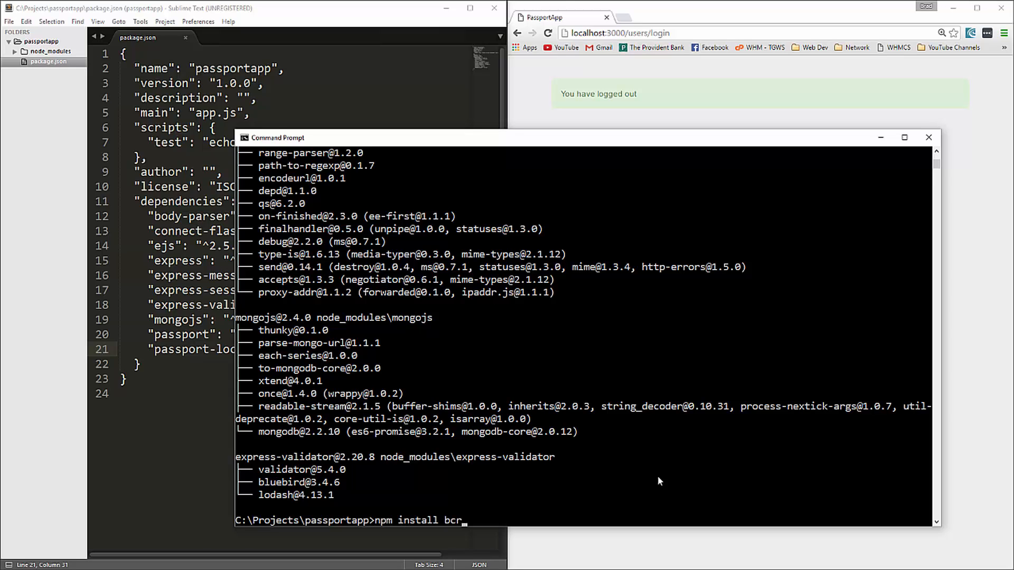
pyautogui.write('ypt')
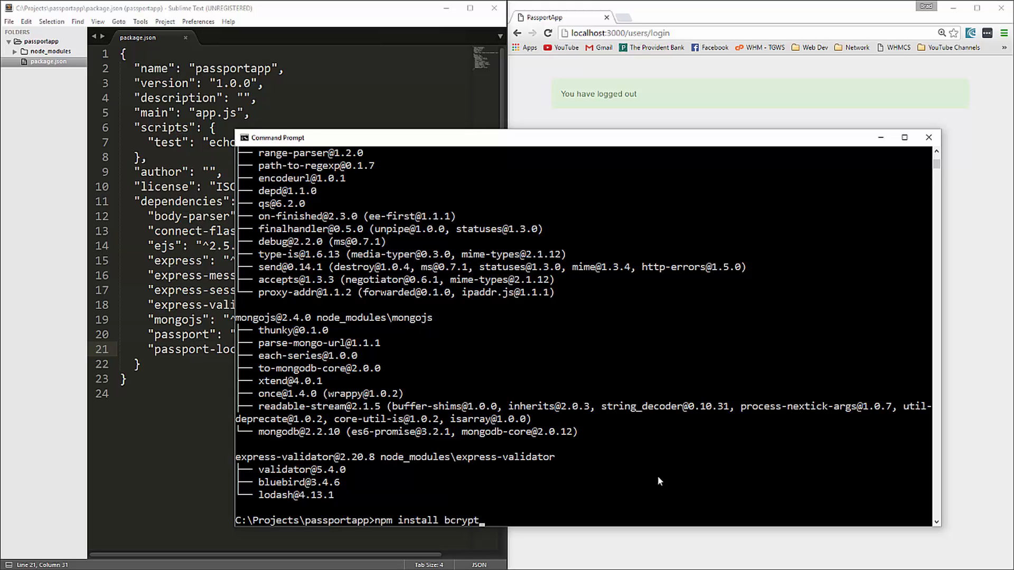
pyautogui.write('js')
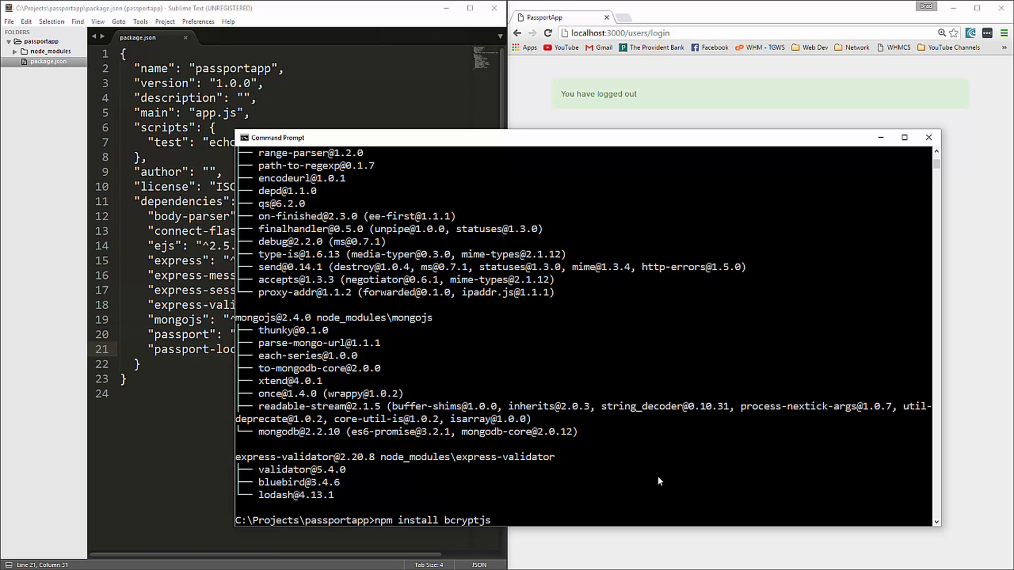
pyautogui.write('b')
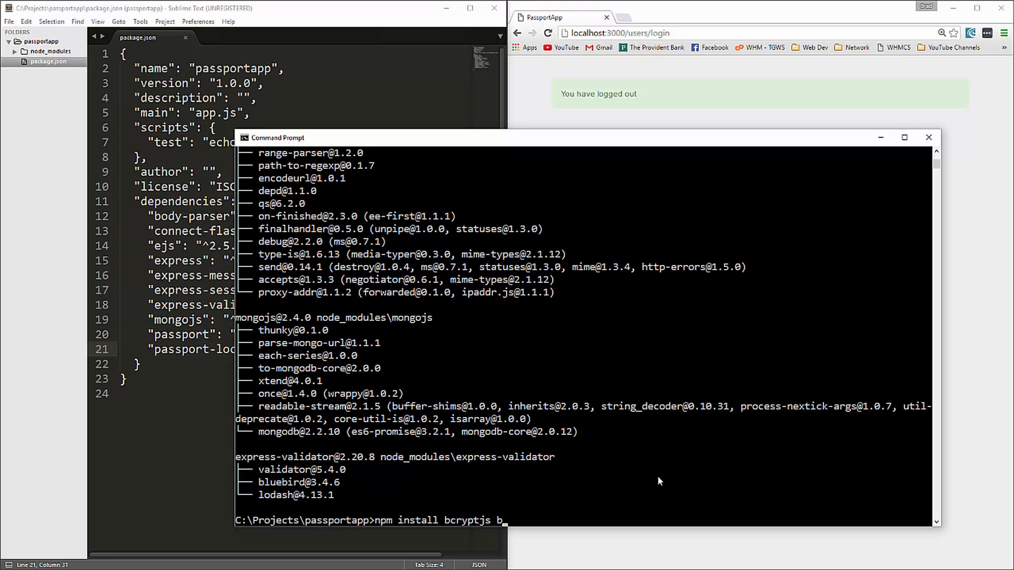
pyautogui.write('bootstrap')
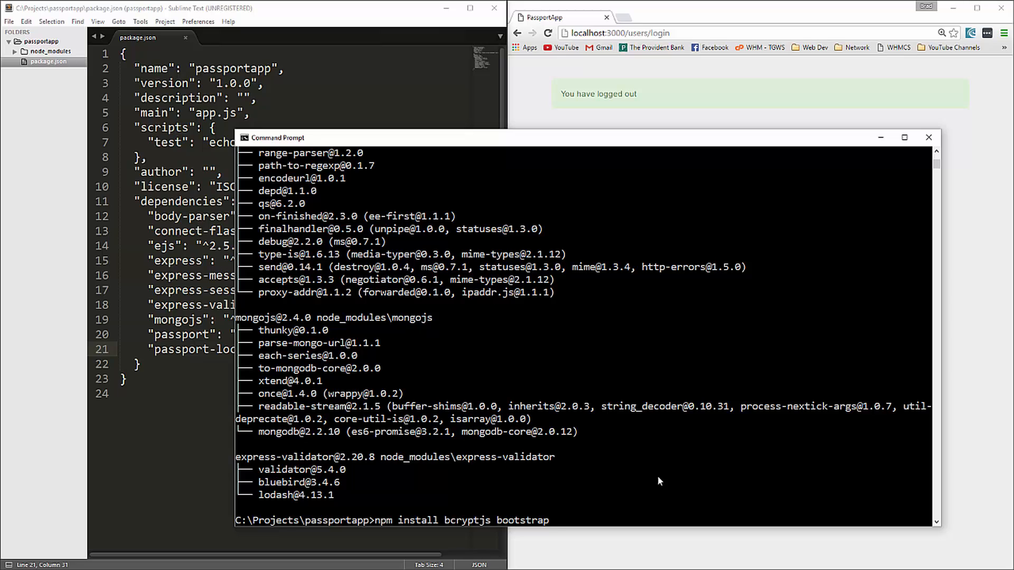
pyautogui.write('--')
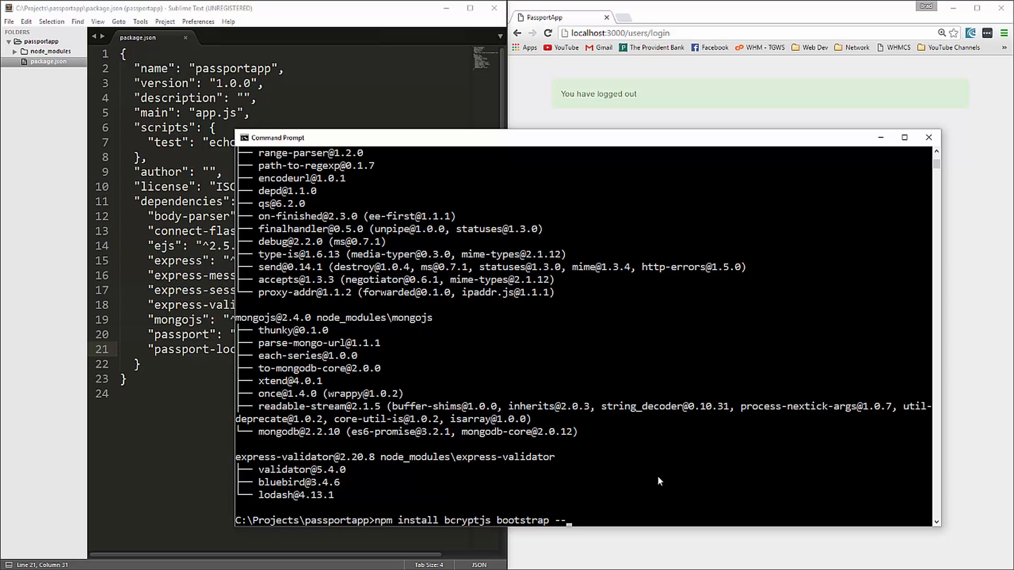
pyautogui.press('Return')
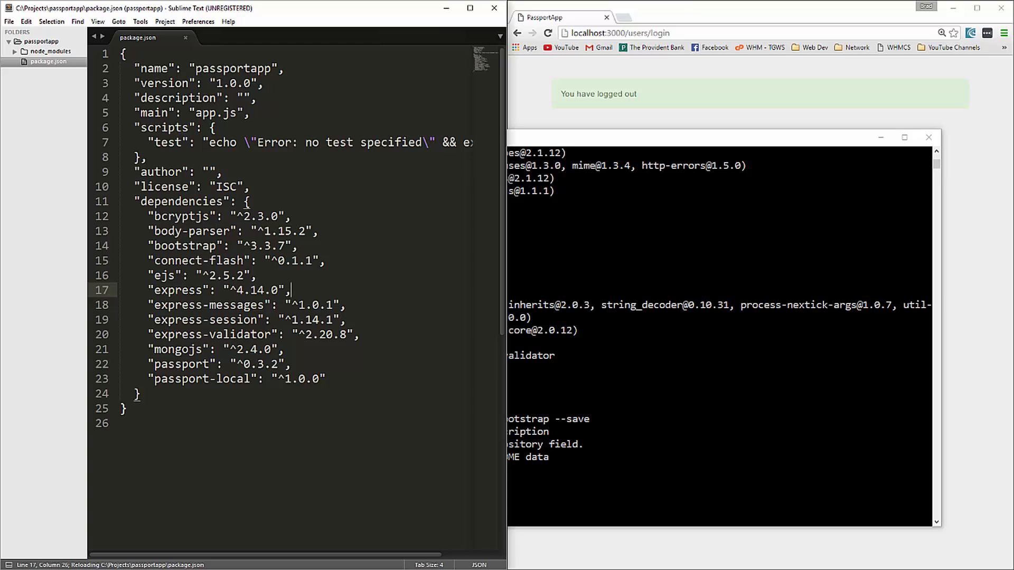
# Step: Create a new file from the passportapp sidebar folder and save it as app.js
pyautogui.rightClick(40, 41)
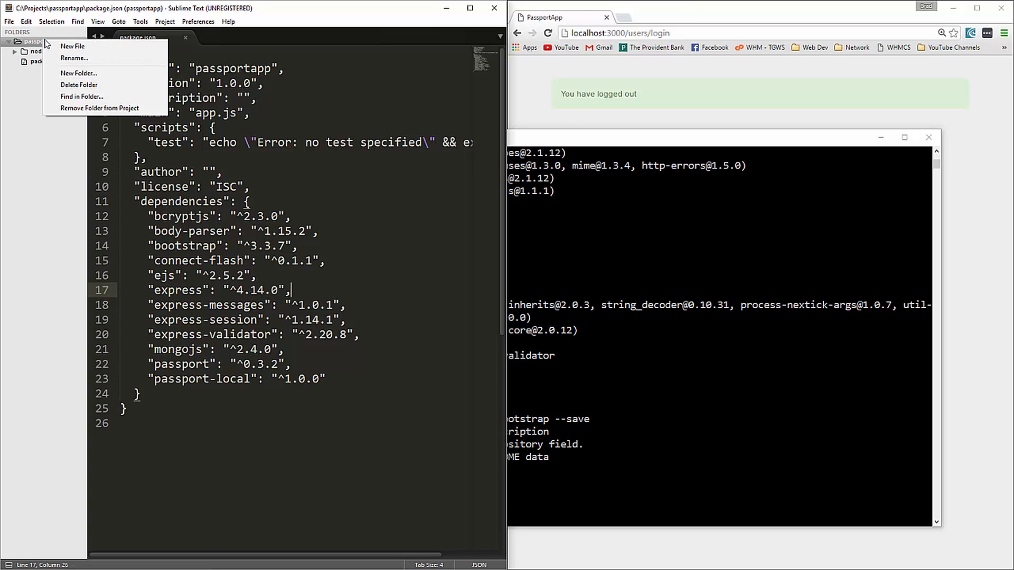
pyautogui.click(72, 45)
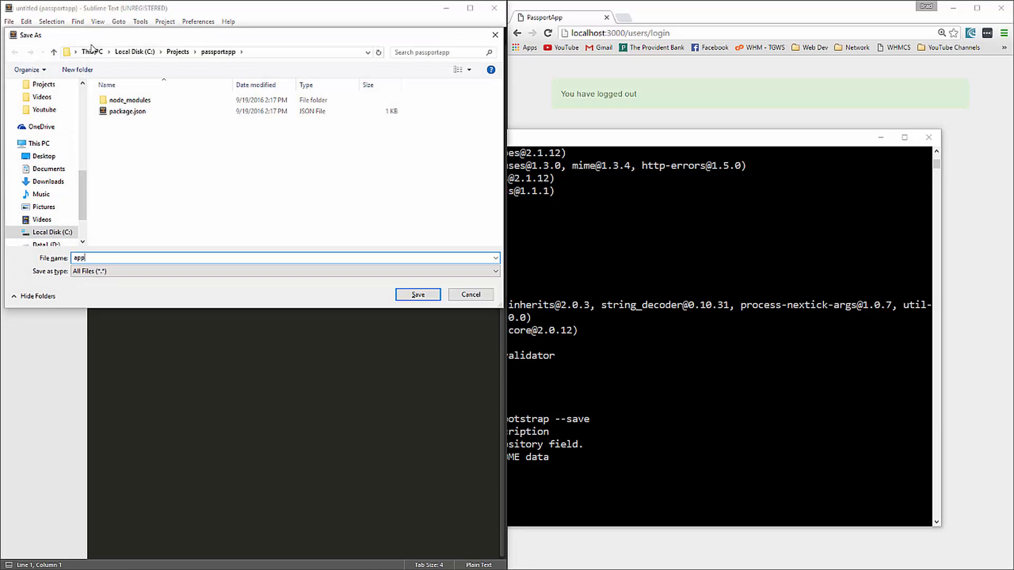
pyautogui.click(417, 294)
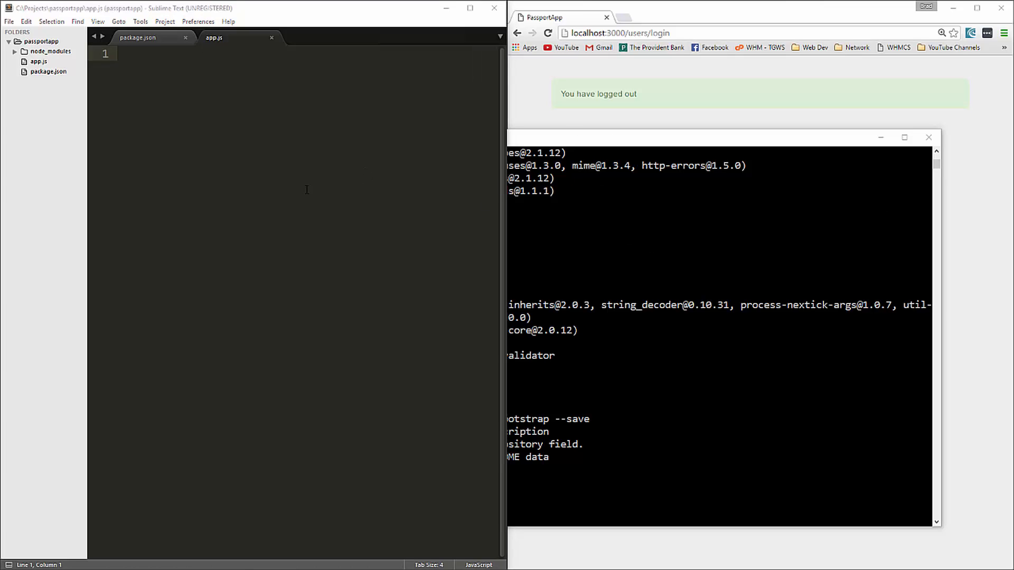
pyautogui.moveTo(219, 165)
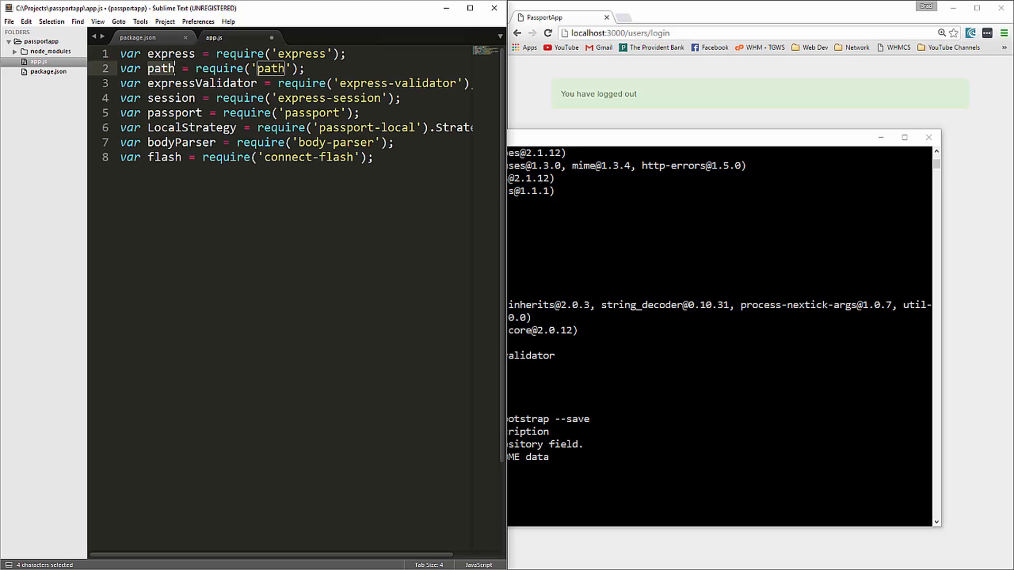
# Step: Write require() declarations for express, path, express-validator, express-session, passport, passport-local Strategy, body-parser and connect-flash
pyautogui.doubleClick(201, 82)
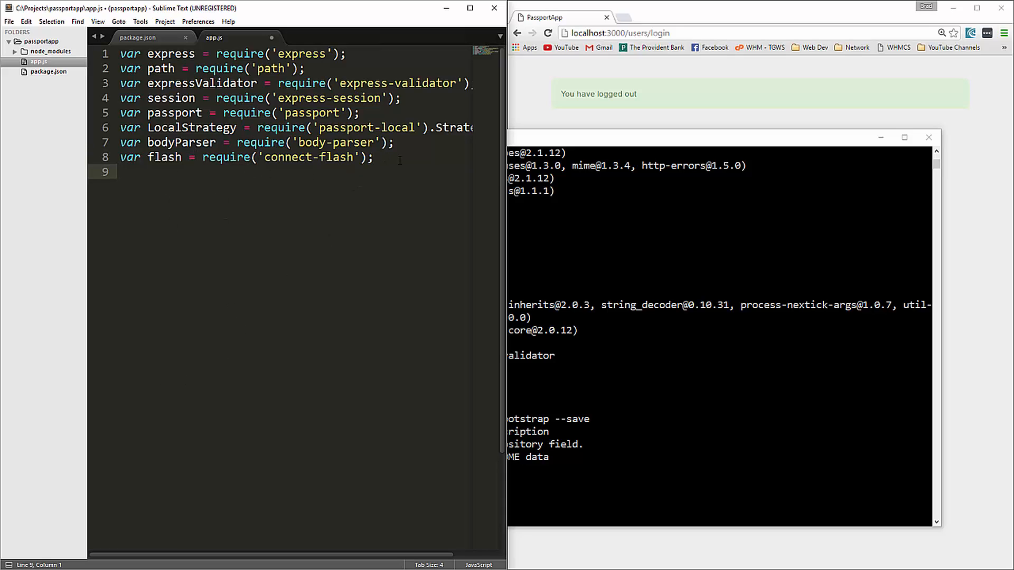
pyautogui.press('enter')
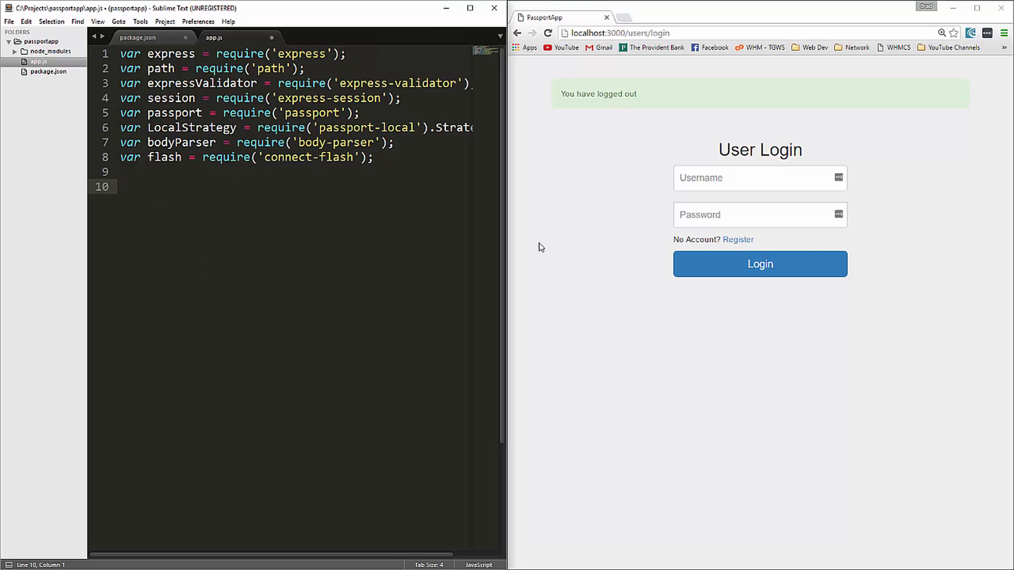
pyautogui.moveTo(407, 240)
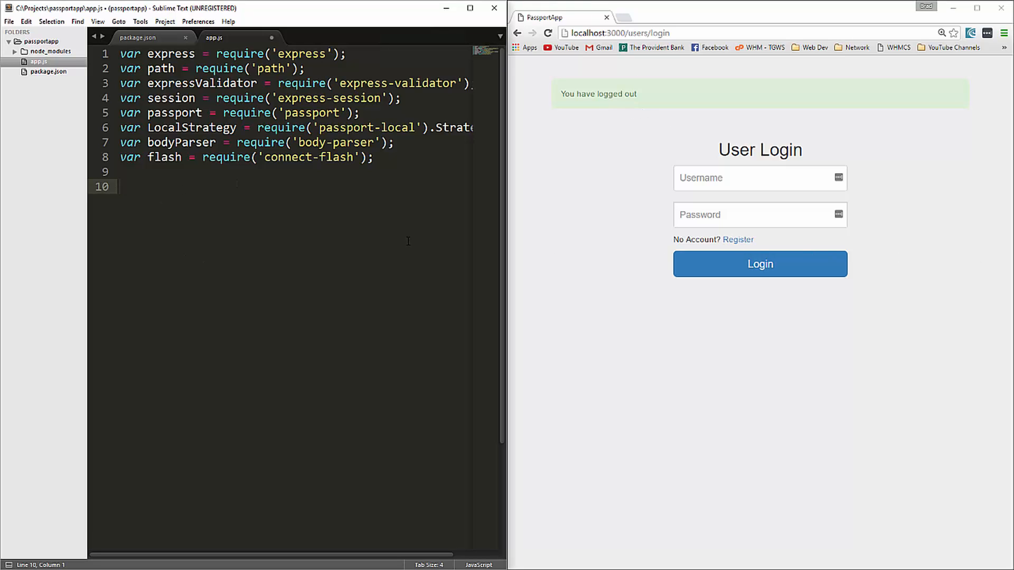
# Step: Add var routes = require('./routes/index'); to app.js
pyautogui.click(119, 187)
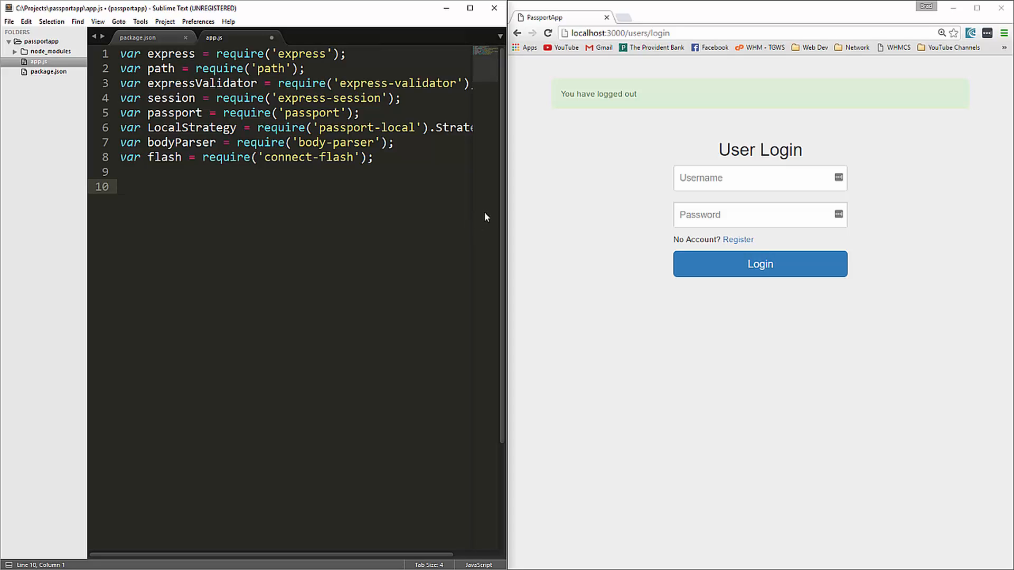
pyautogui.moveTo(880, 163)
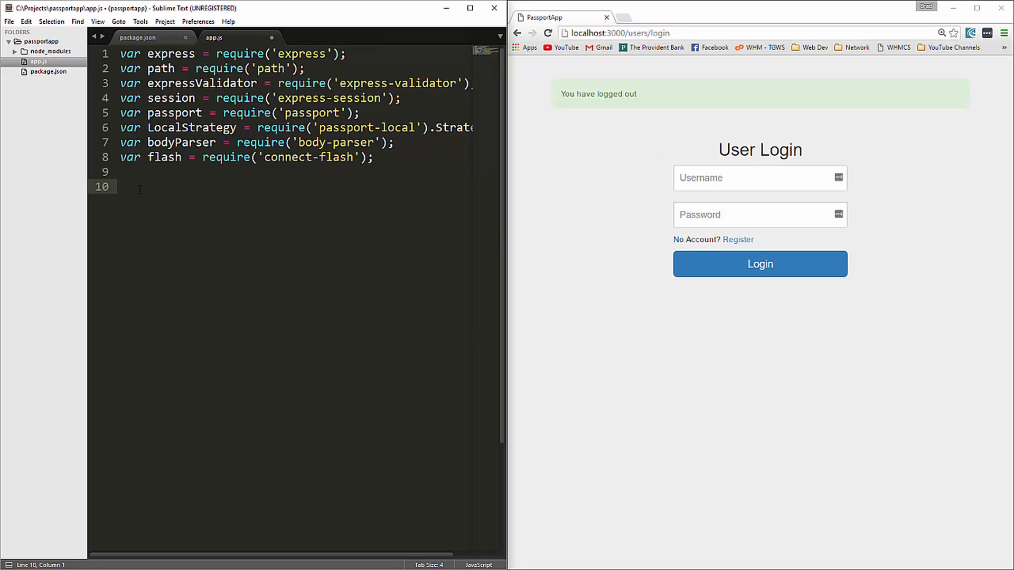
pyautogui.write('var')
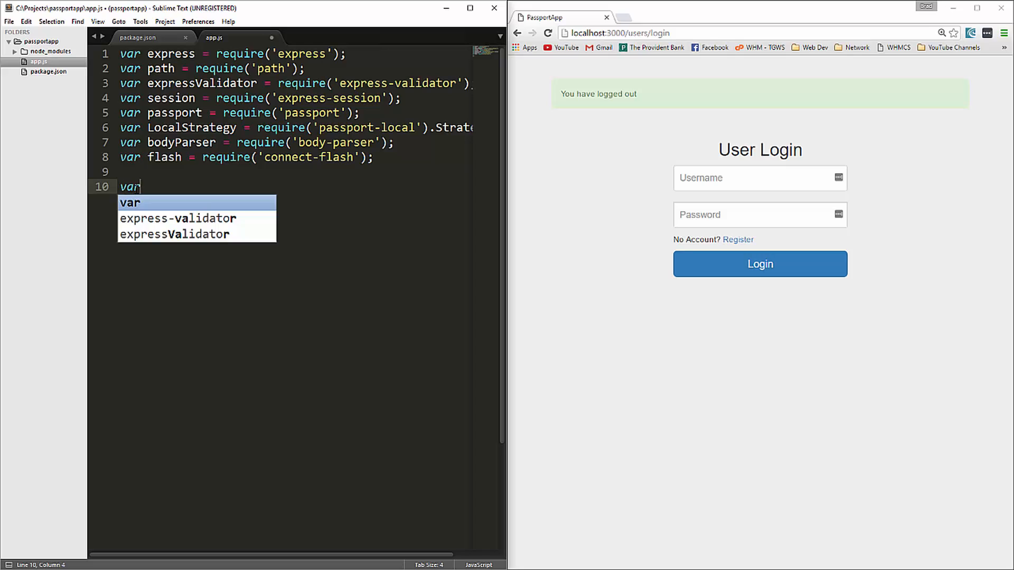
pyautogui.write('routes')
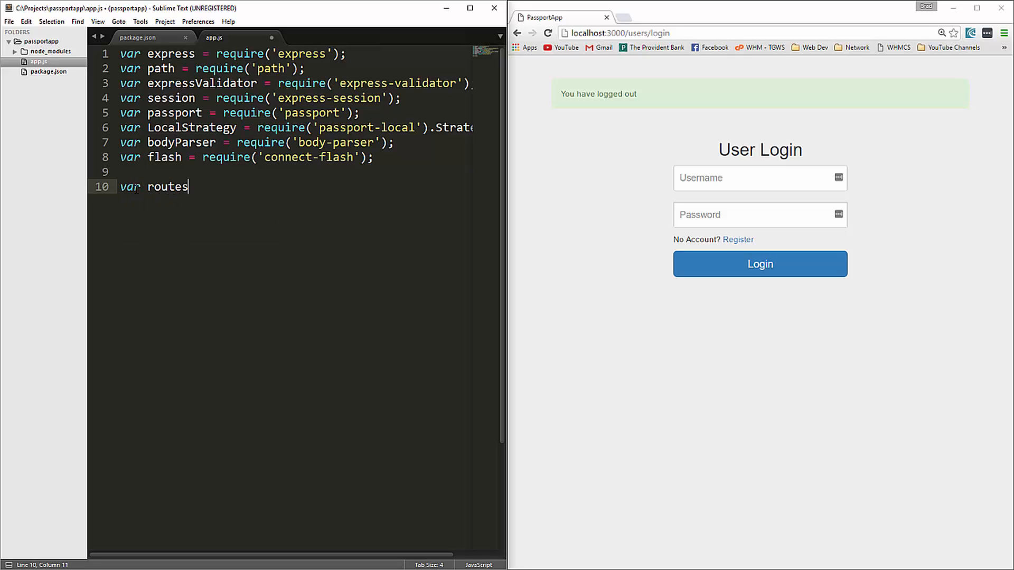
pyautogui.write('=')
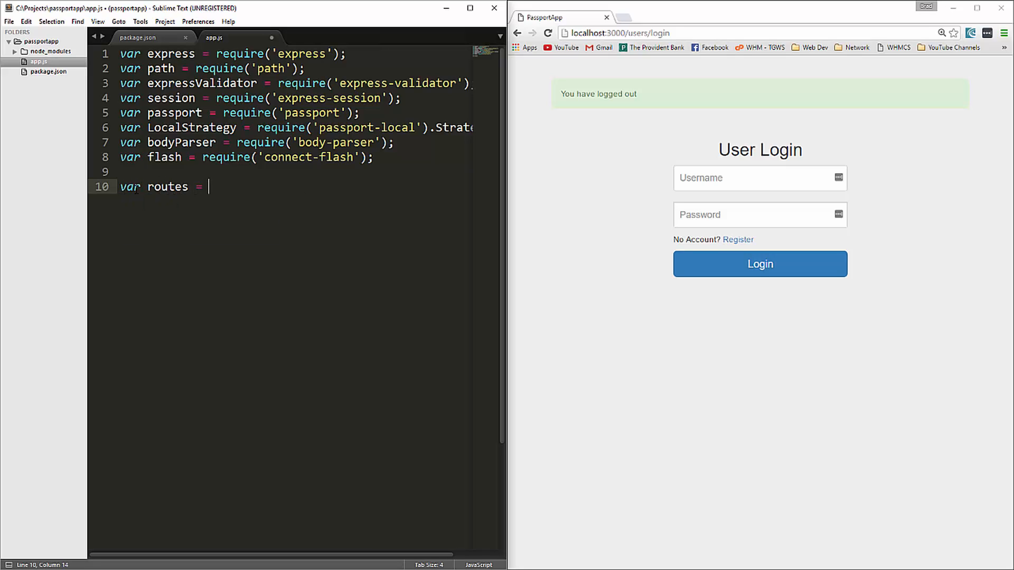
pyautogui.write('require()')
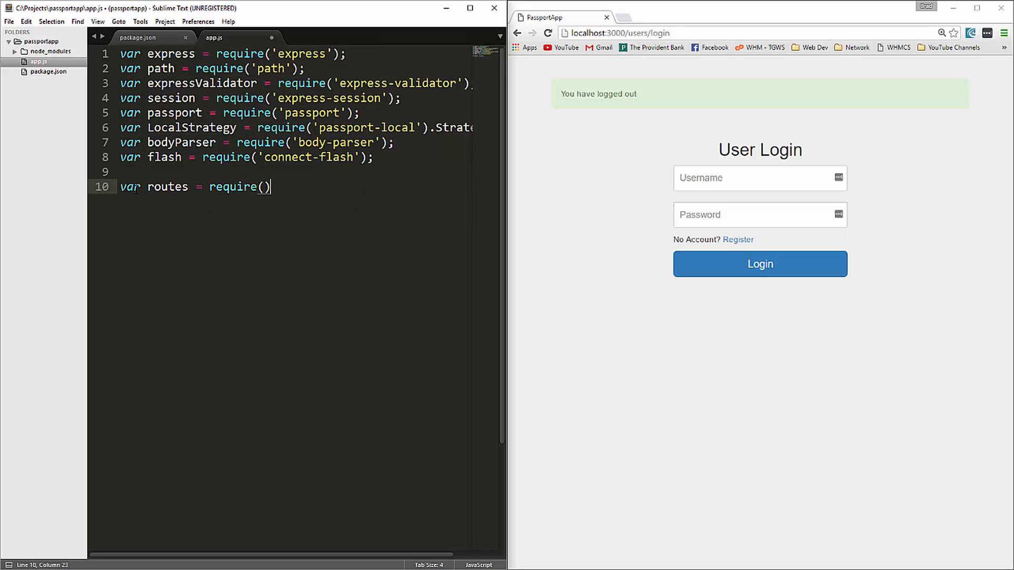
pyautogui.write("'';")
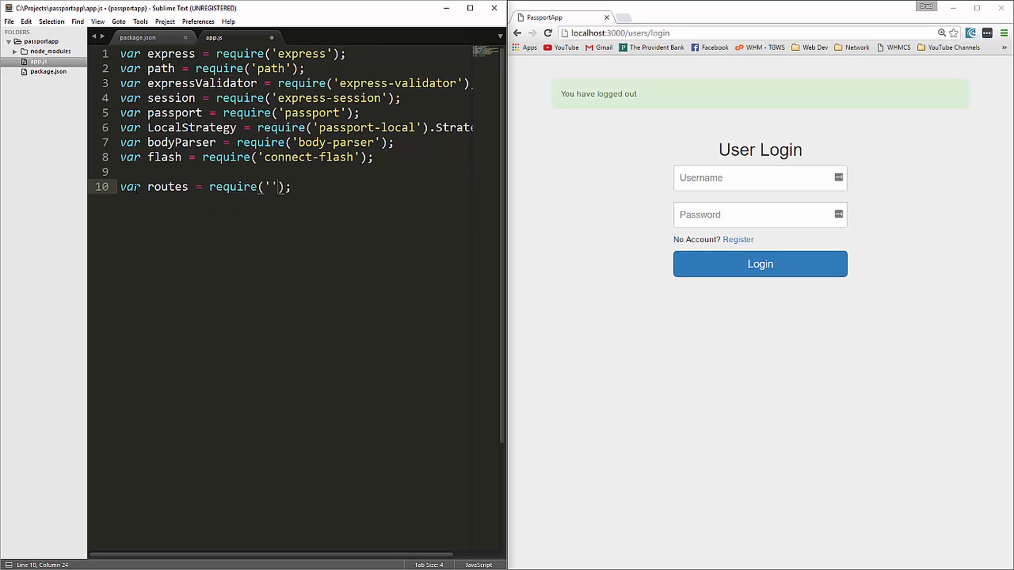
pyautogui.write('./')
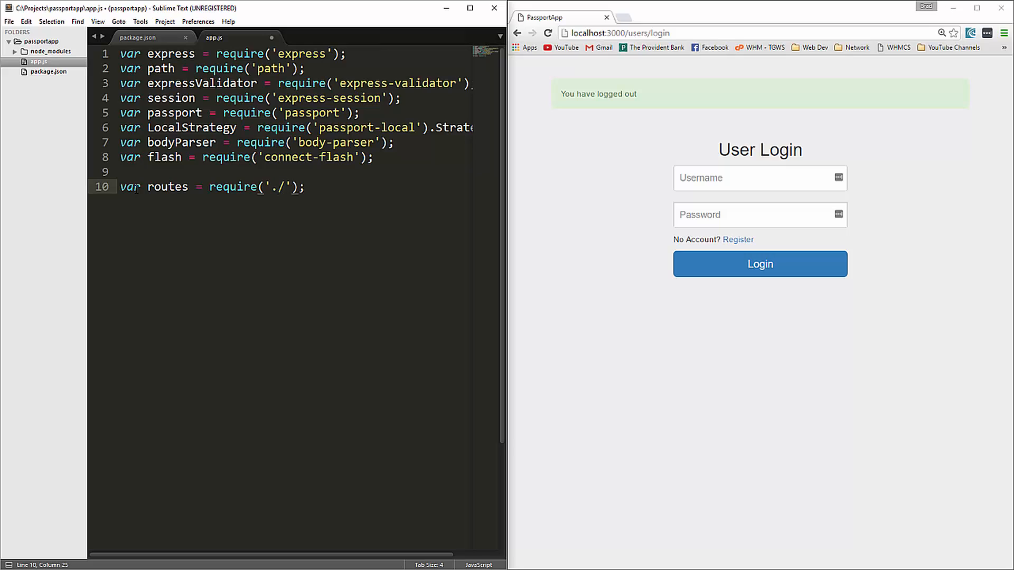
pyautogui.write('routes')
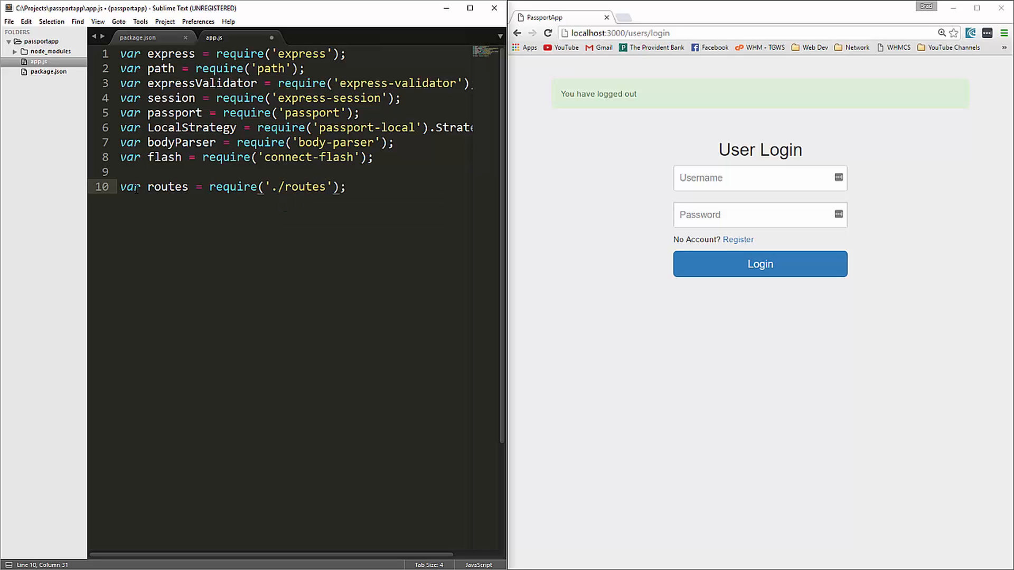
pyautogui.write('/index')
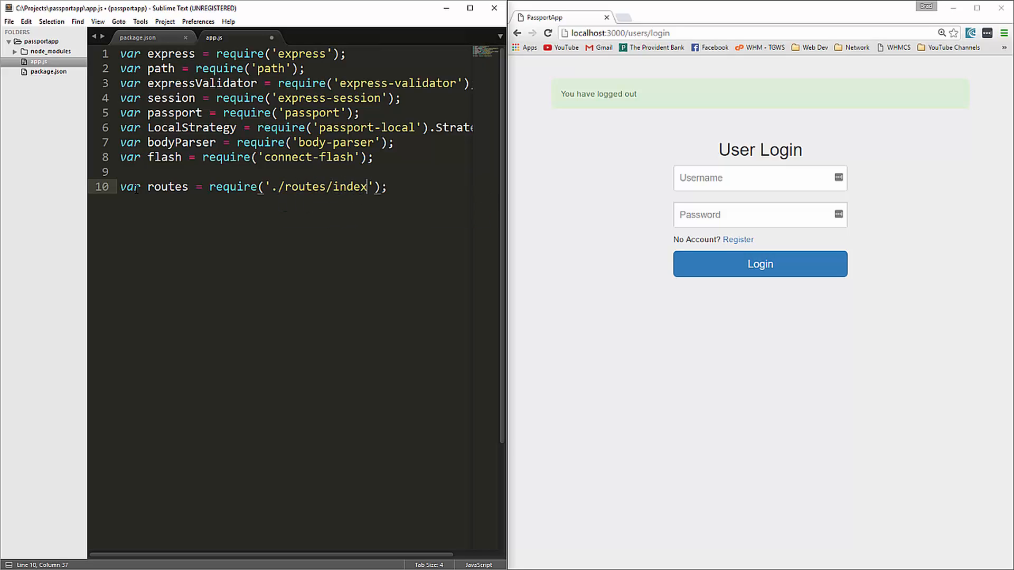
# Step: Duplicate that line as var users = require('./routes/users'); using autocomplete for the path
pyautogui.tripleClick(252, 187)
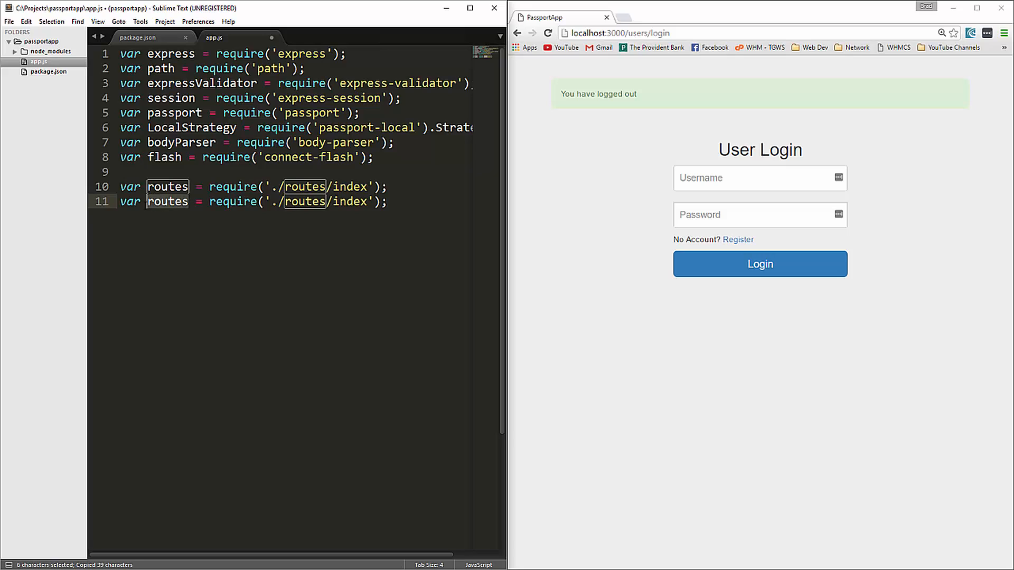
pyautogui.write('users')
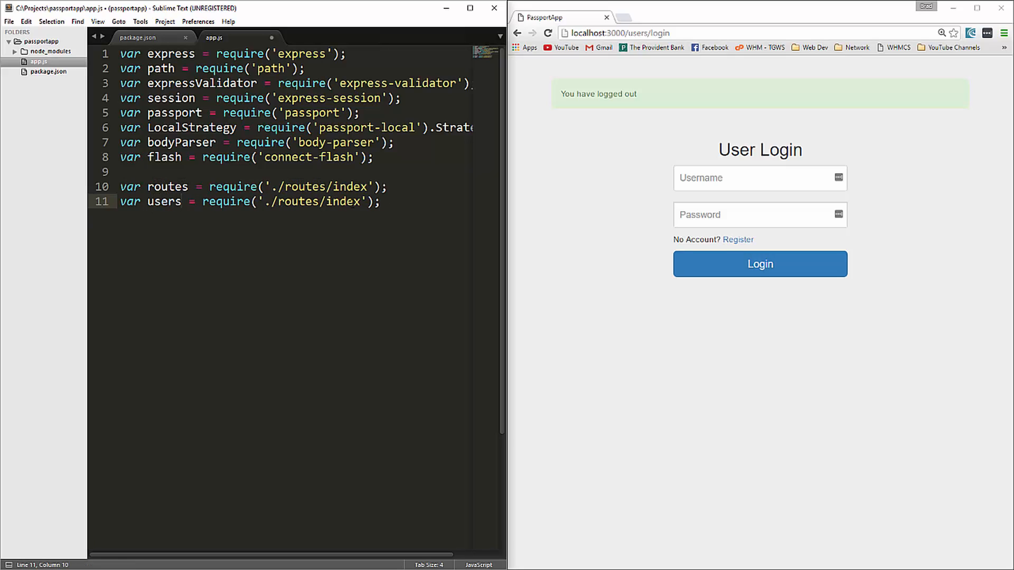
pyautogui.write('us')
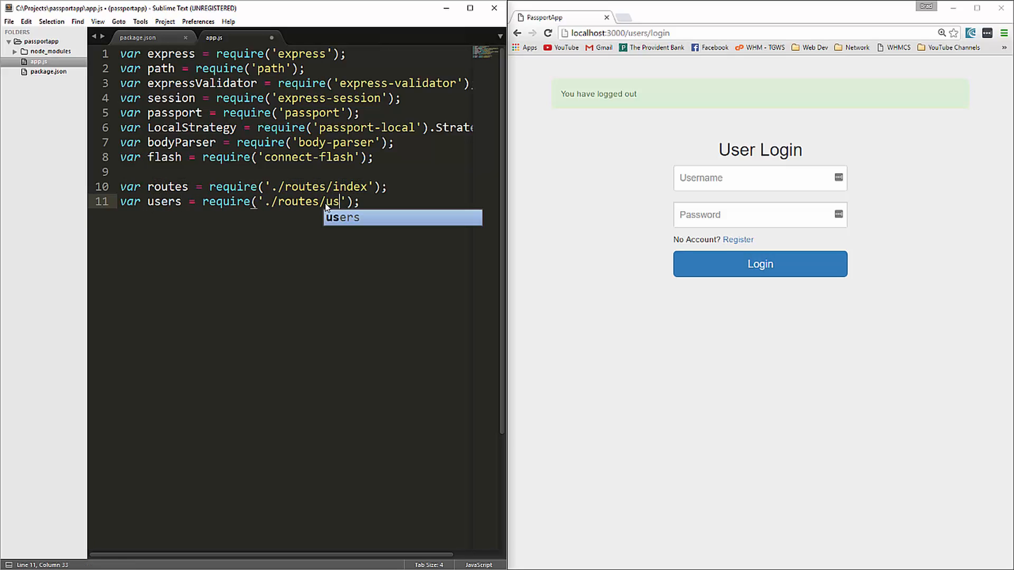
pyautogui.press('Tab')
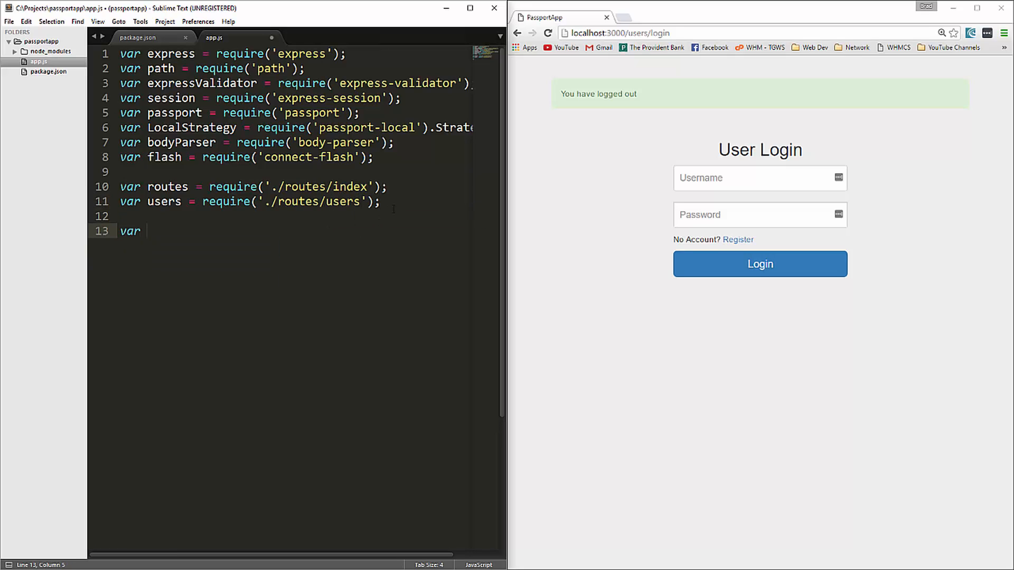
# Step: Create var app = express(); and under a View Engine comment set views to path.join(__dirname, 'views')
pyautogui.write('app = express();')
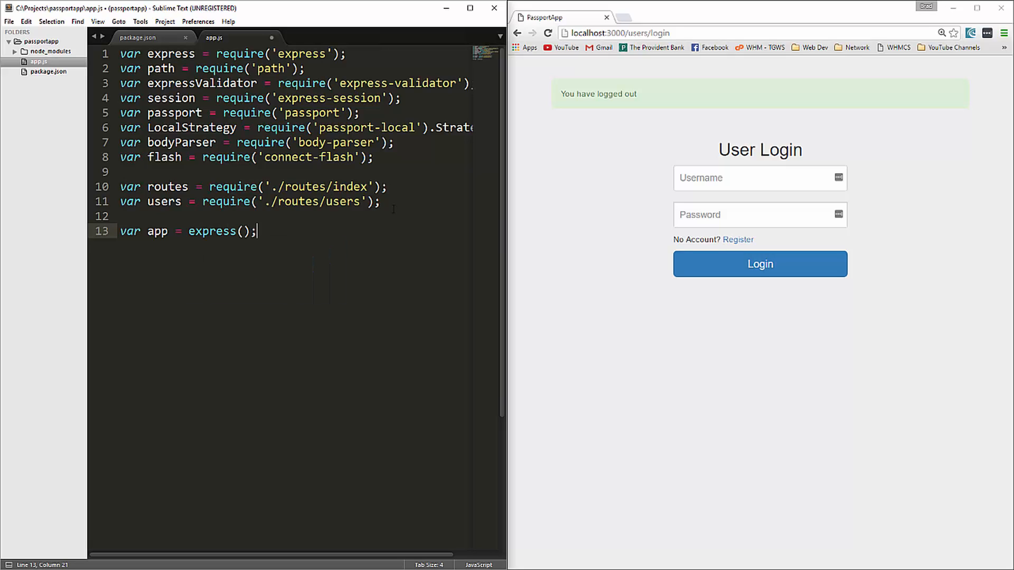
pyautogui.write('// \\')
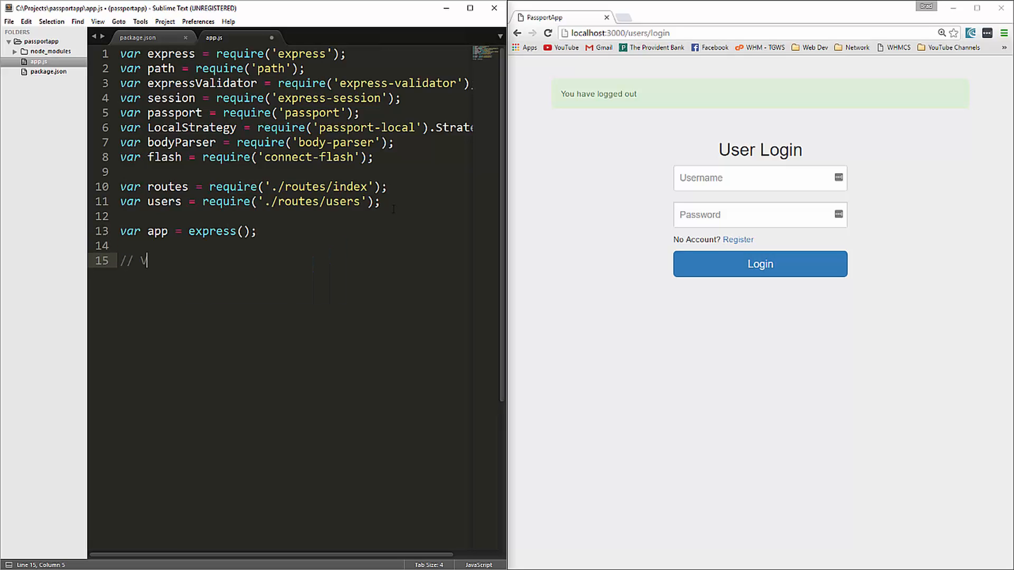
pyautogui.write('View Engine')
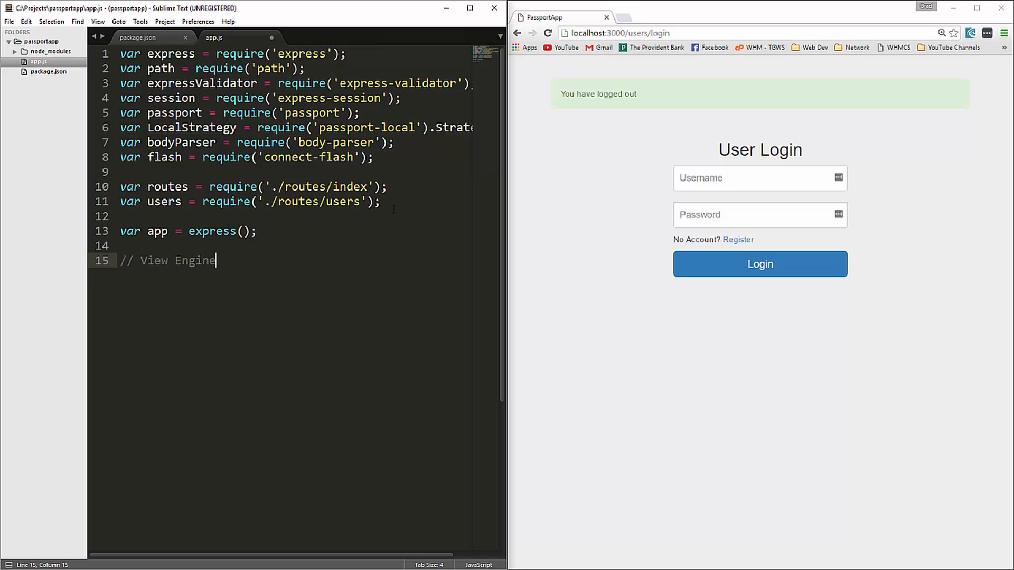
pyautogui.write('app.s')
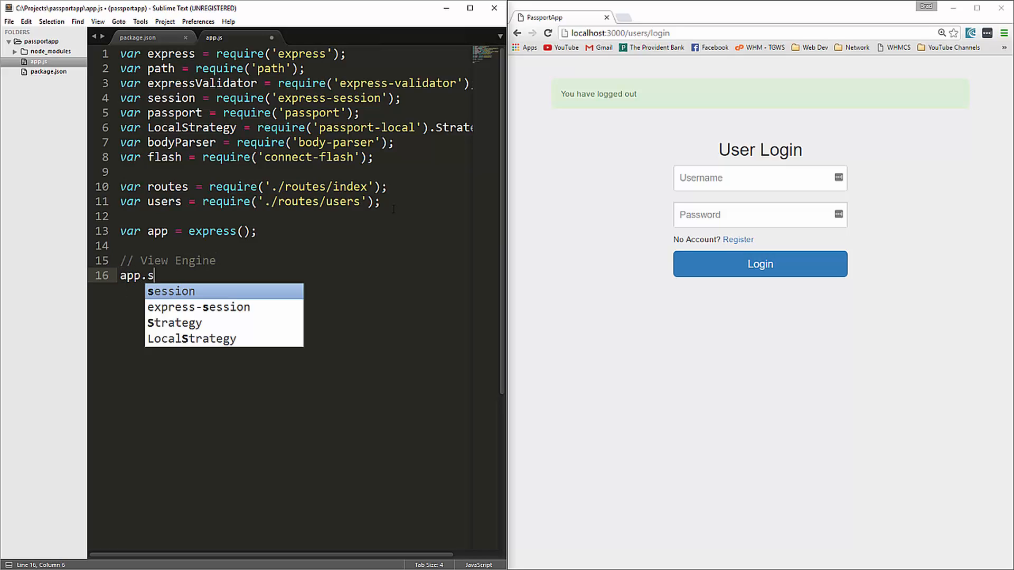
pyautogui.write('et();')
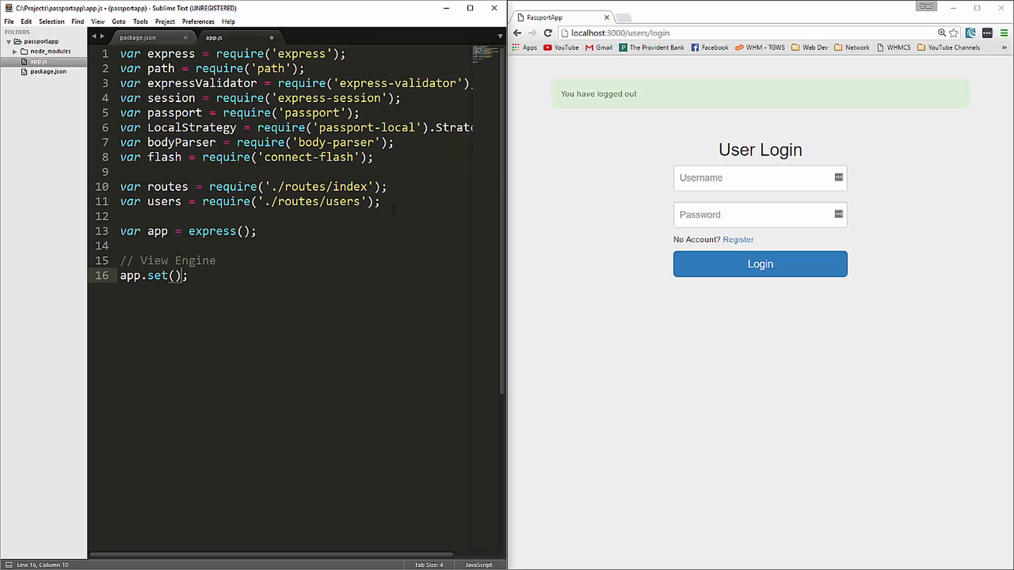
pyautogui.write("'views',")
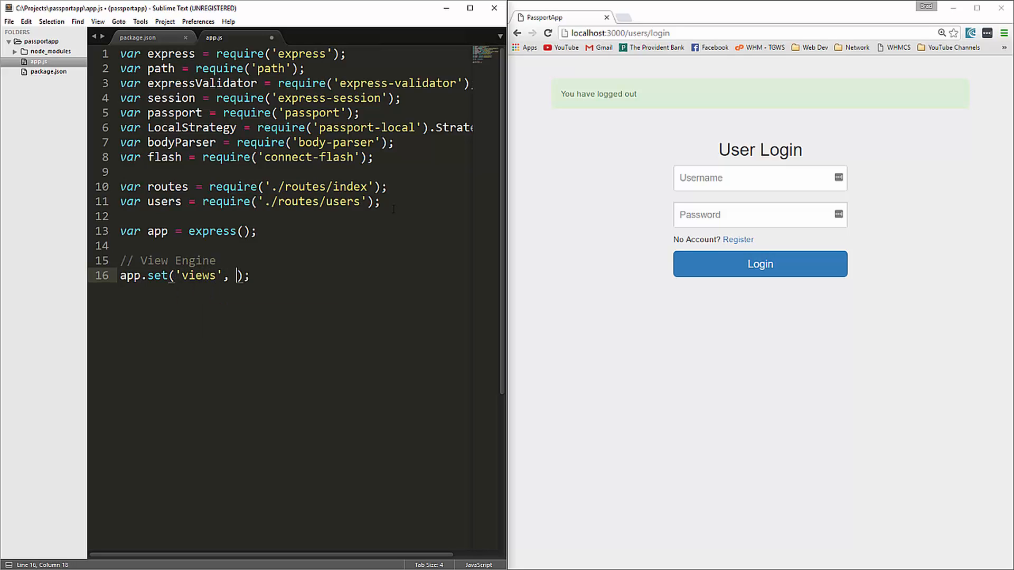
pyautogui.write('path.joi')
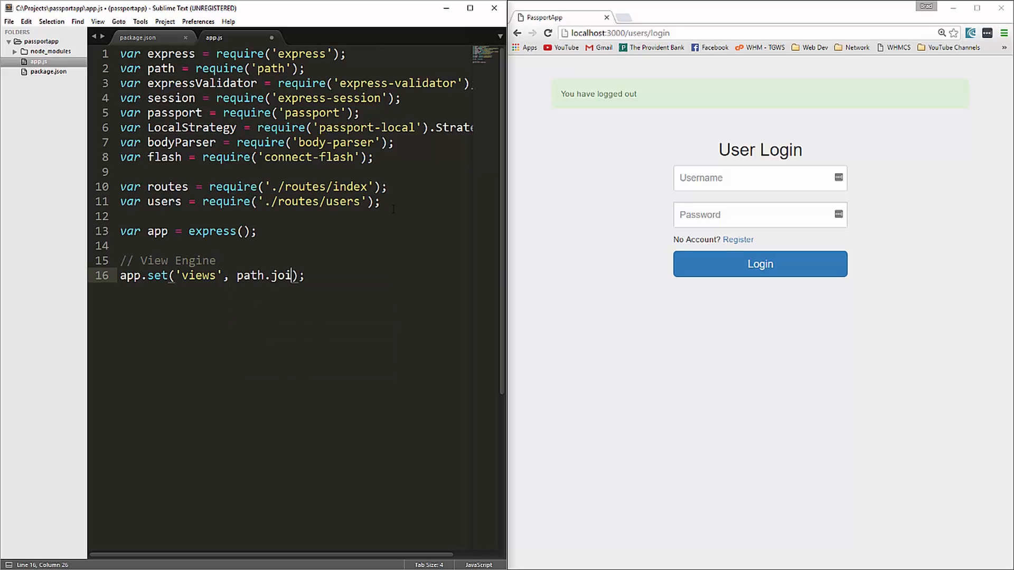
pyautogui.write('n(__dirn')
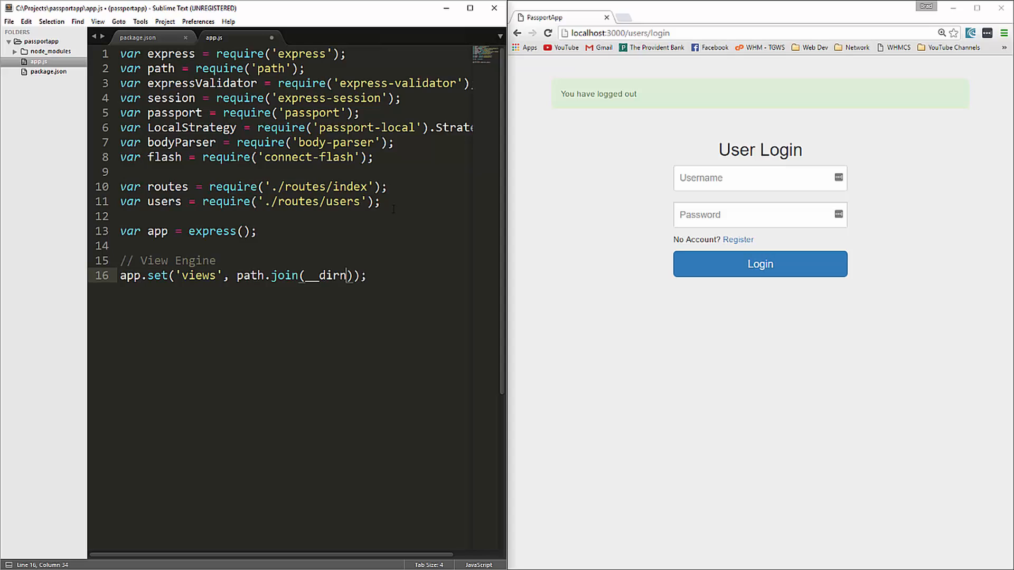
pyautogui.write('ame')
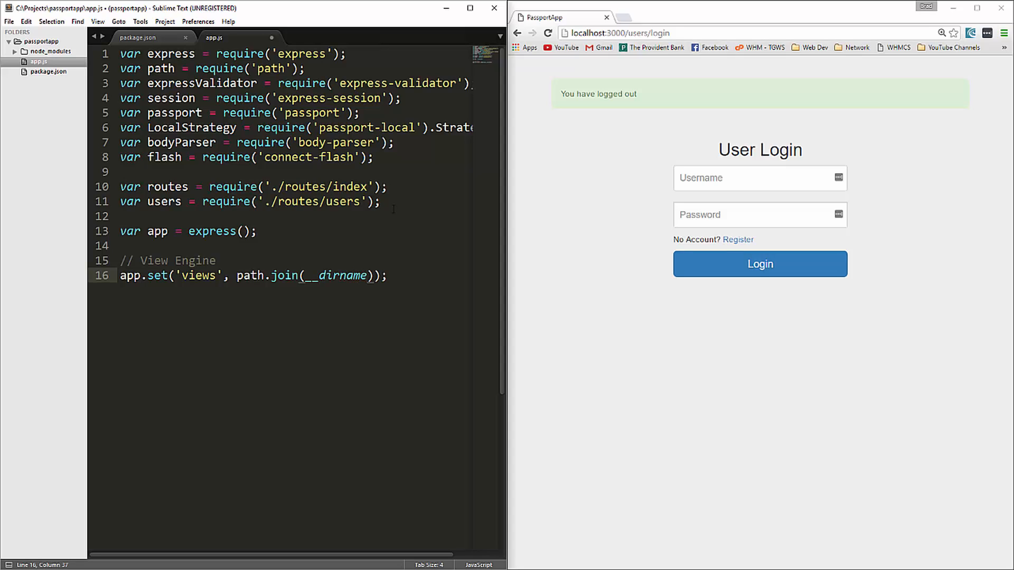
pyautogui.write(", ''")
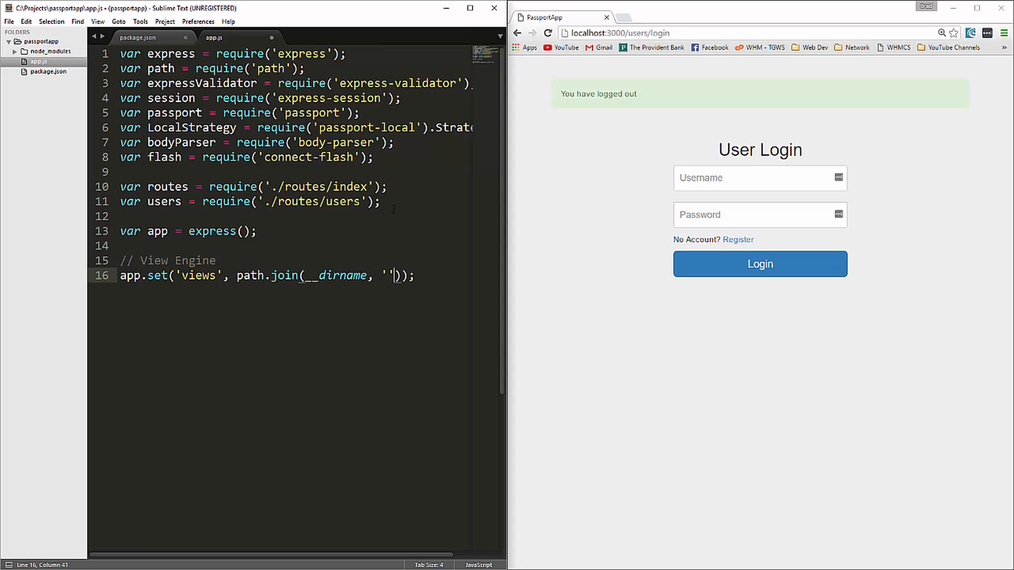
pyautogui.write('views')
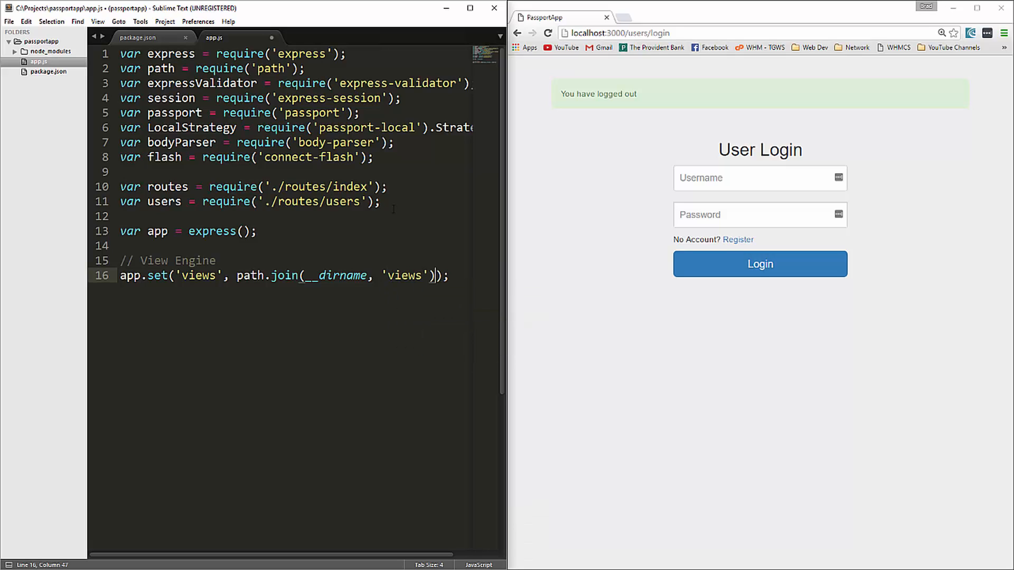
# Step: Set the app's view engine to 'ejs'
pyautogui.write('app.')
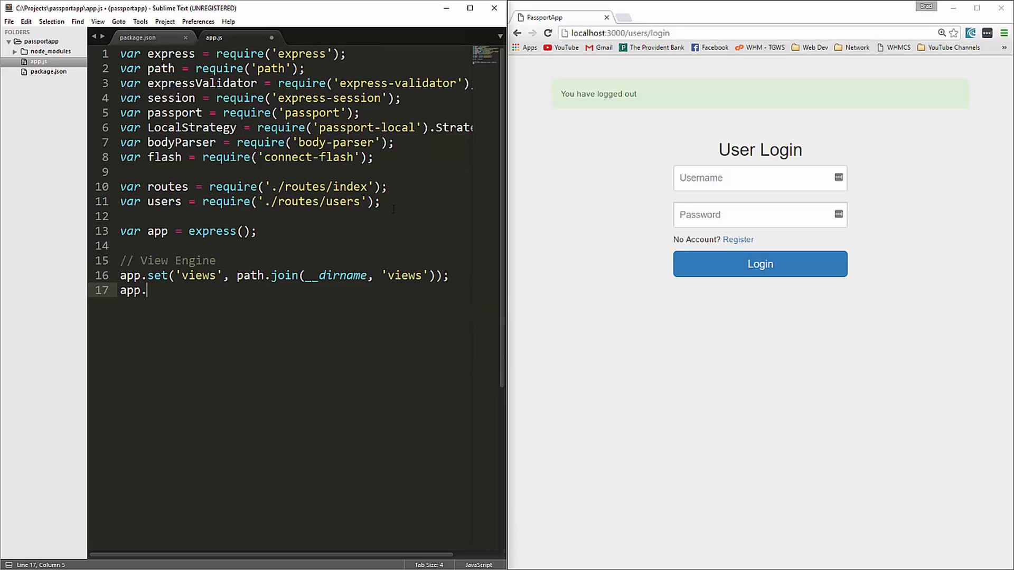
pyautogui.write('set()')
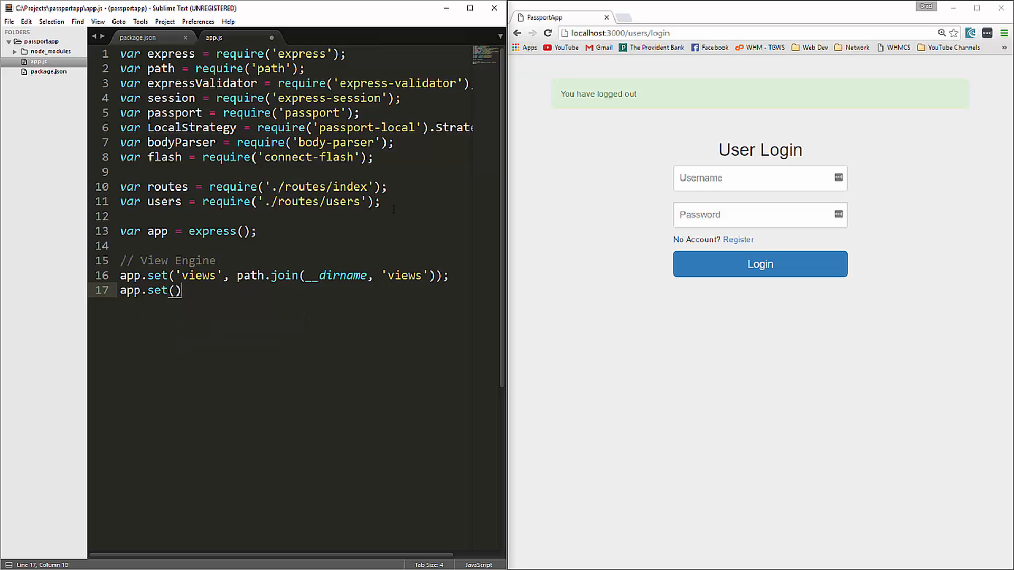
pyautogui.write("';")
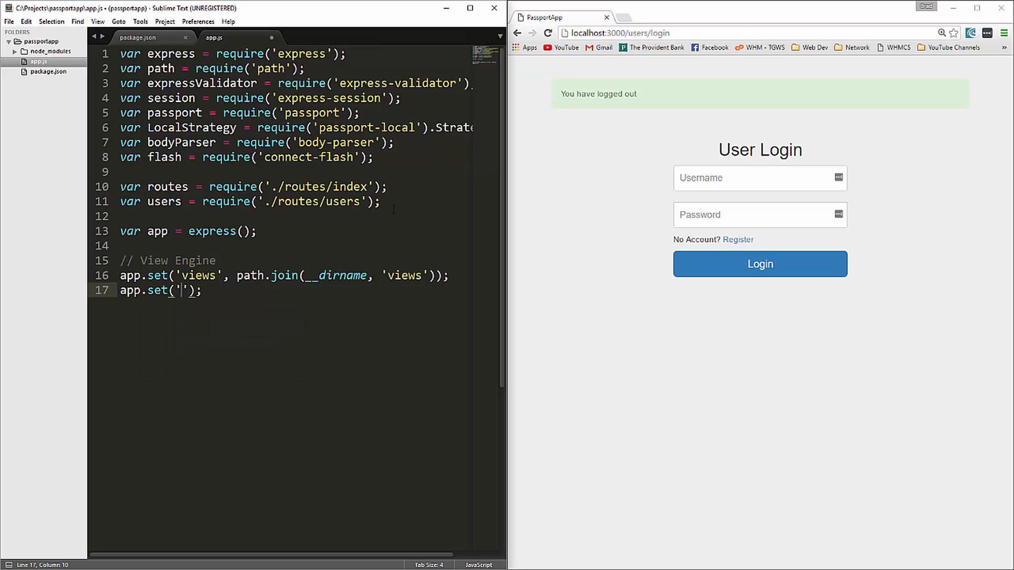
pyautogui.write("view engine',")
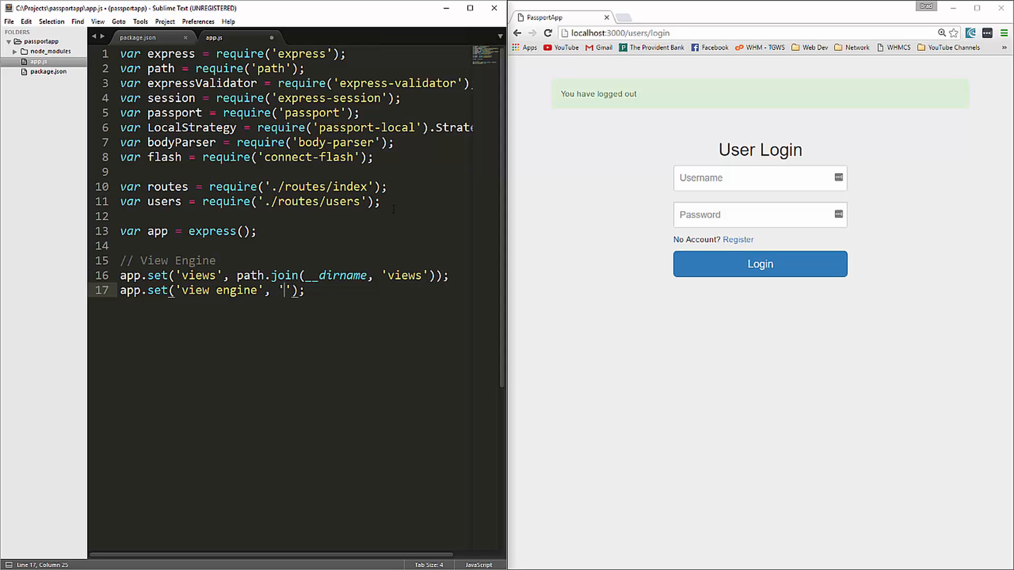
pyautogui.write('ejs')
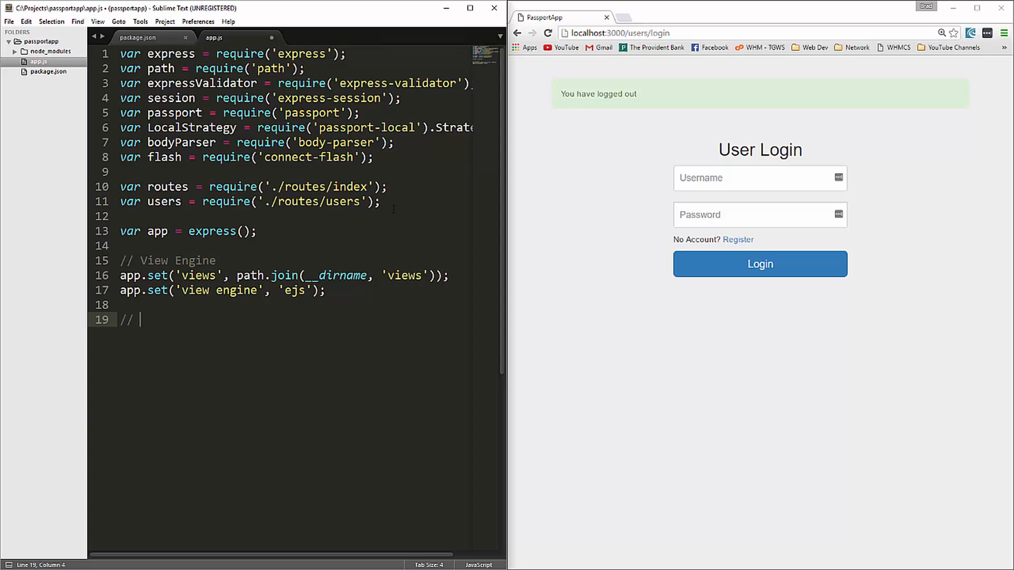
# Step: Under a Set Static Folder comment add app.use(express.static(path.join(__dirname, 'public')))
pyautogui.write('Set Static Folder')
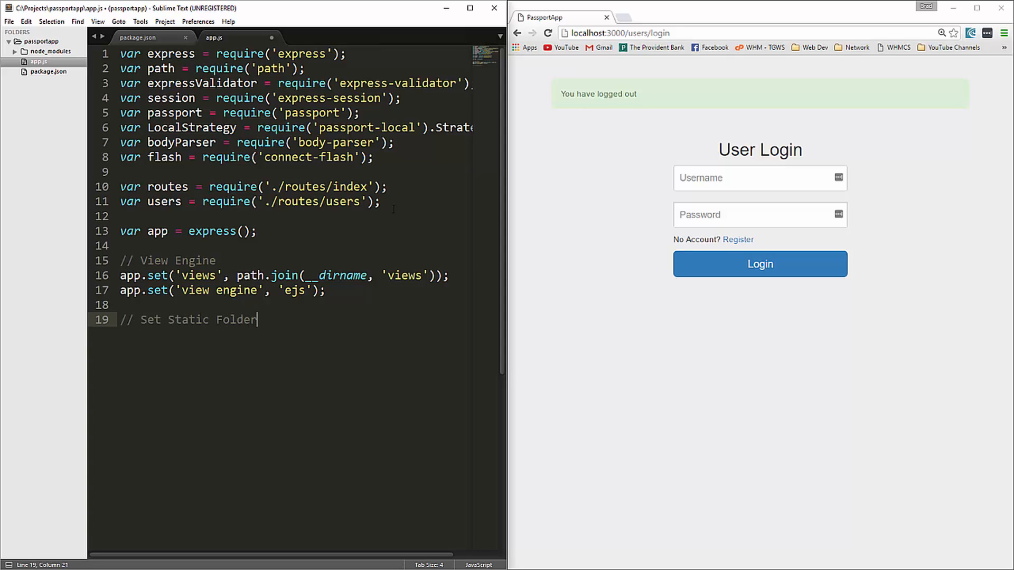
pyautogui.write('app.u')
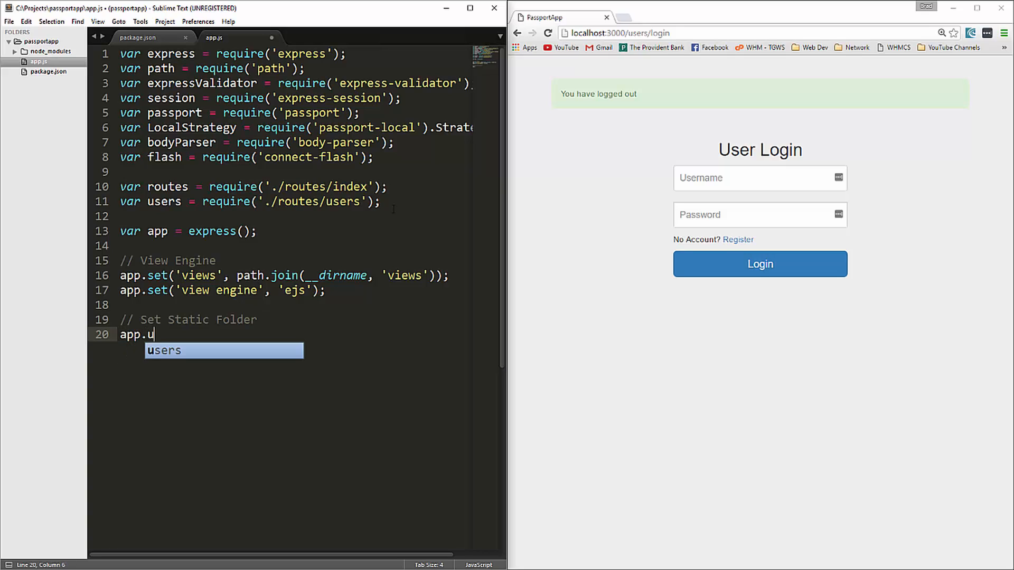
pyautogui.write('se();')
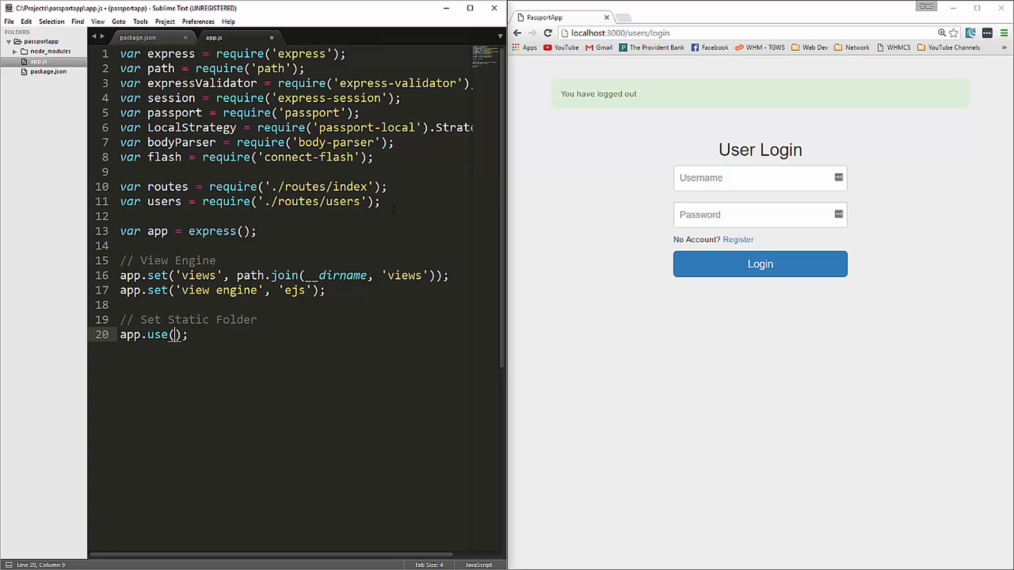
pyautogui.write('express.')
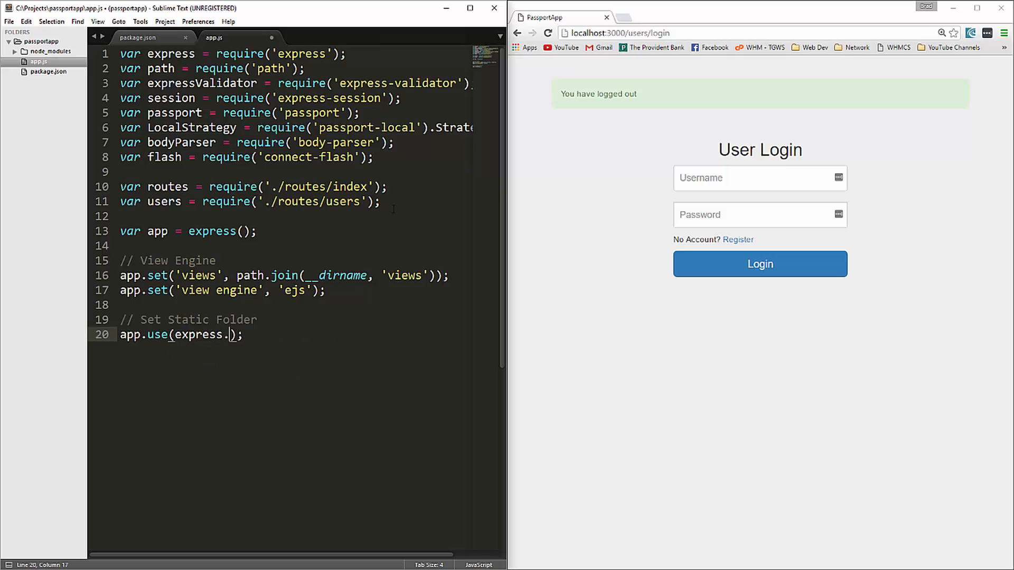
pyautogui.write('static(')
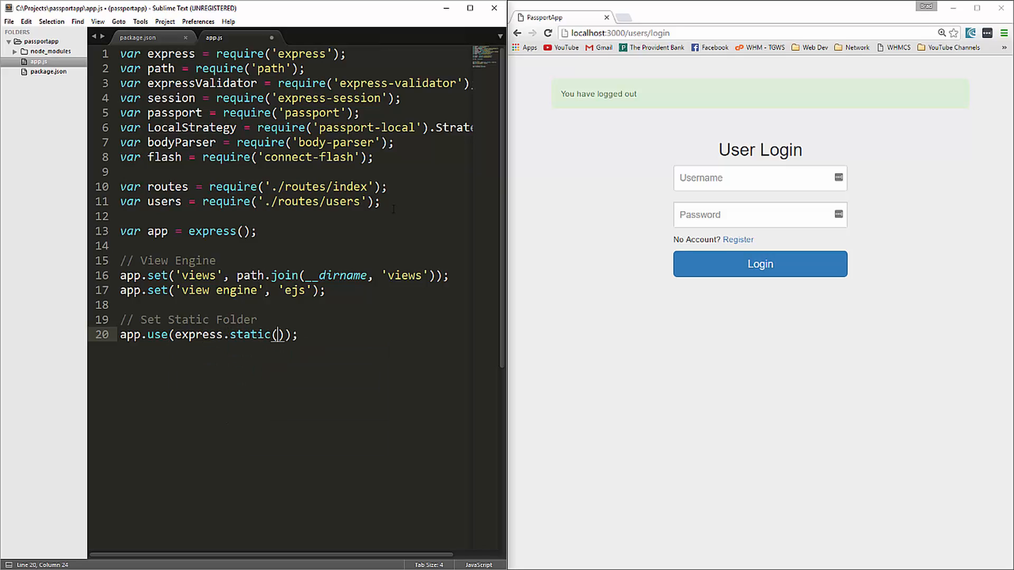
pyautogui.write('path,j')
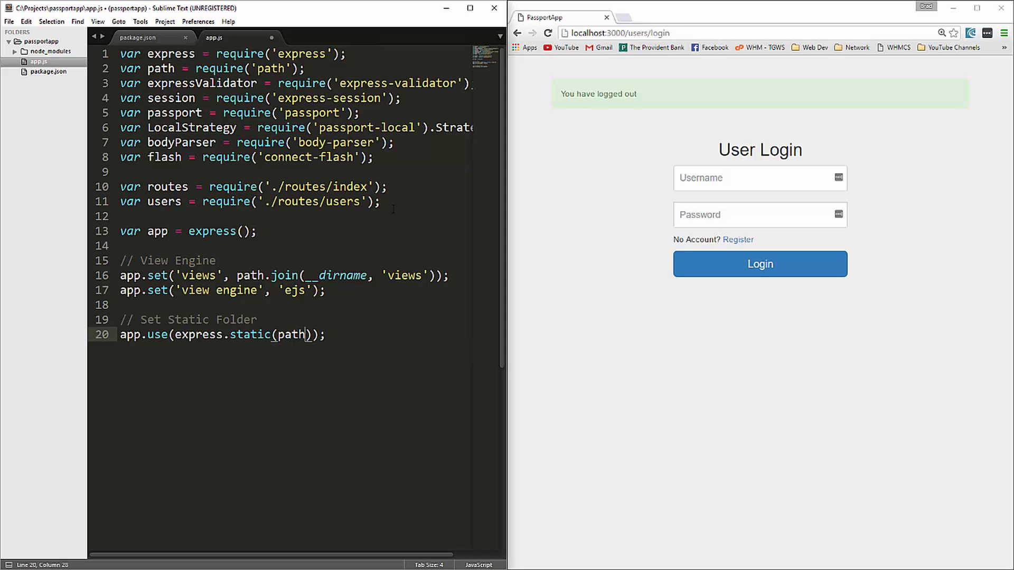
pyautogui.write('.join()')
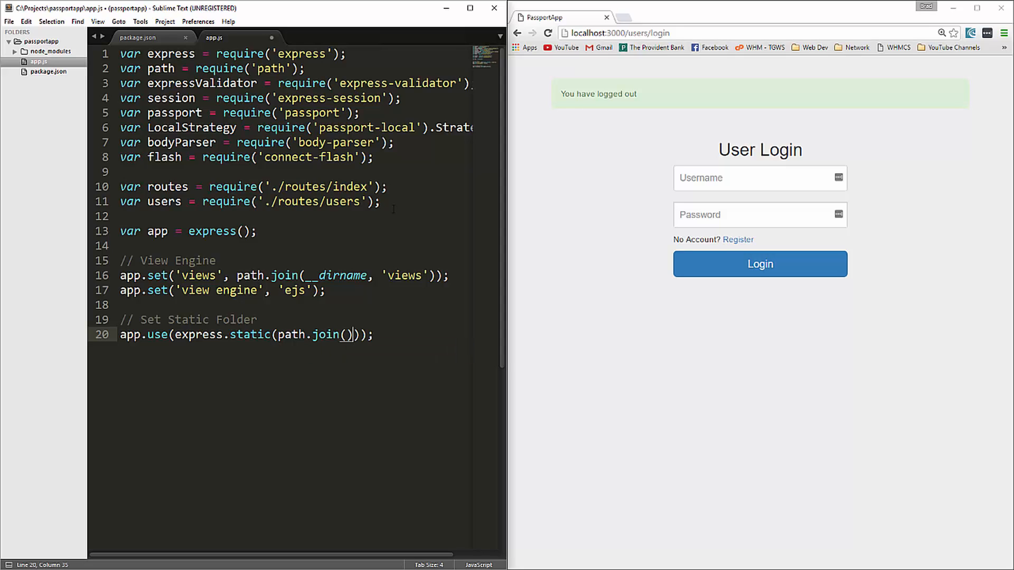
pyautogui.write('__dirname,')
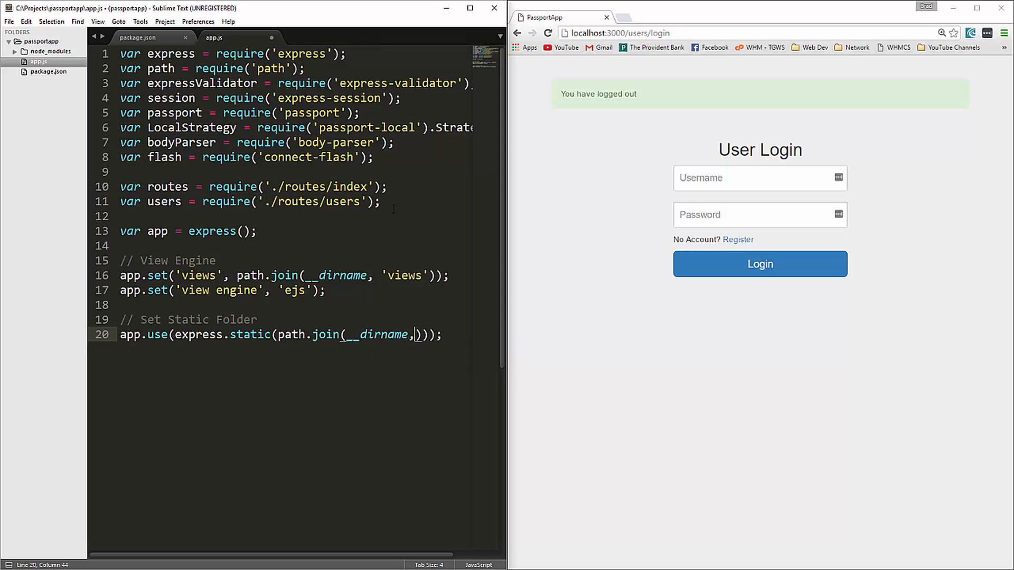
pyautogui.write("'pub'")
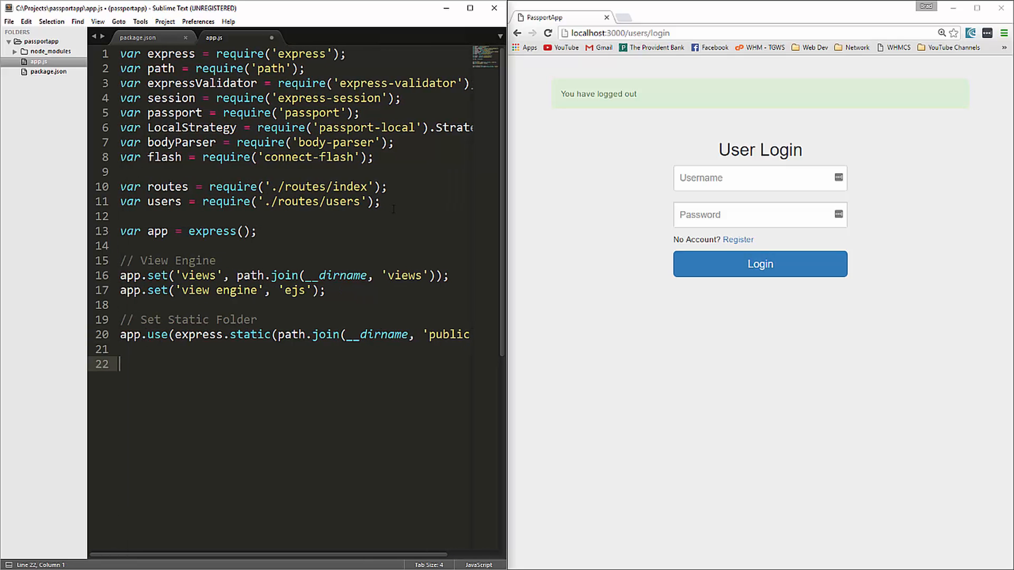
# Step: Begin the BodyParser middleware section with a // BodyParser comment
pyautogui.write('// B')
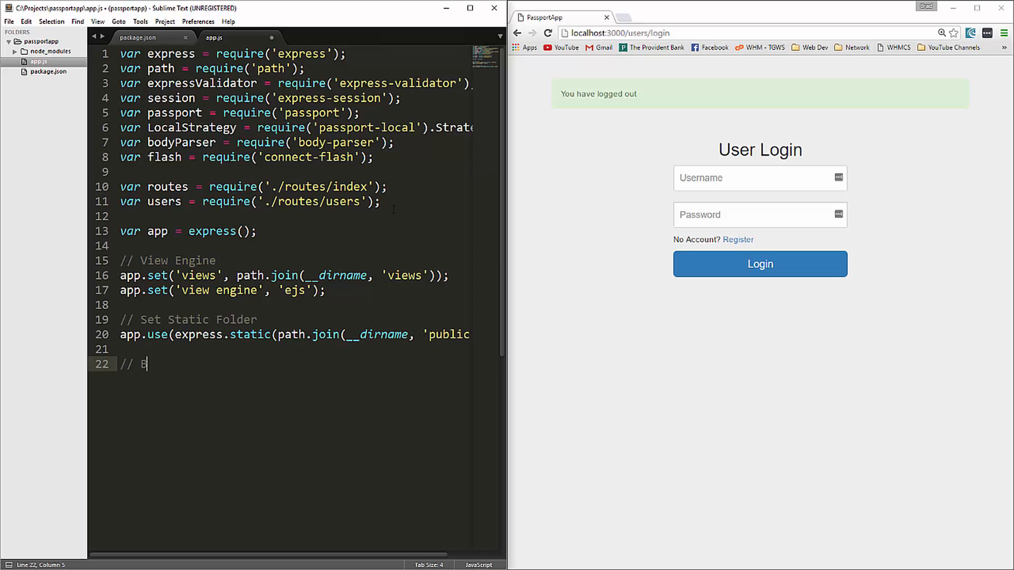
pyautogui.write('odyParser')
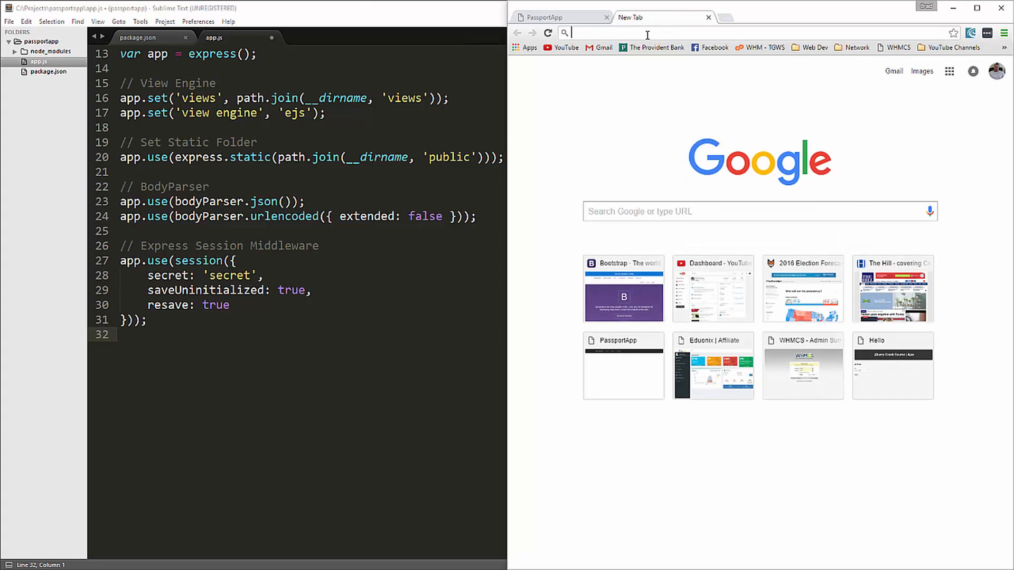
# Step: Search express-session, land on its GitHub README and scroll to the options examples
pyautogui.write('express-session')
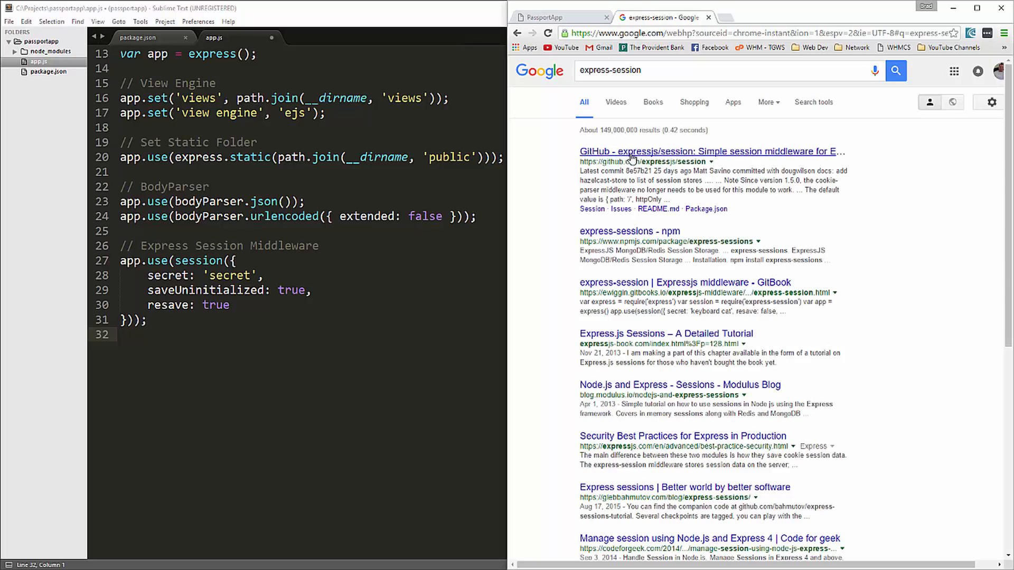
pyautogui.click(709, 151)
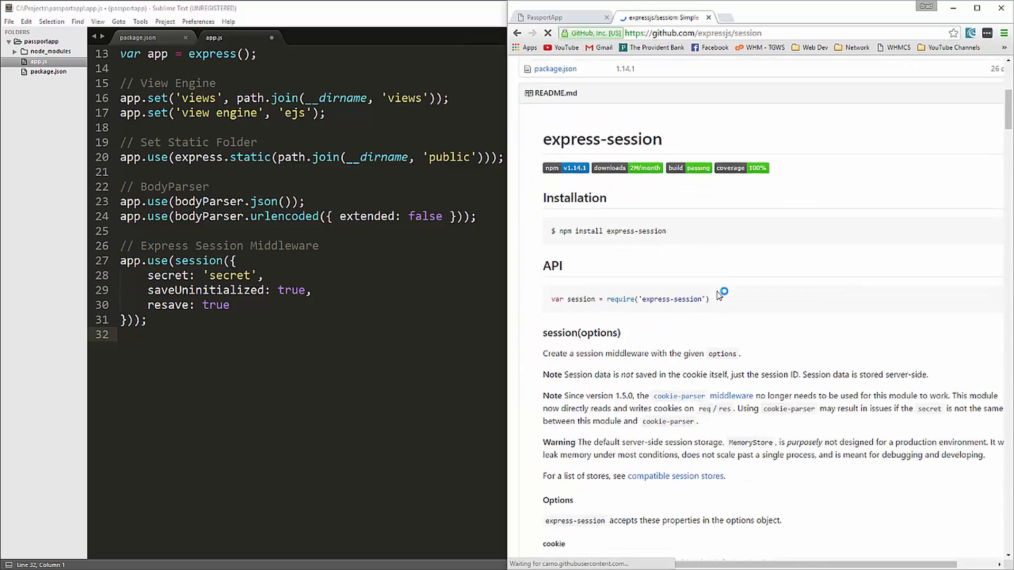
pyautogui.scroll(-3)
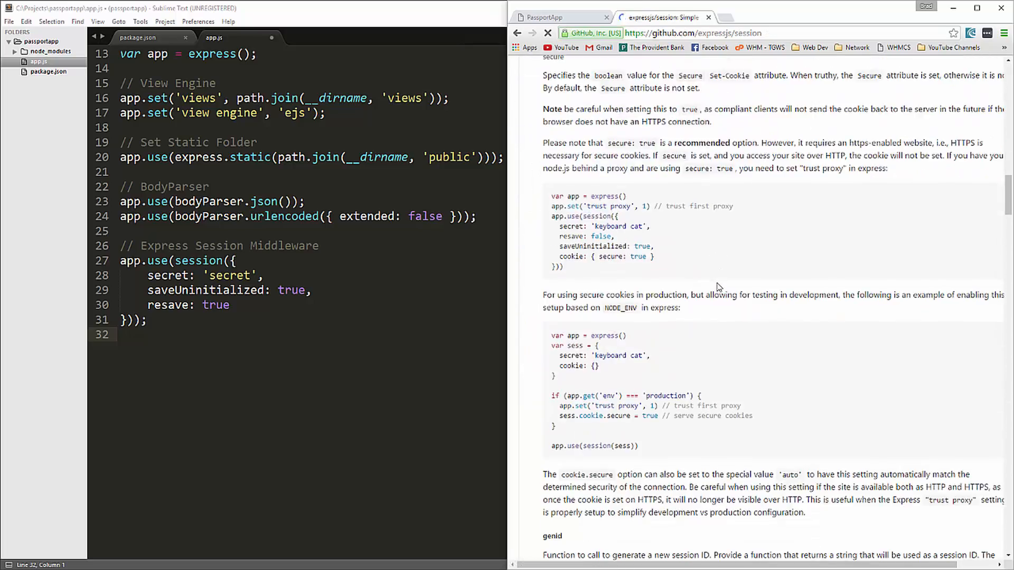
pyautogui.scroll(-3)
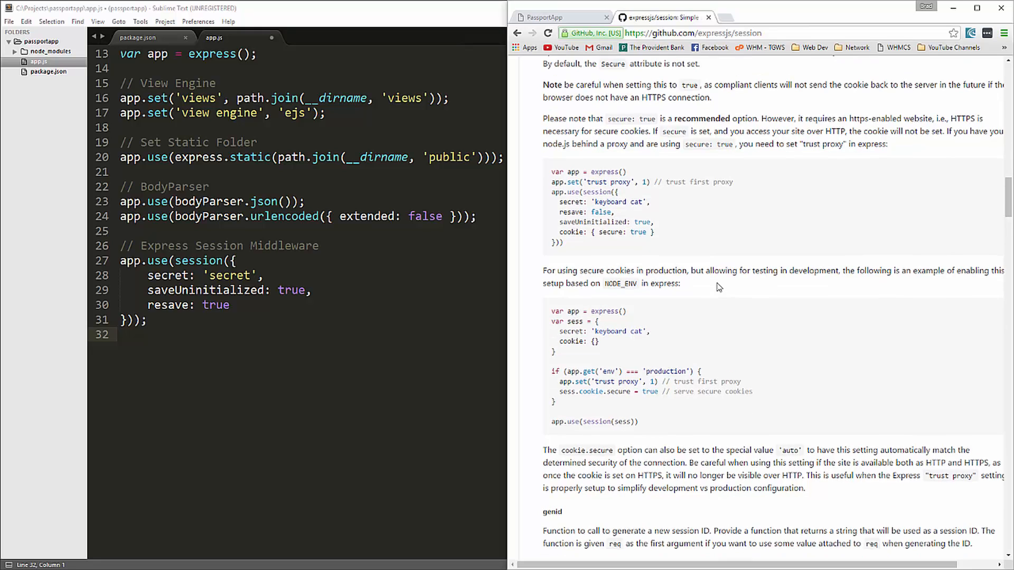
pyautogui.scroll(-3)
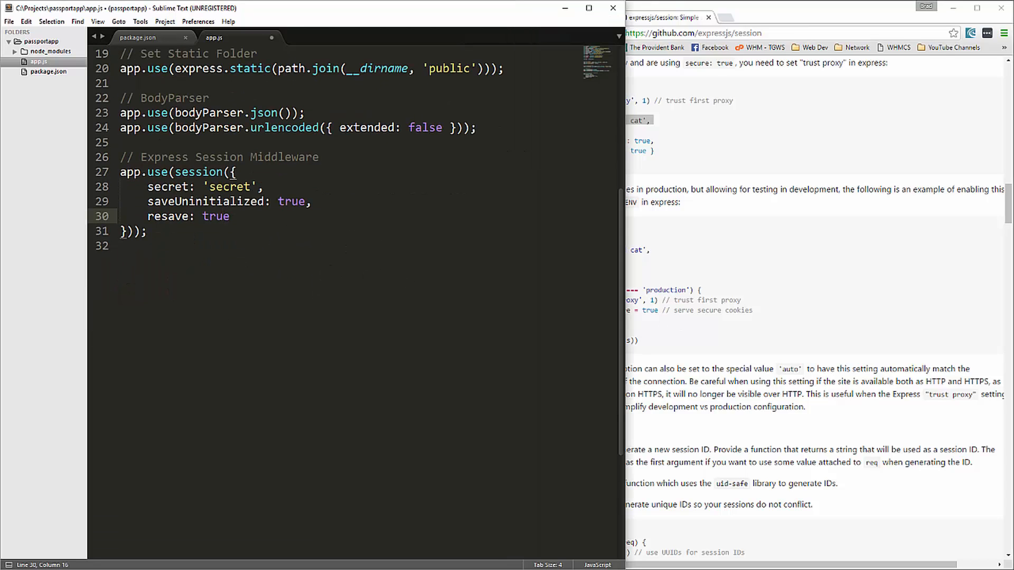
pyautogui.moveTo(888, 299)
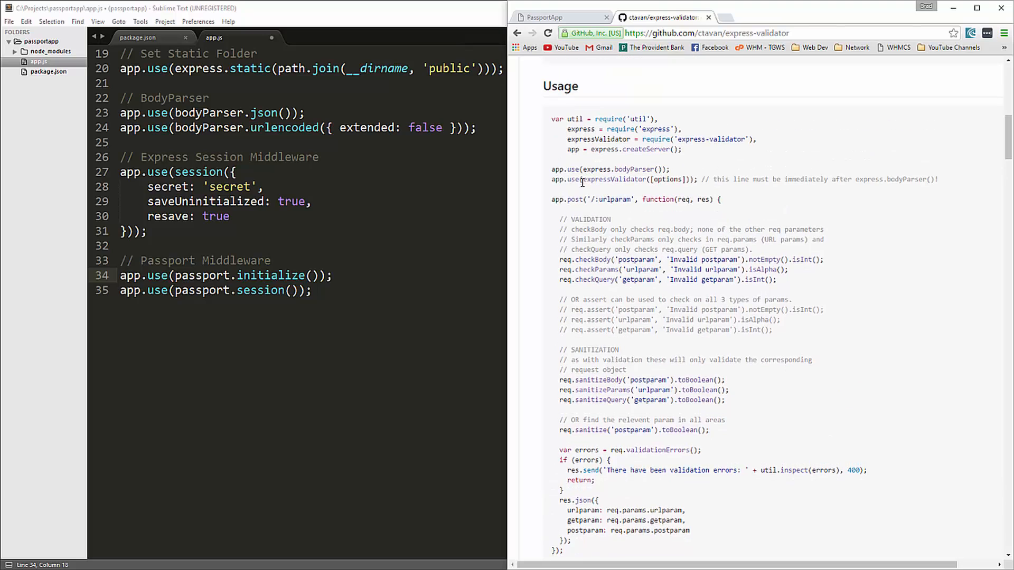
# Step: Review the pasted validator and flash middleware, checking res.locals.messages, and position below the flash call
pyautogui.scroll(-3)
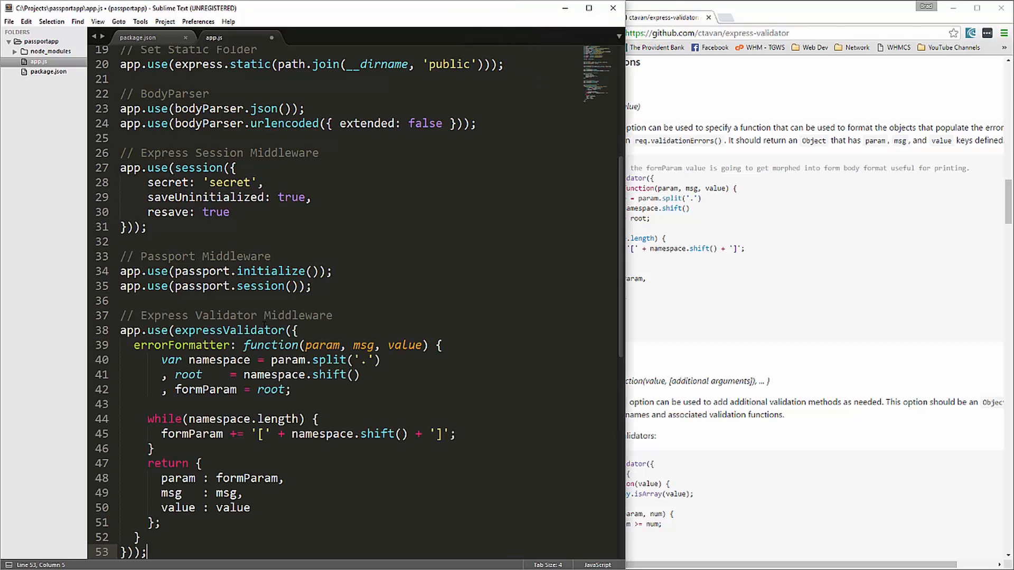
pyautogui.scroll(-3)
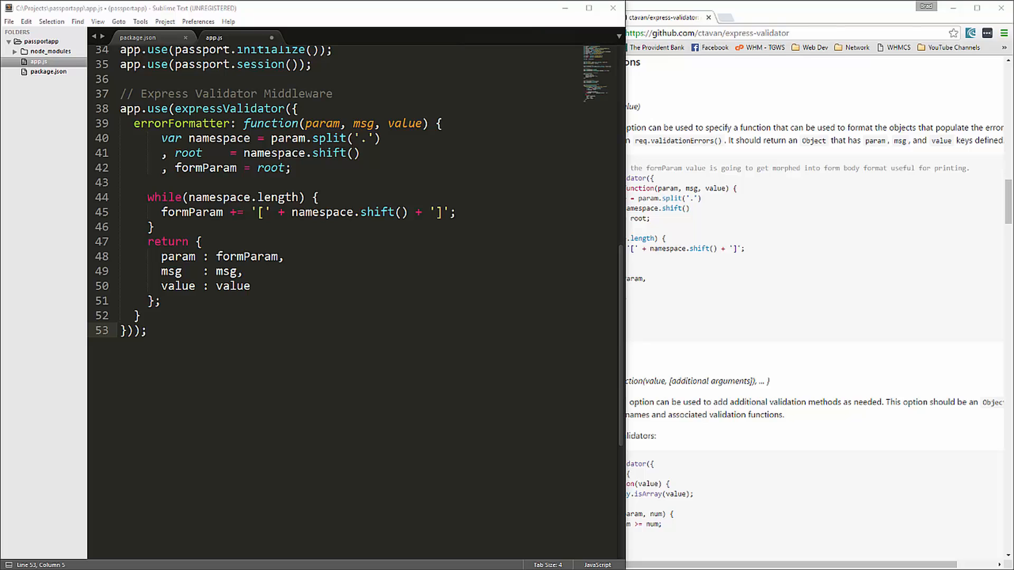
pyautogui.click(148, 330)
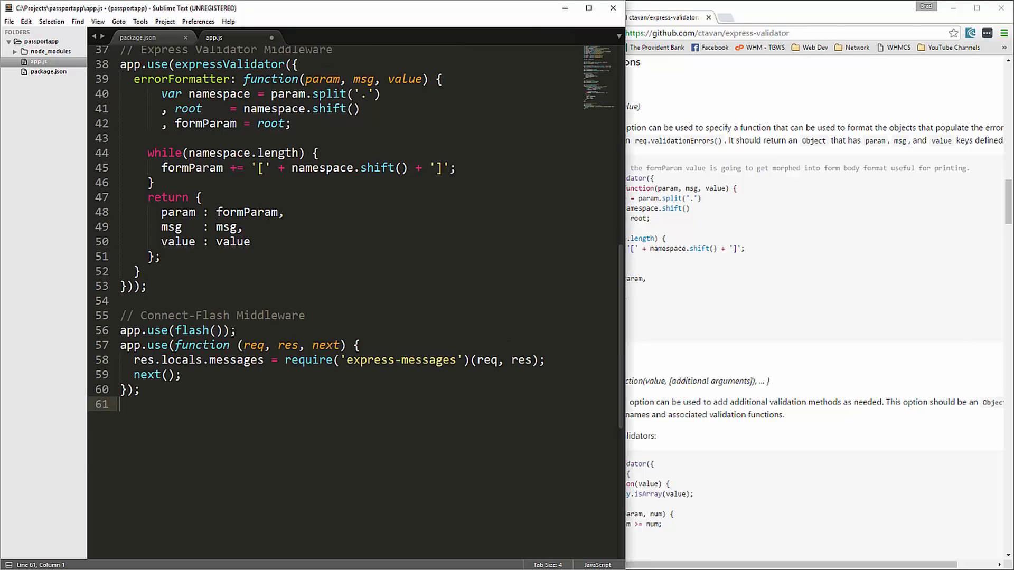
pyautogui.doubleClick(386, 360)
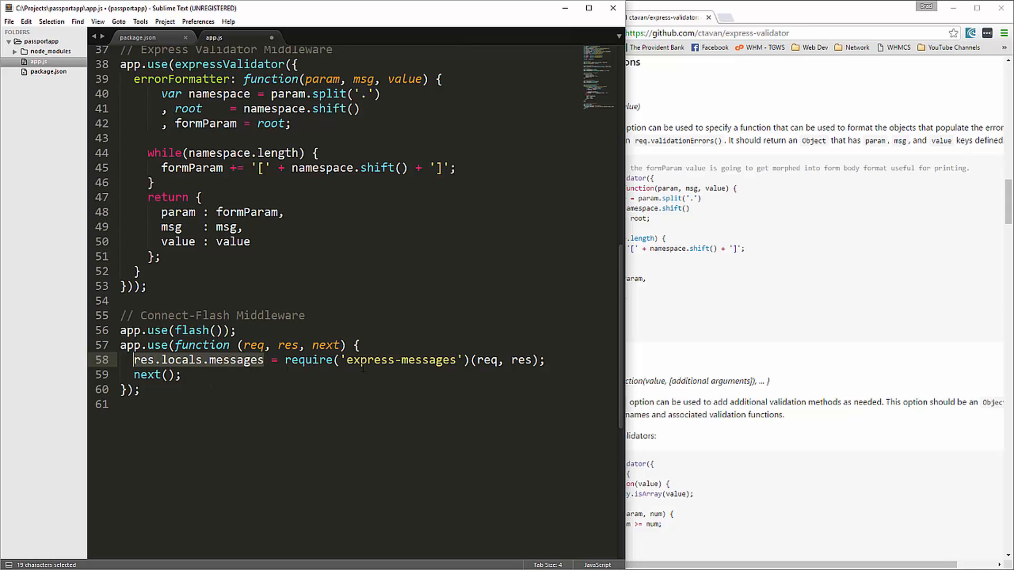
pyautogui.moveTo(488, 308)
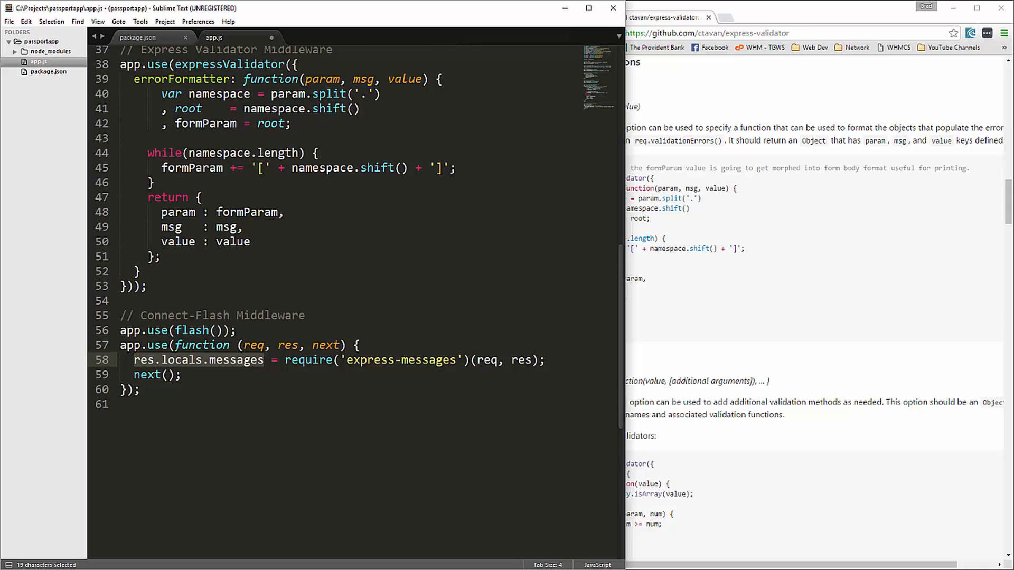
pyautogui.click(142, 390)
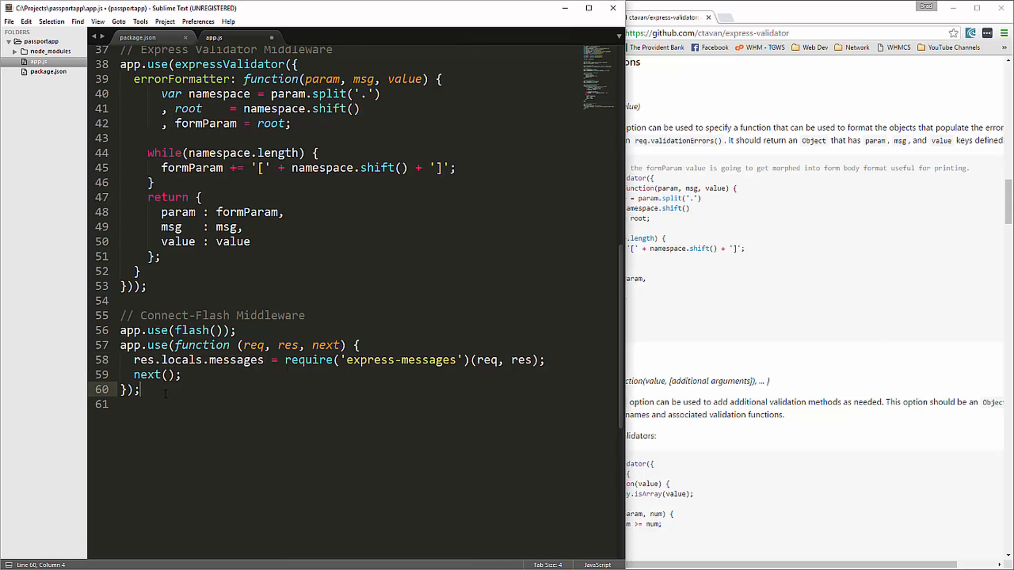
# Step: Under a Define routes comment mount routes at '/' and users at '/users'
pyautogui.press('enter')
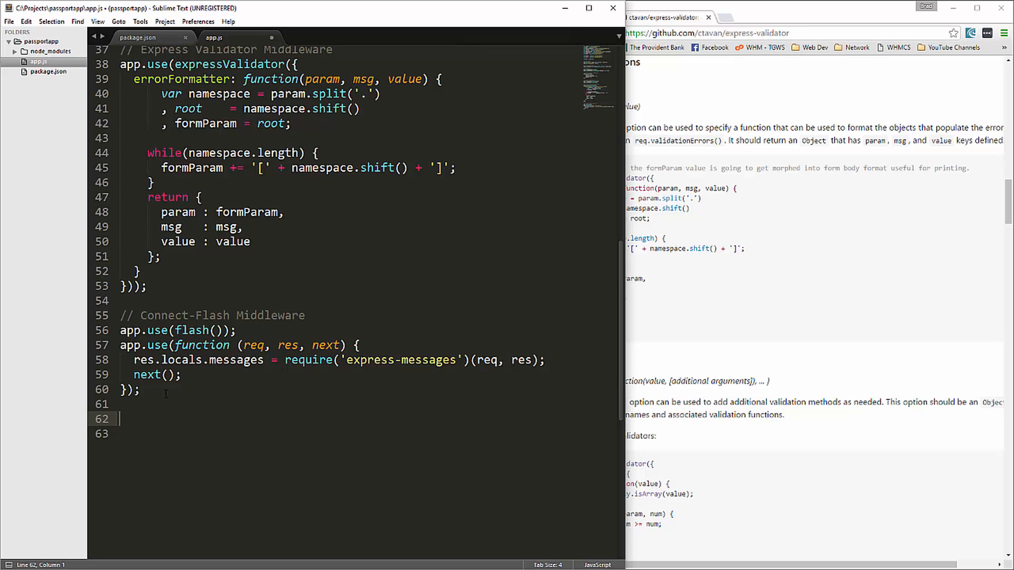
pyautogui.write('// Define Routes')
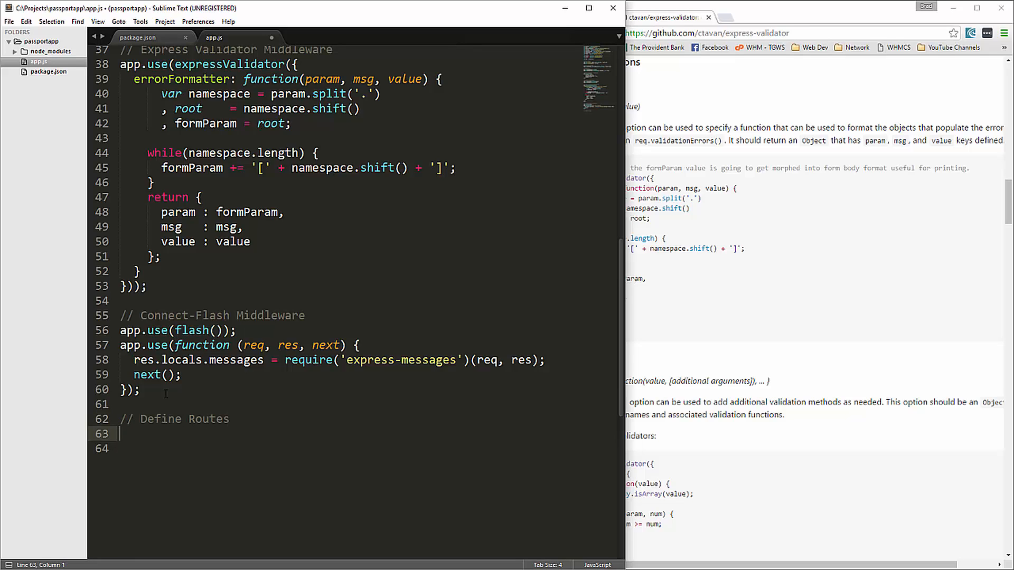
pyautogui.write('app.use')
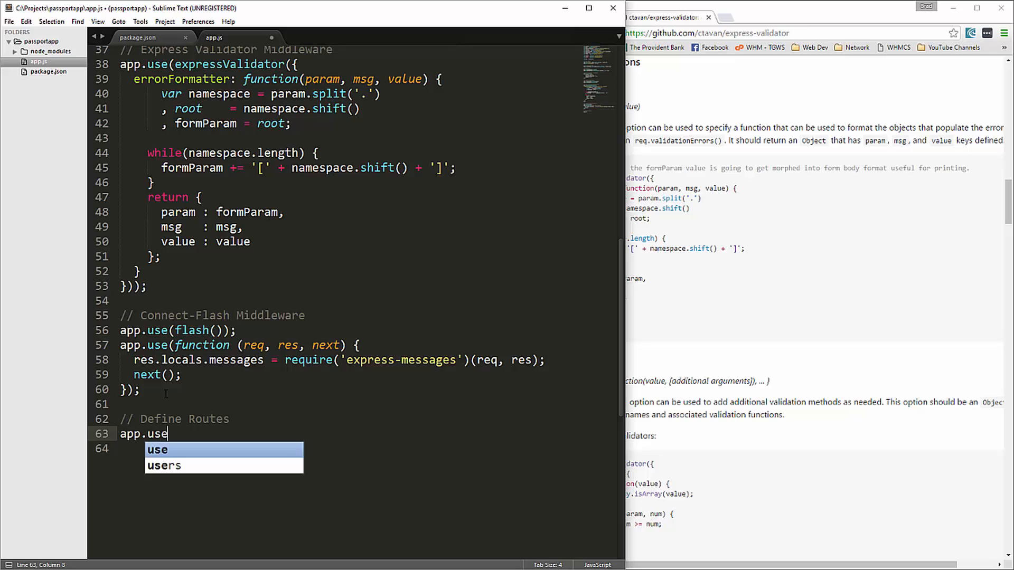
pyautogui.write('();')
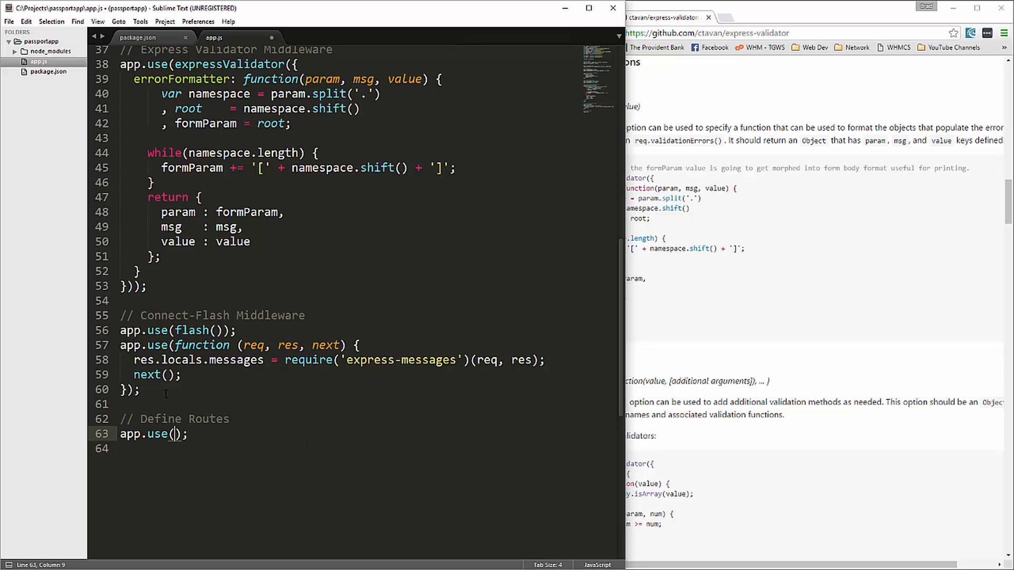
pyautogui.write("'/'")
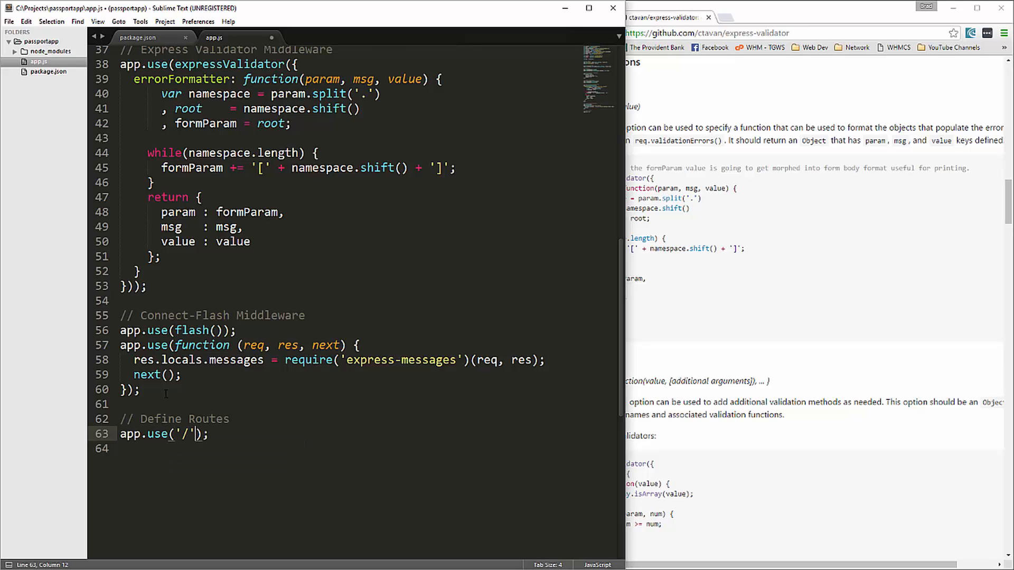
pyautogui.write(", ''")
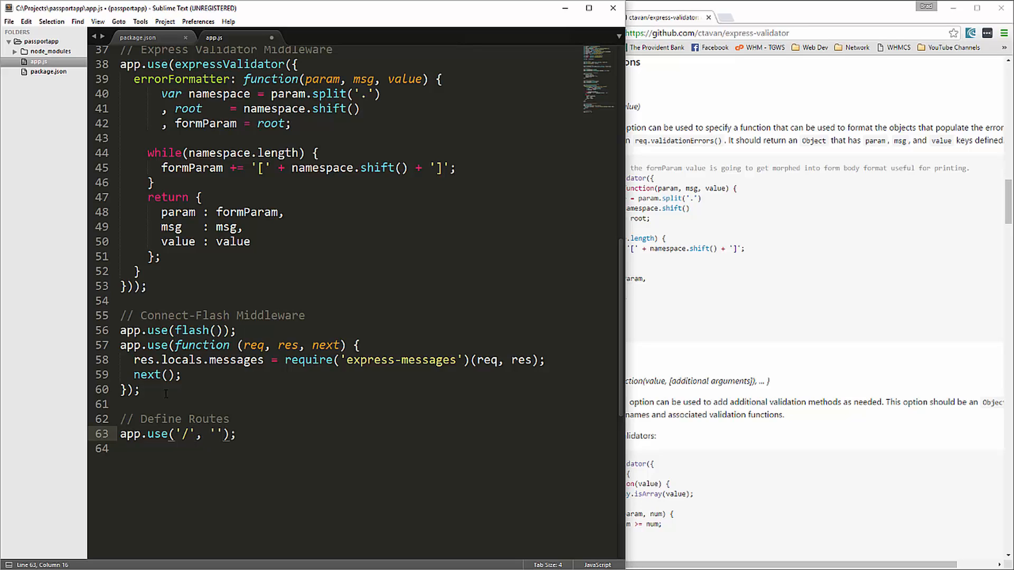
pyautogui.write('routes')
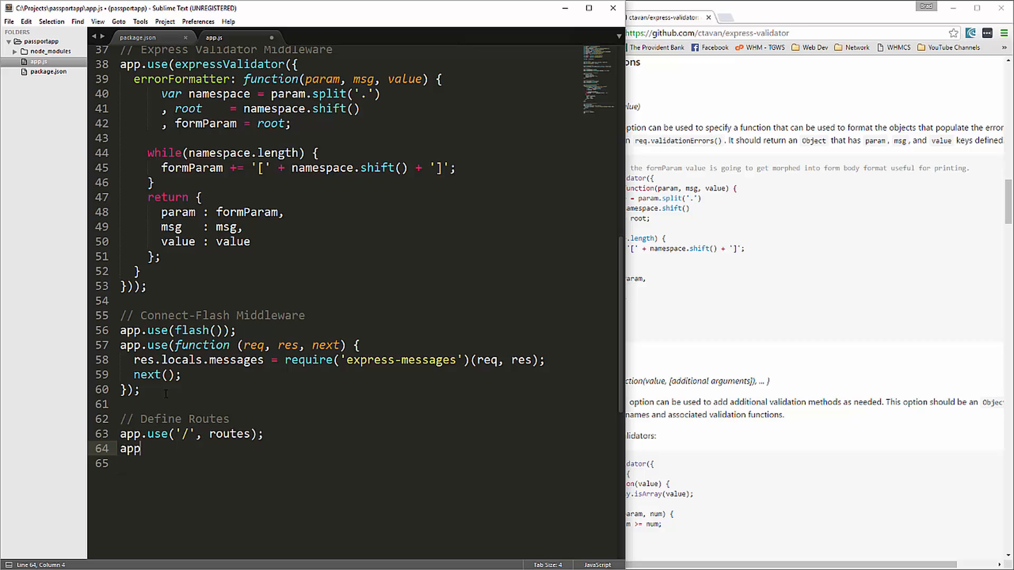
pyautogui.write('.use();')
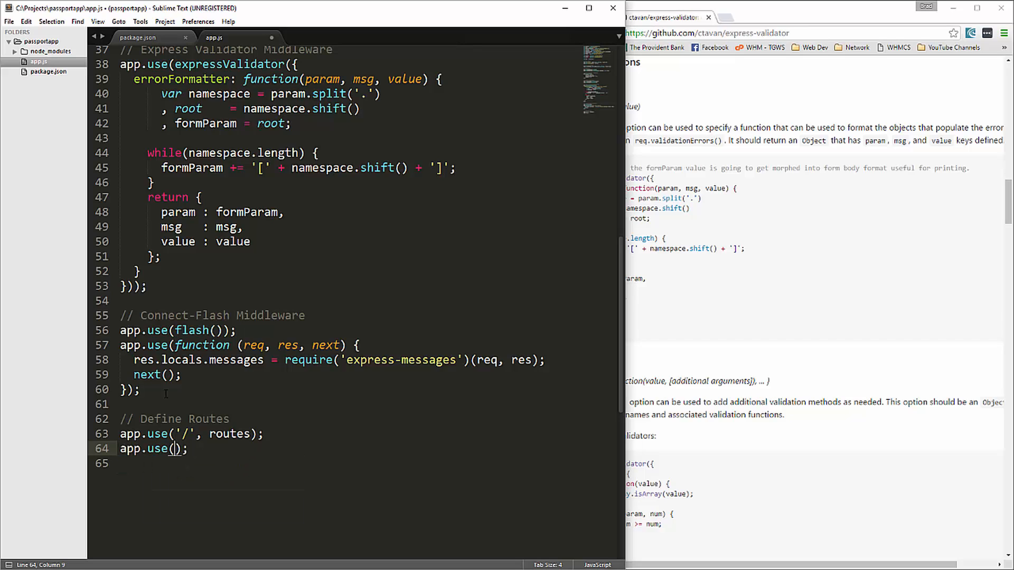
pyautogui.write("/users',")
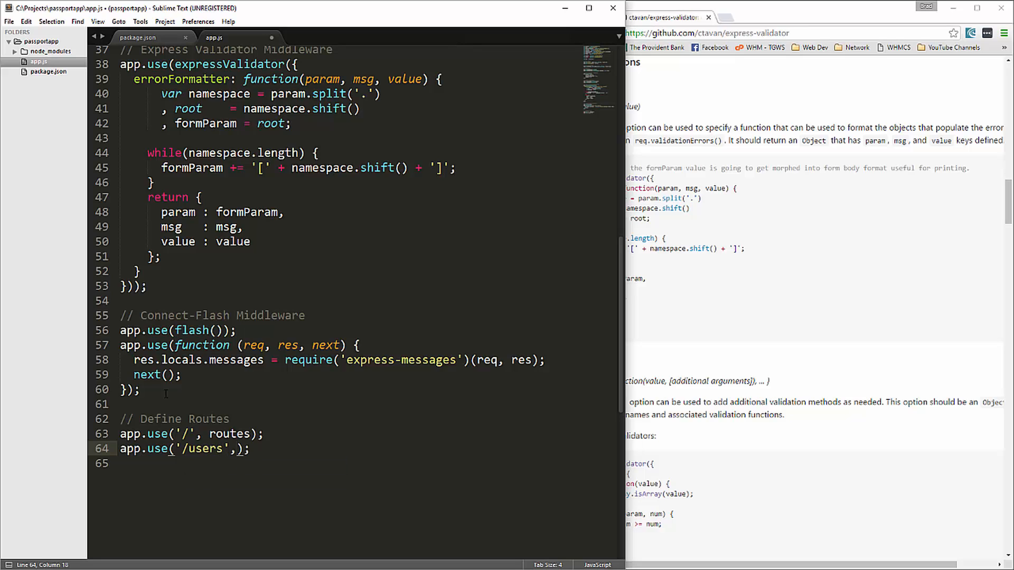
pyautogui.write('users')
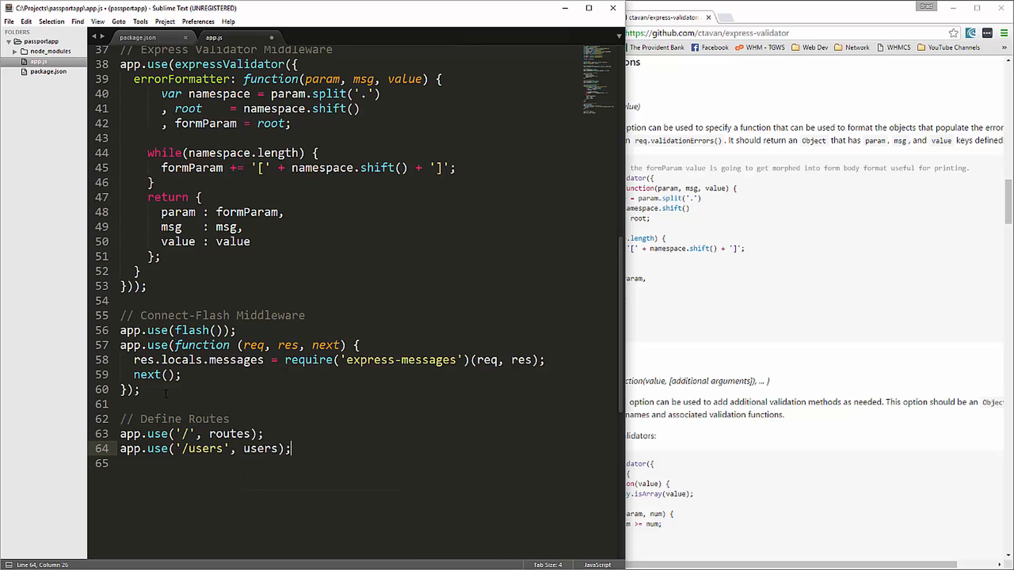
# Step: Add app.listen(3000) and console.log('Server started on port 3000')
pyautogui.press('Enter')
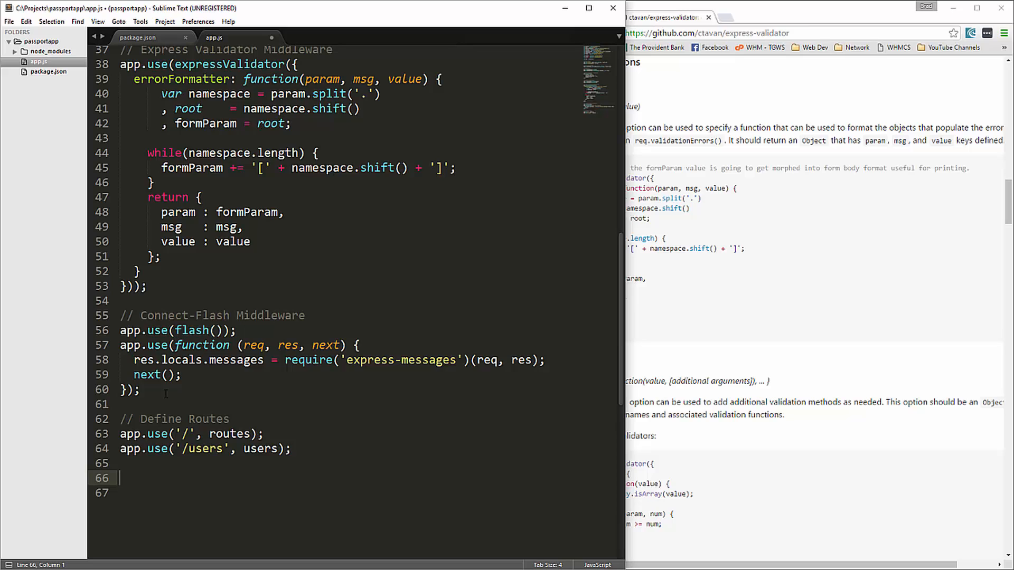
pyautogui.write('app.')
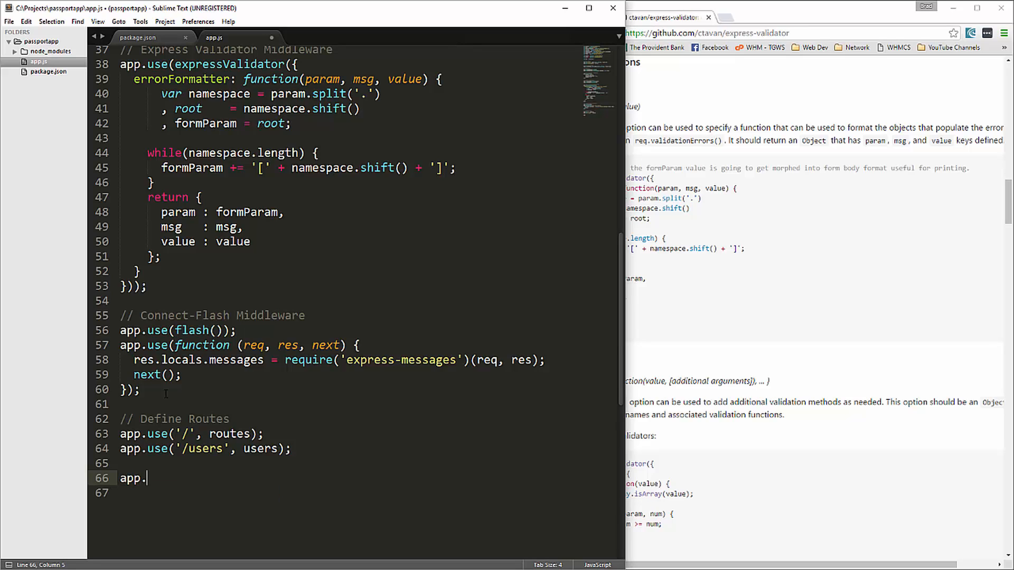
pyautogui.write('listen()')
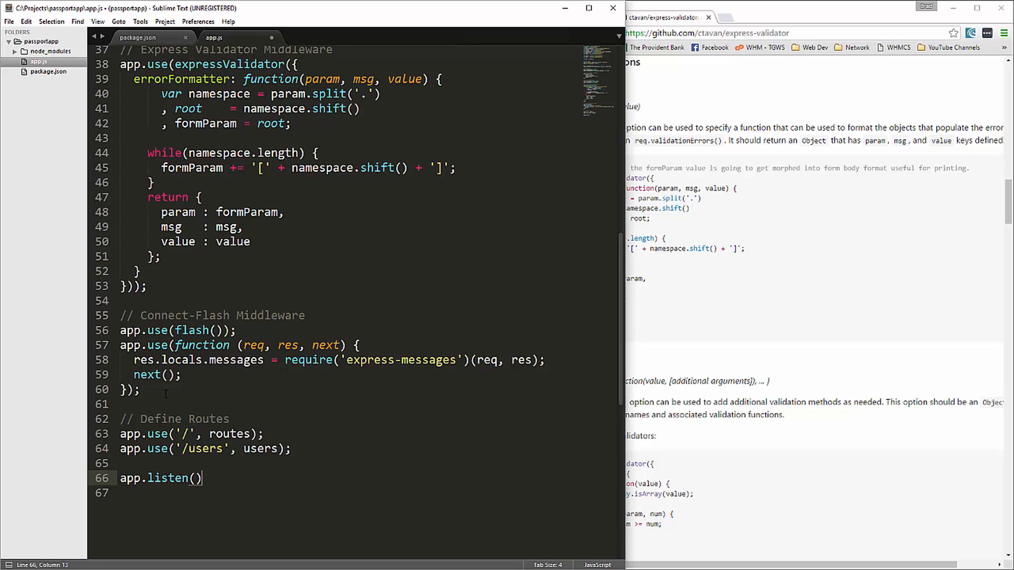
pyautogui.write(';')
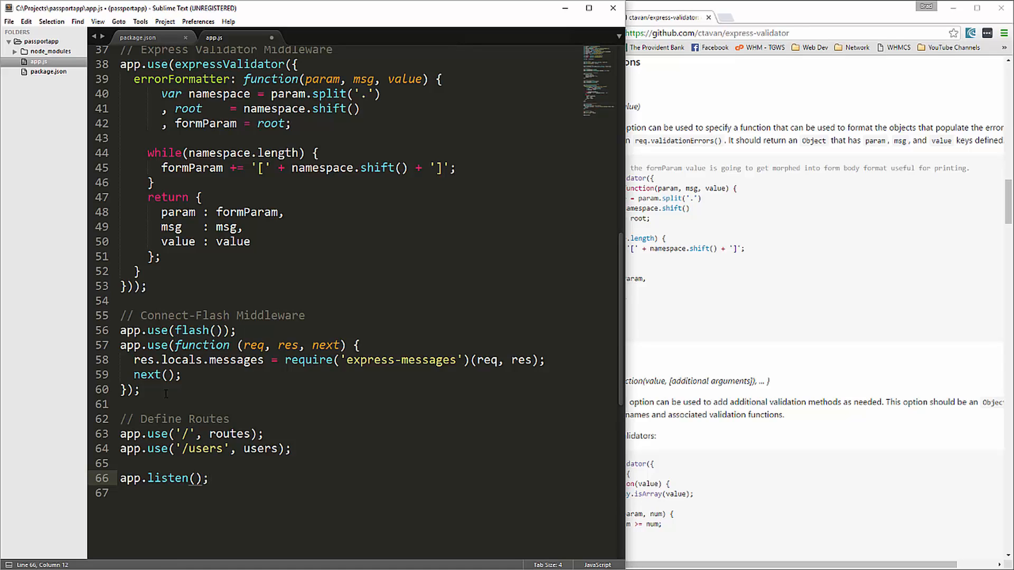
pyautogui.write('3000')
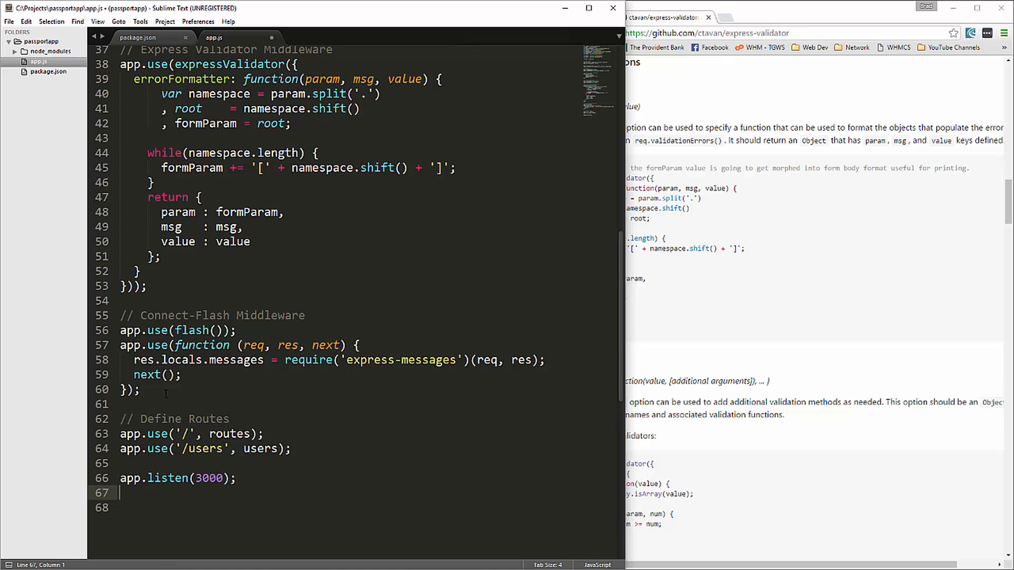
pyautogui.write("console.log('');")
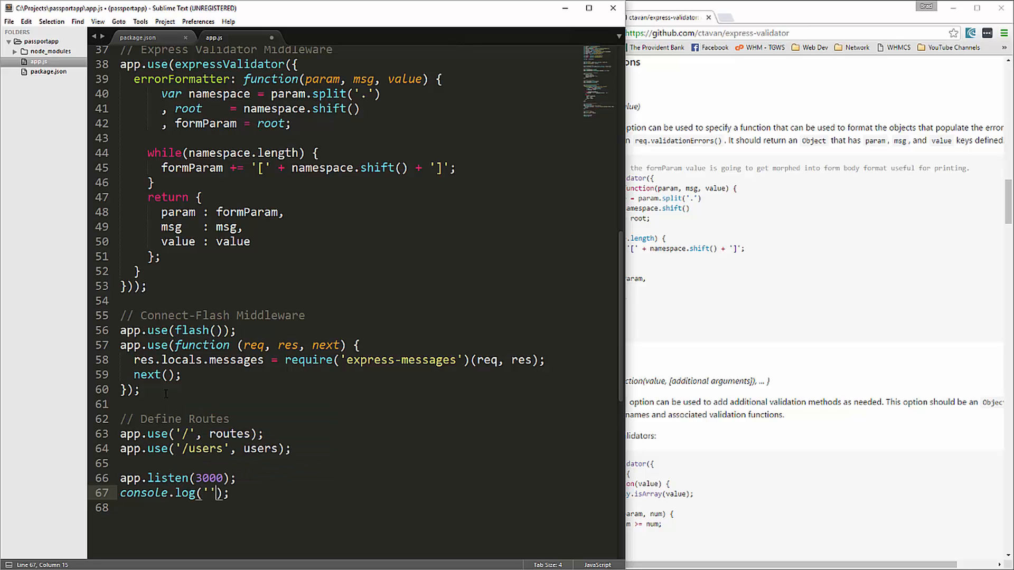
pyautogui.write('Server')
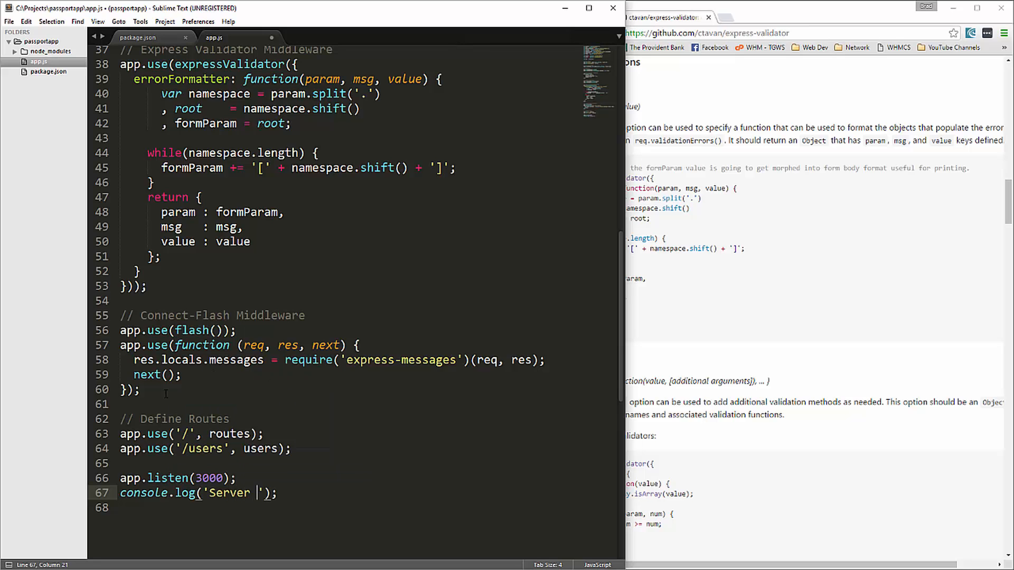
pyautogui.write('started on po')
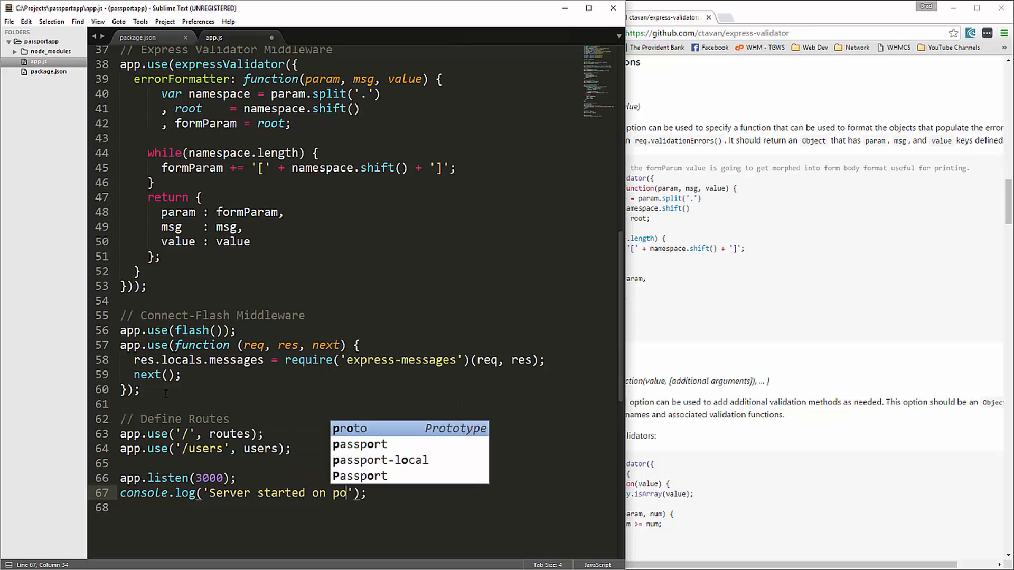
pyautogui.write('rt 3000')
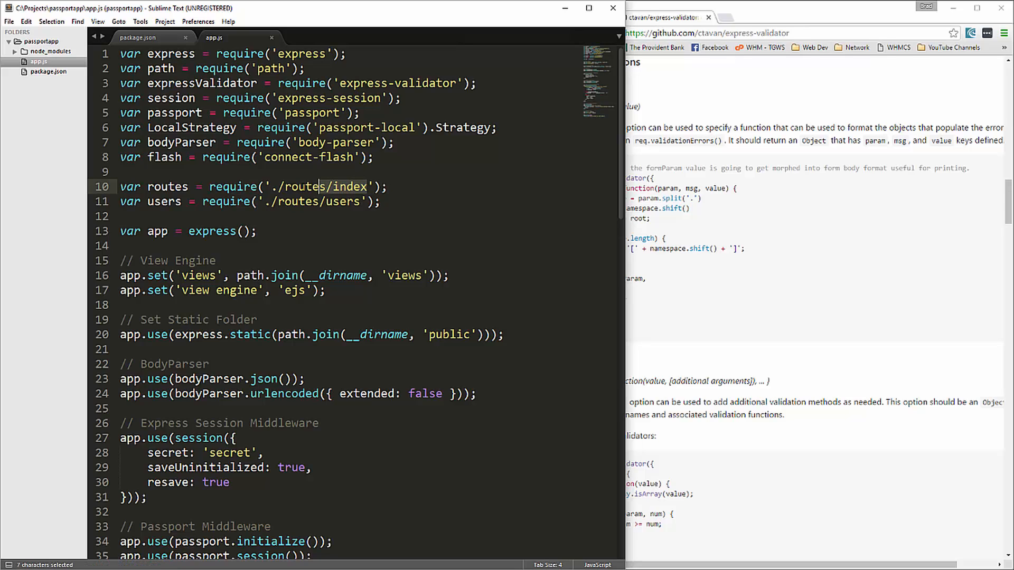
# Step: Create a routes folder and save two new empty files in it as index.js and users.js
pyautogui.scroll(-3)
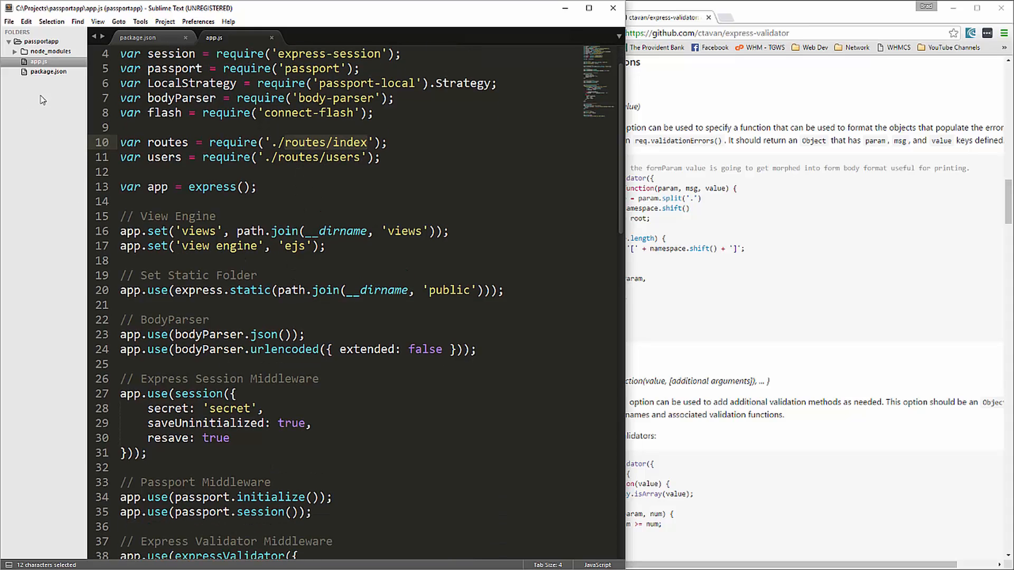
pyautogui.moveTo(36, 61)
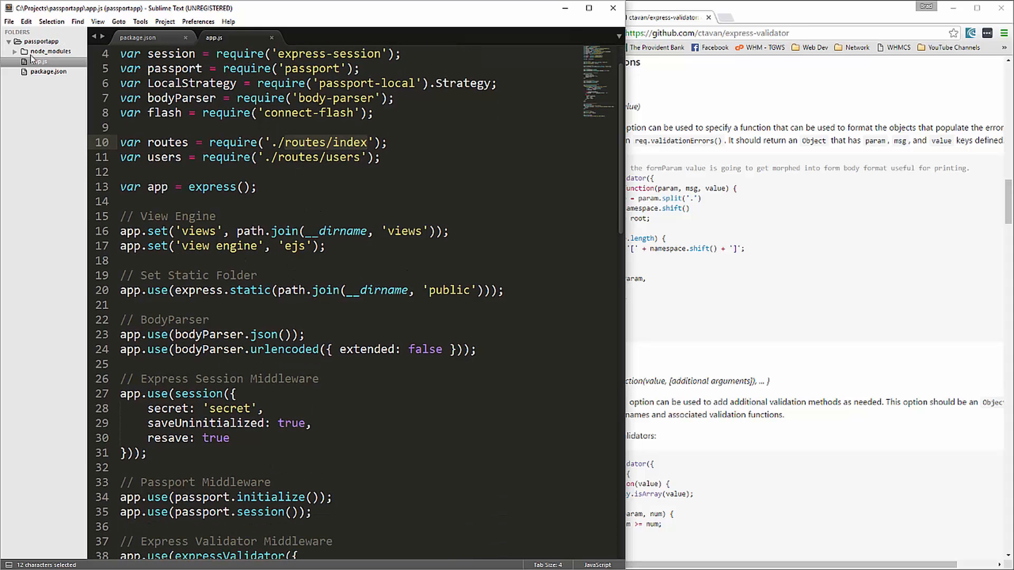
pyautogui.click(63, 78)
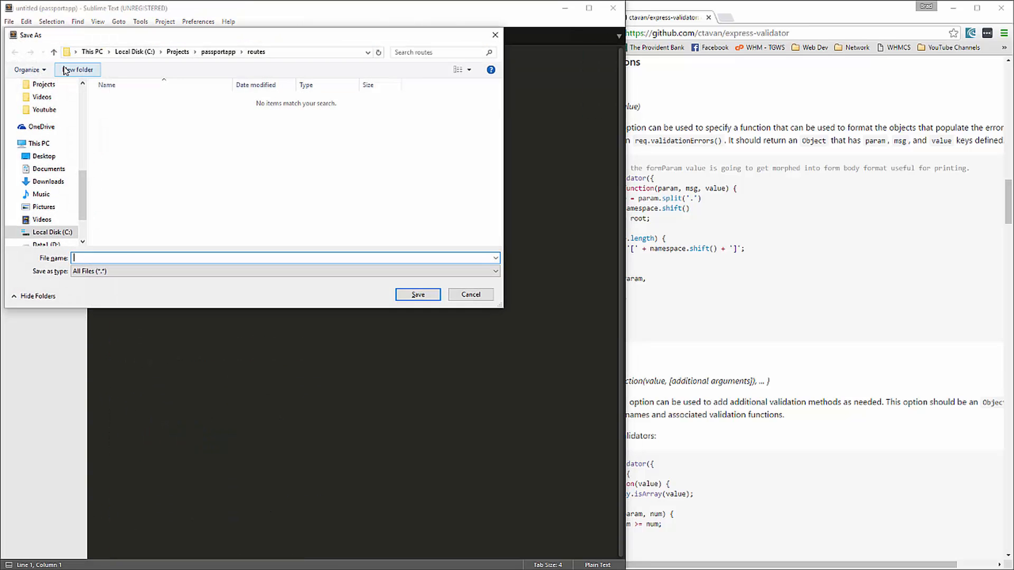
pyautogui.write('index.js')
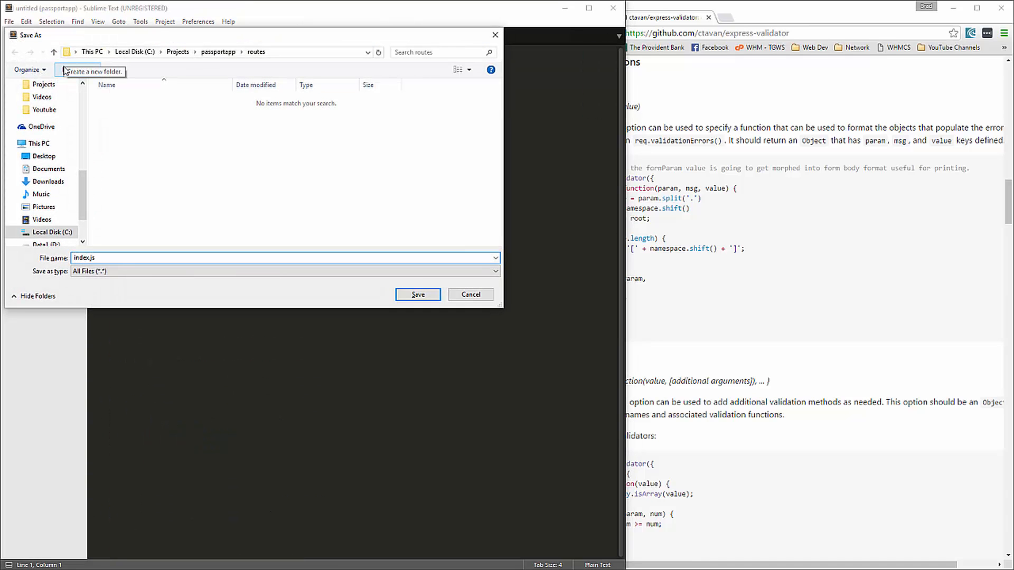
pyautogui.click(417, 295)
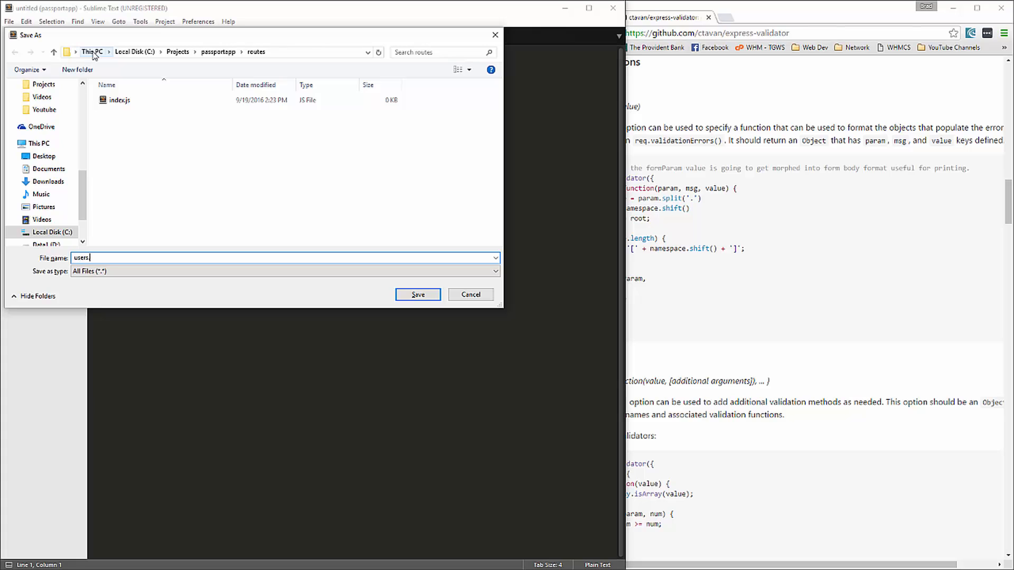
pyautogui.click(417, 294)
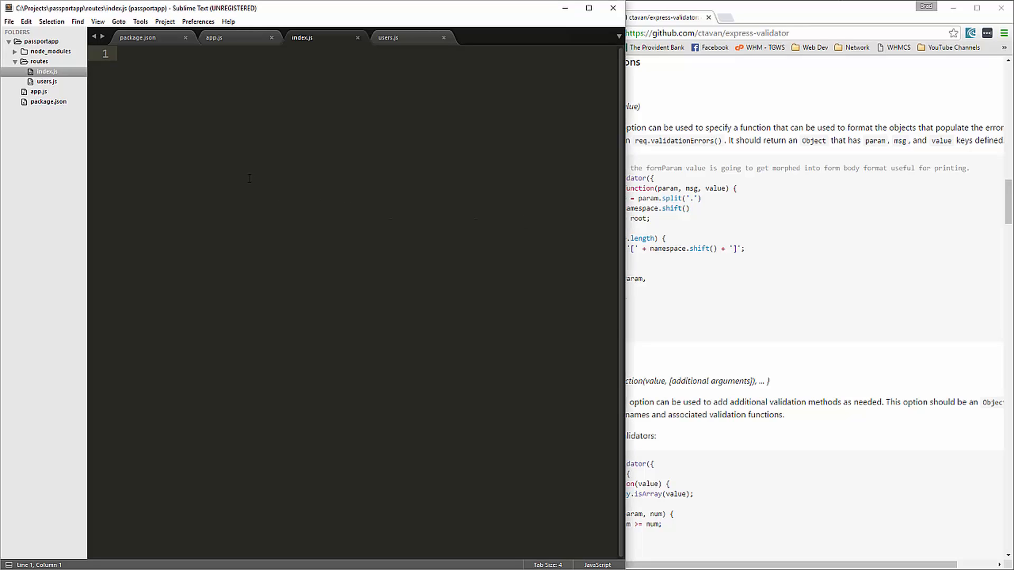
# Step: In index.js require express and create var router = express.Router();
pyautogui.write('var expr')
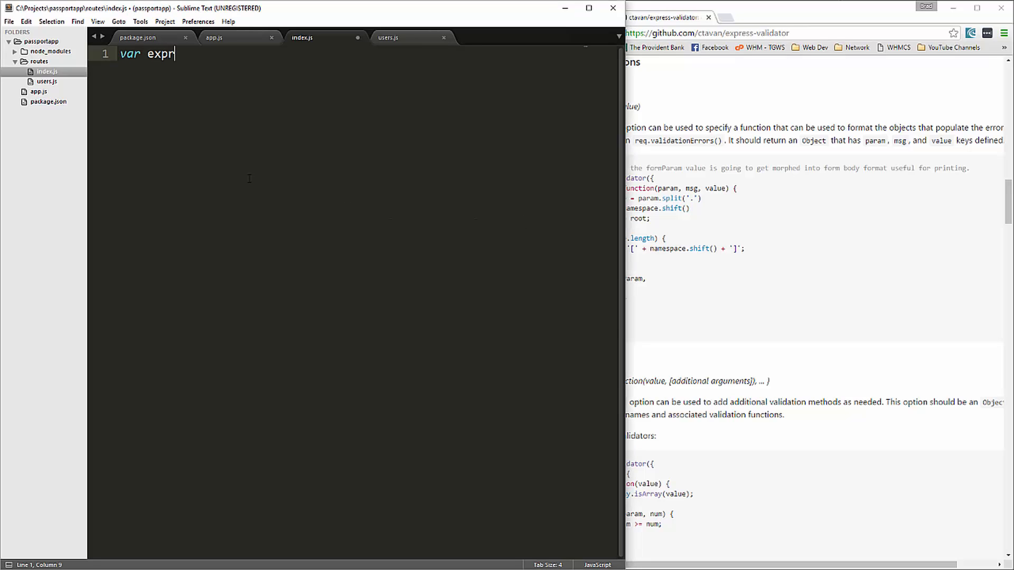
pyautogui.write('ess = require();')
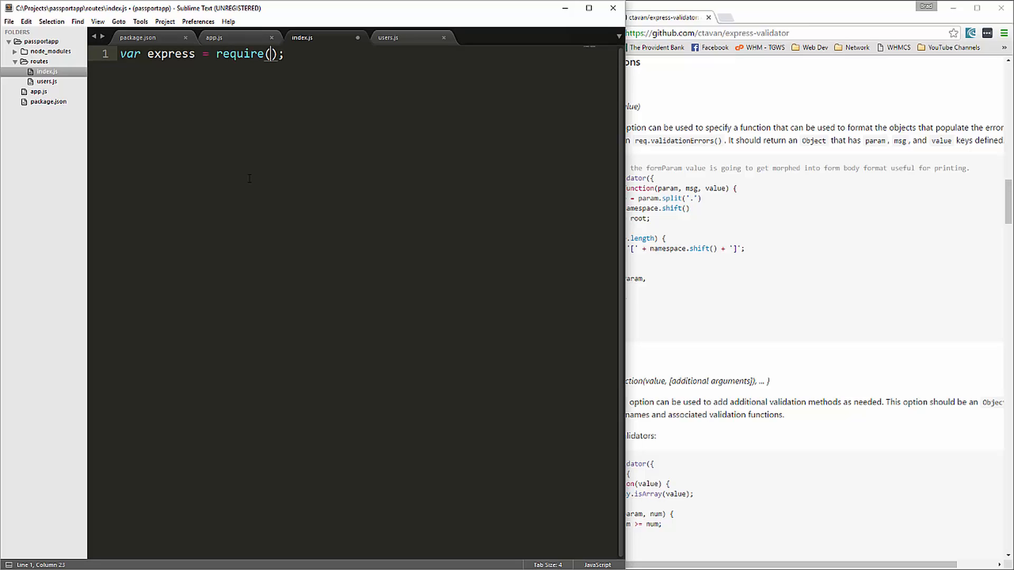
pyautogui.write("express'")
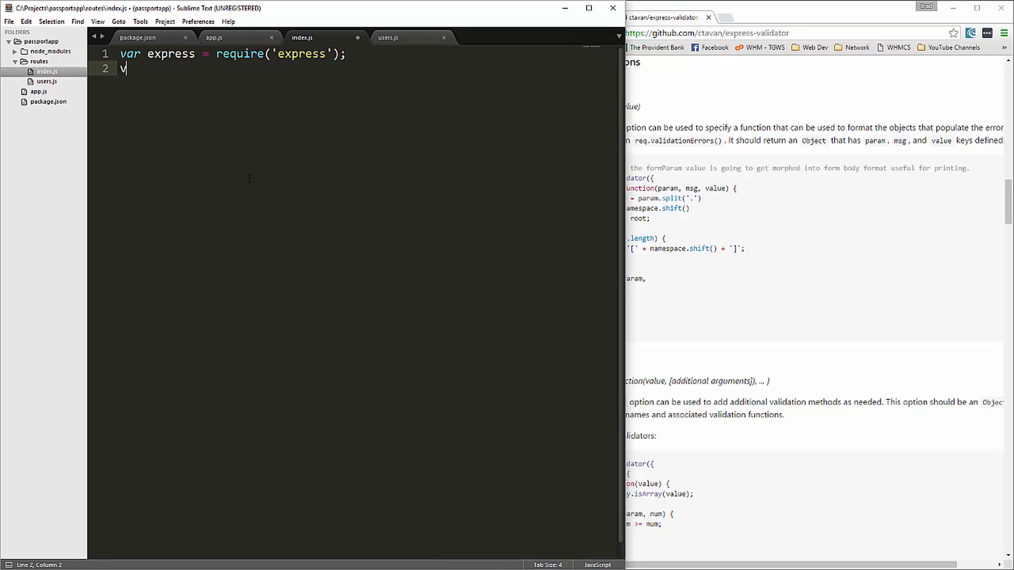
pyautogui.write('ar router')
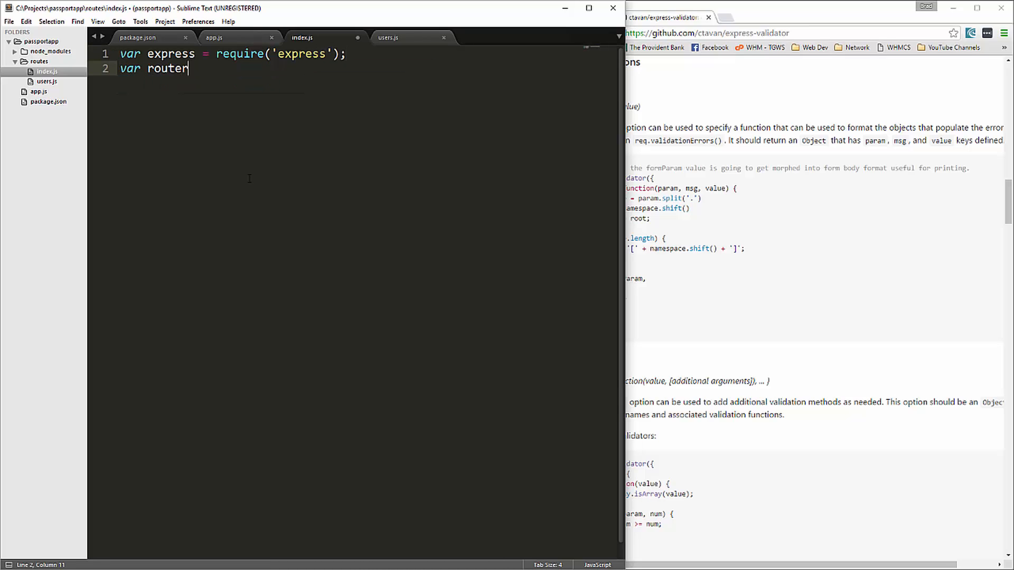
pyautogui.write('= expre')
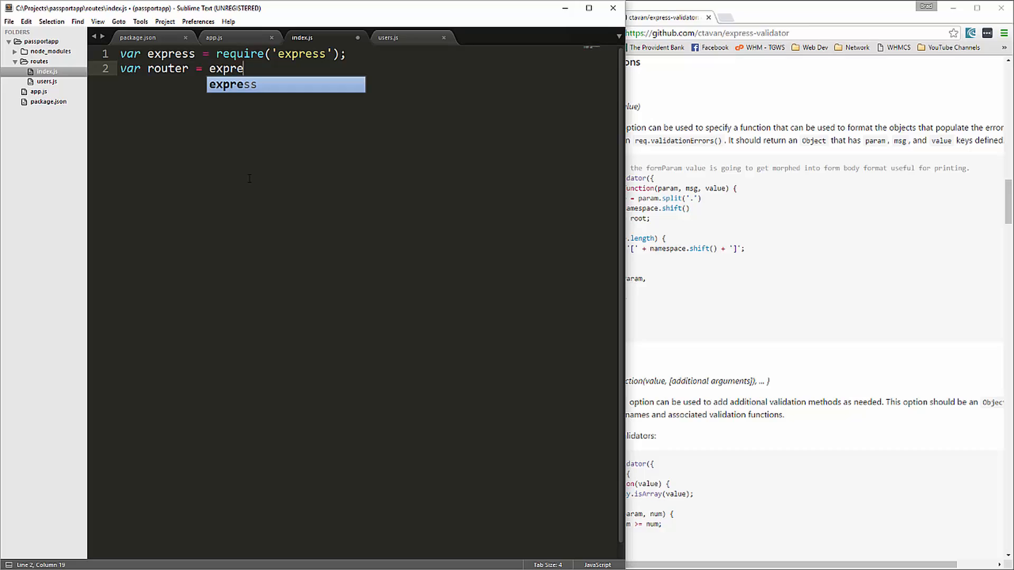
pyautogui.write('.Route')
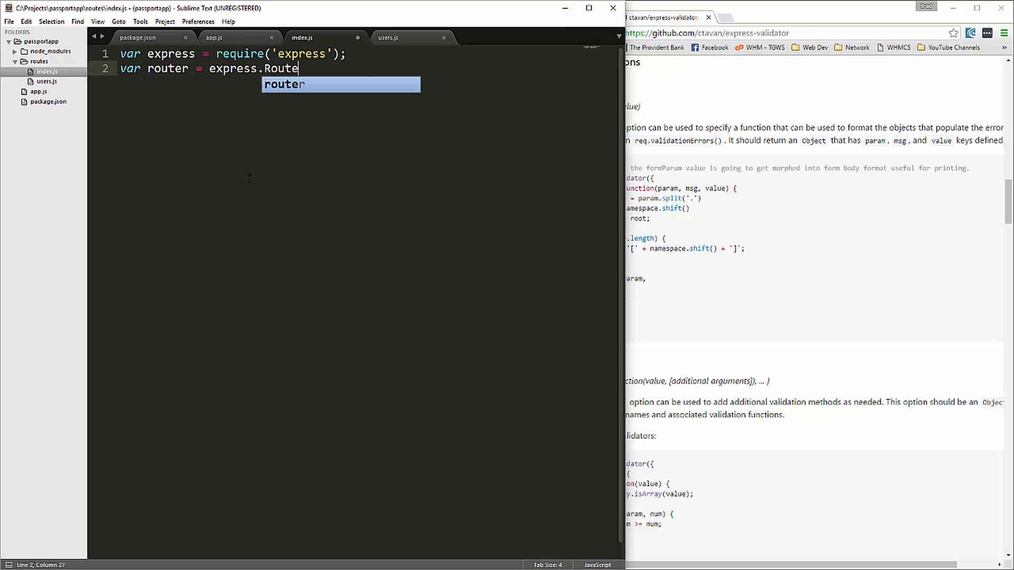
pyautogui.write('r();')
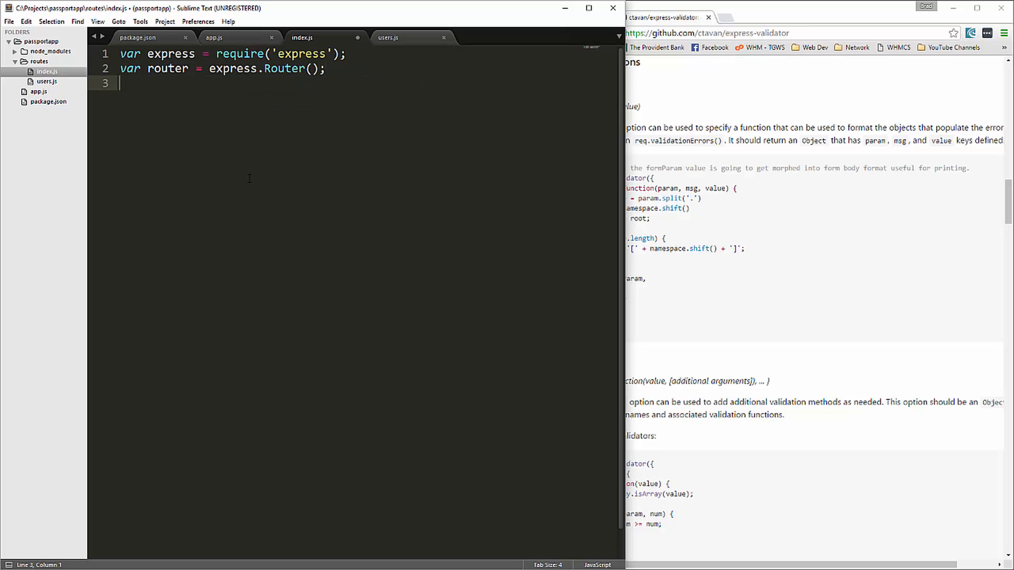
# Step: Add router.get('/') with a (req, res) handler that sends 'INDEX'
pyautogui.write('router.get();')
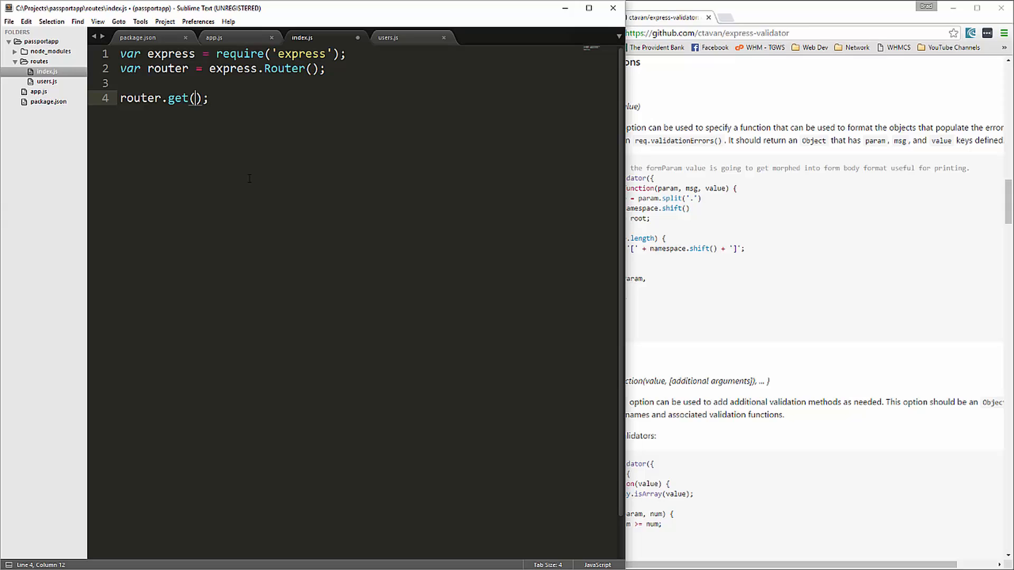
pyautogui.write("'/'")
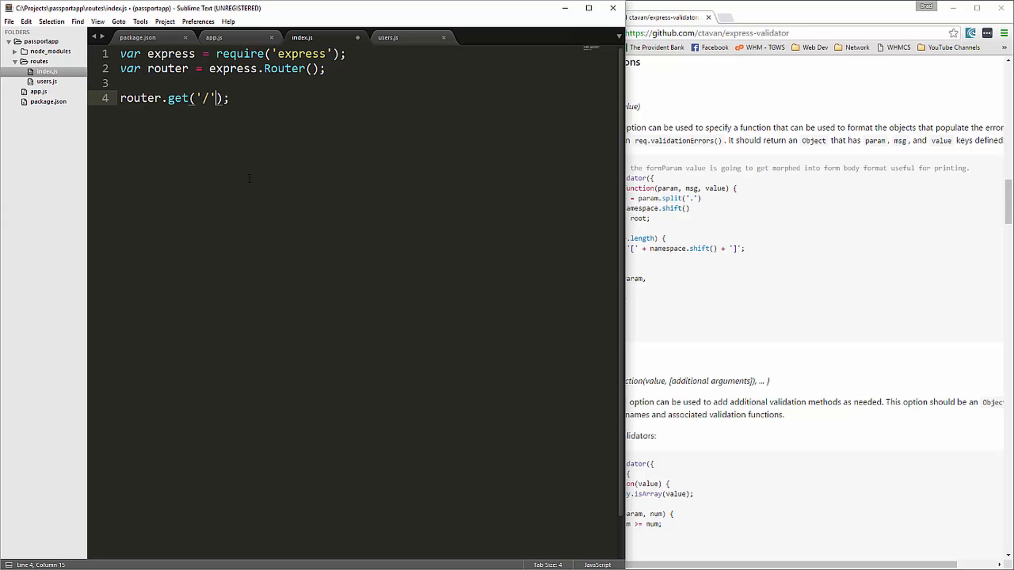
pyautogui.write(', f')
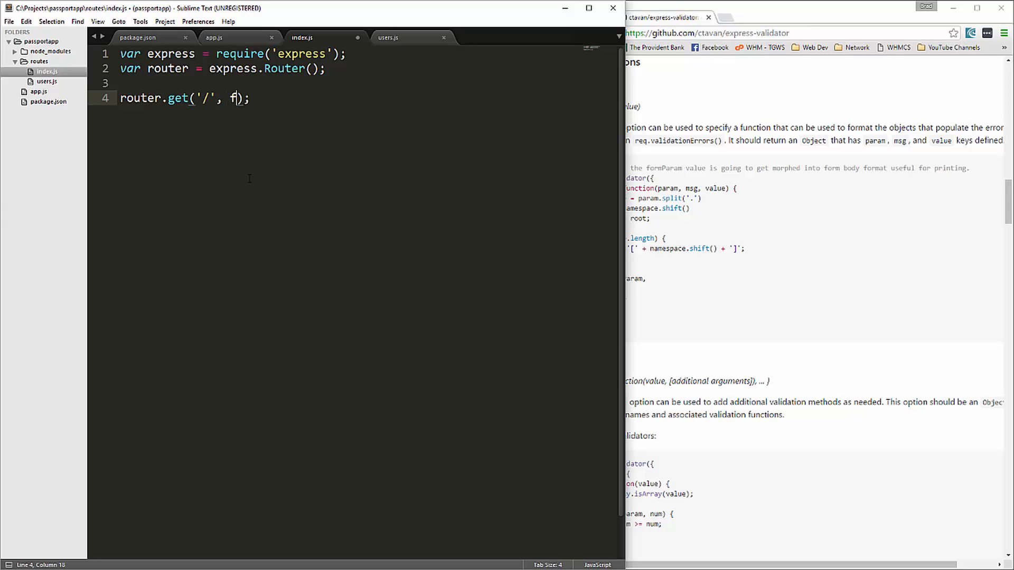
pyautogui.write('unction(){}')
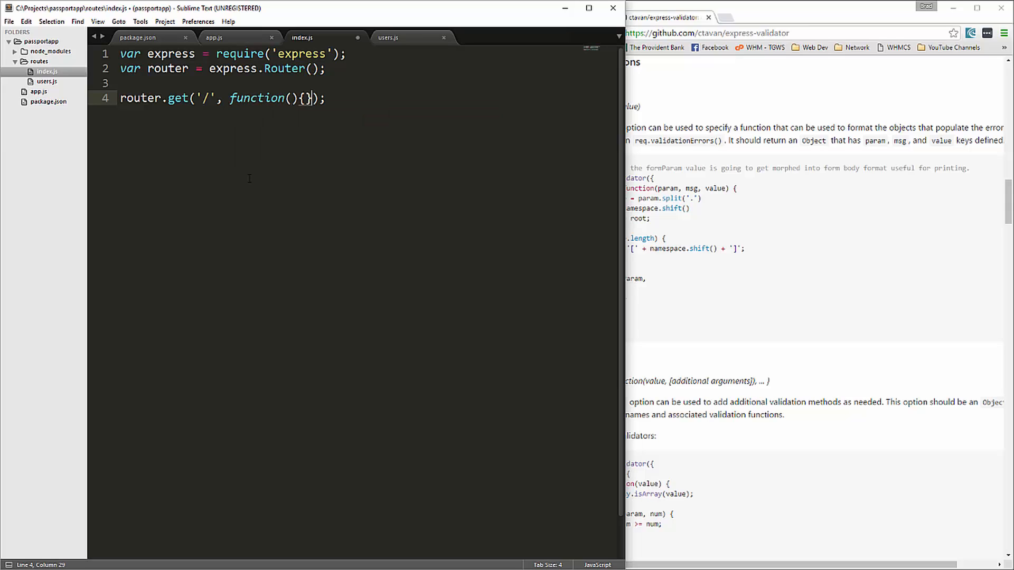
pyautogui.press('Enter')
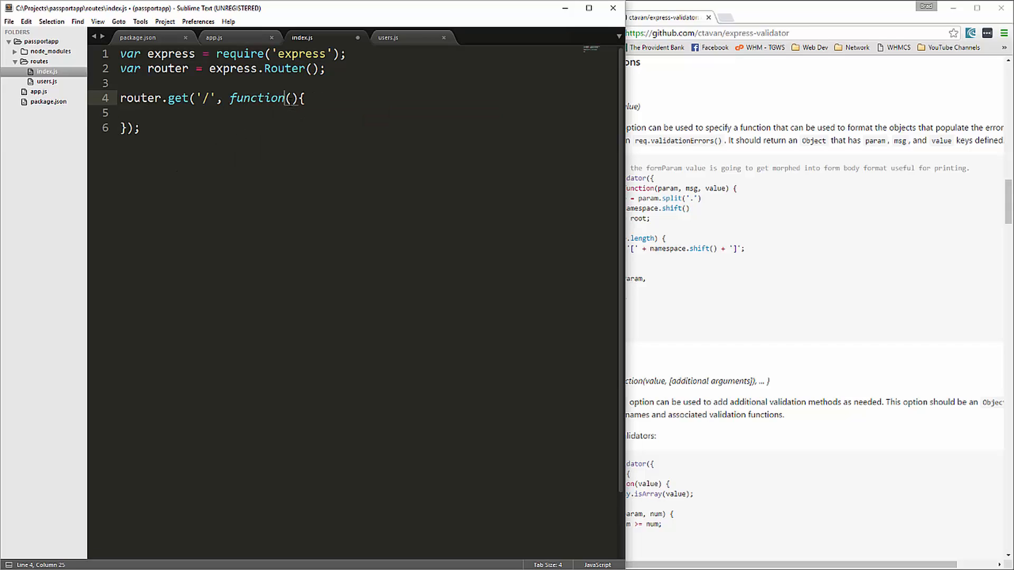
pyautogui.write('req,')
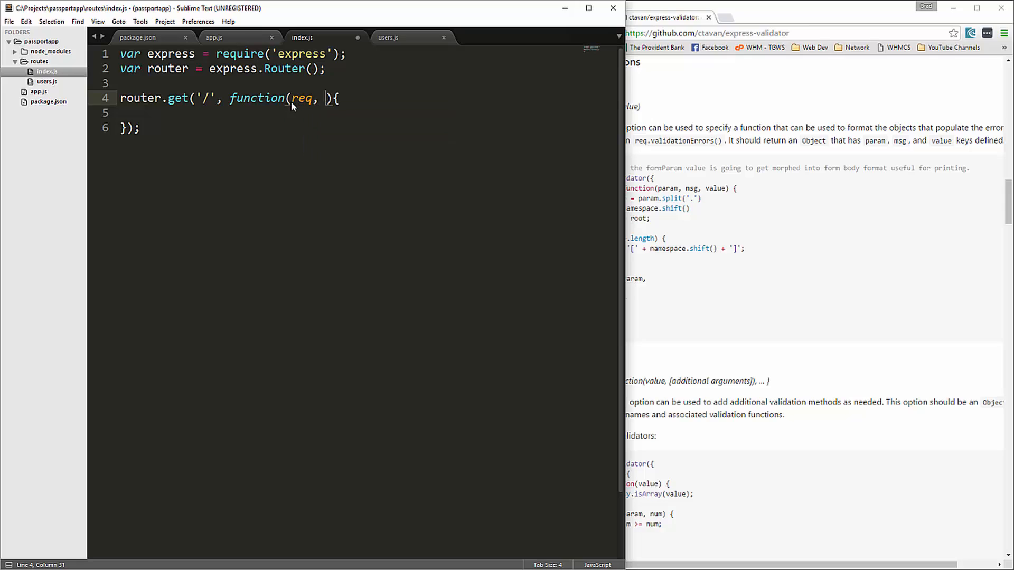
pyautogui.write('res')
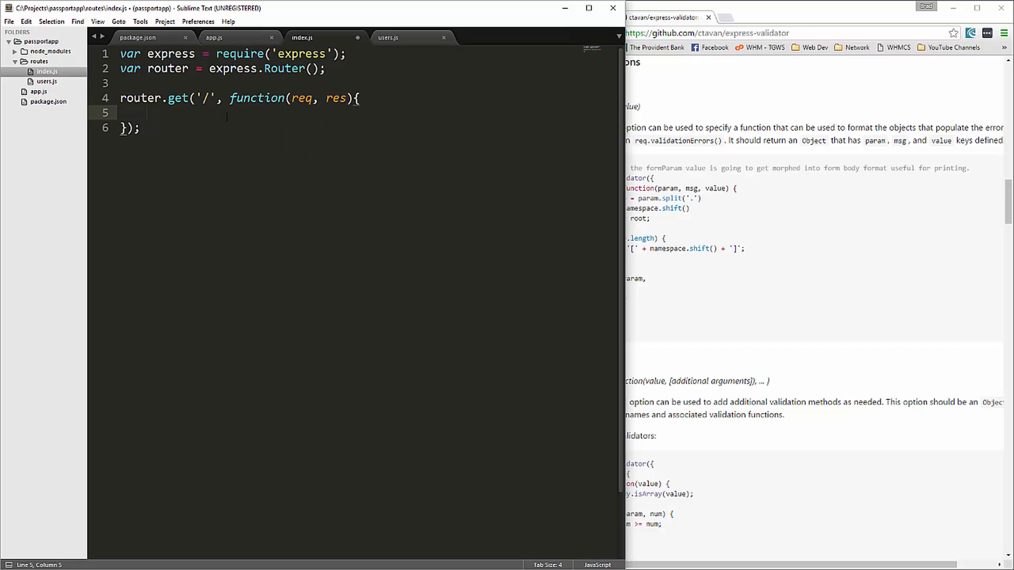
pyautogui.write('res.send()')
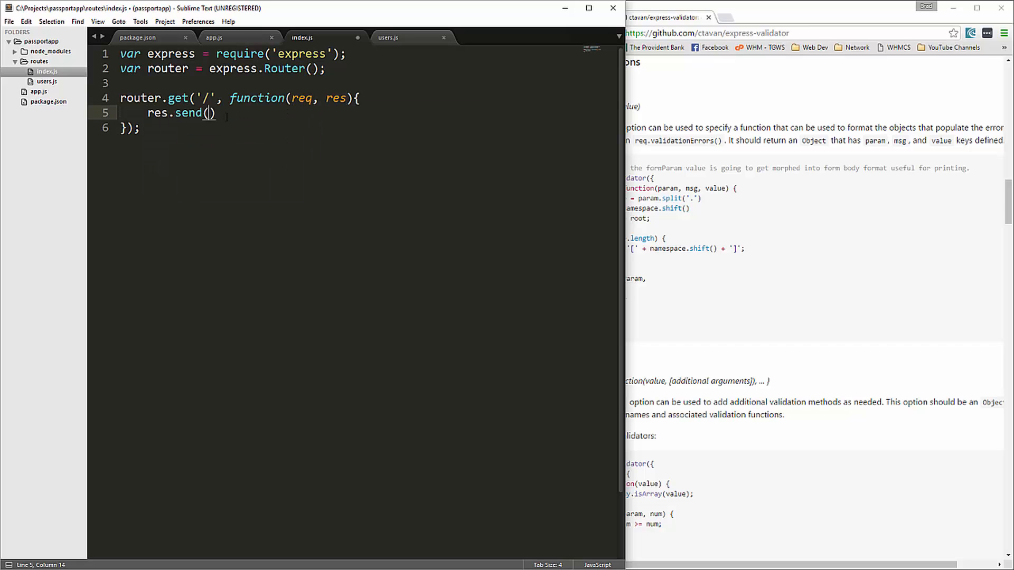
pyautogui.write("'")
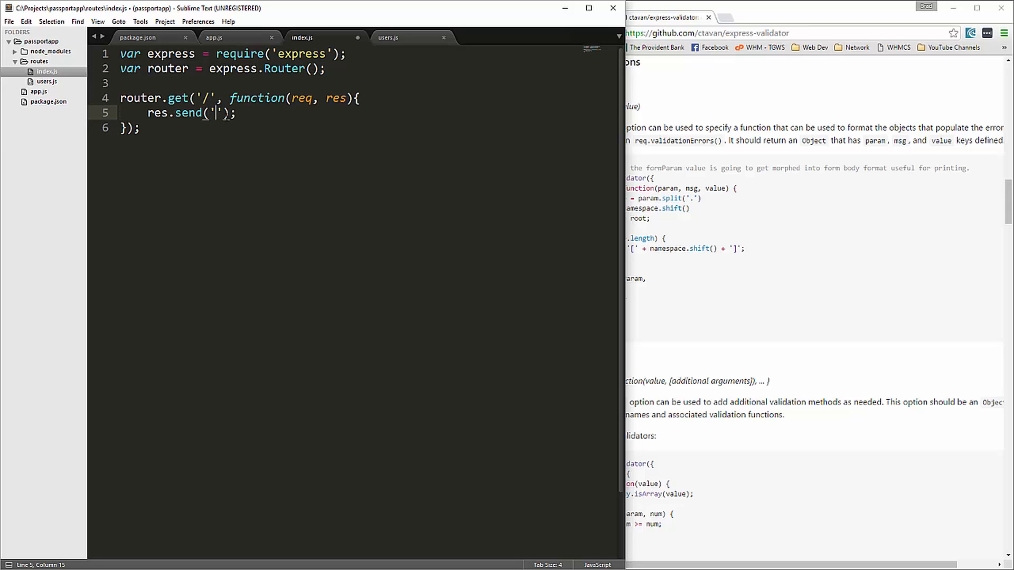
pyautogui.write('INDEX')
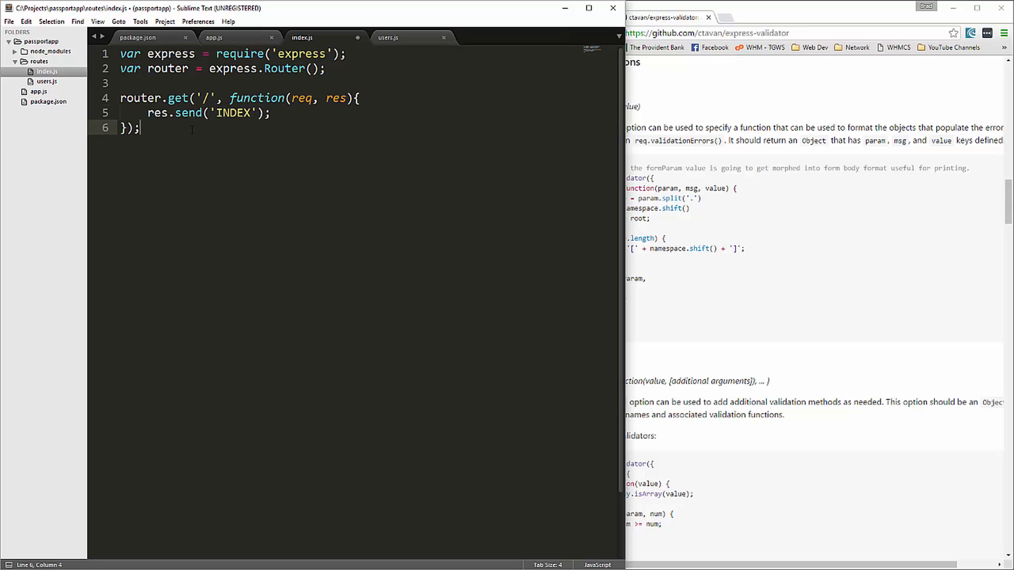
# Step: Export the router with module.exports = router
pyautogui.press('Enter')
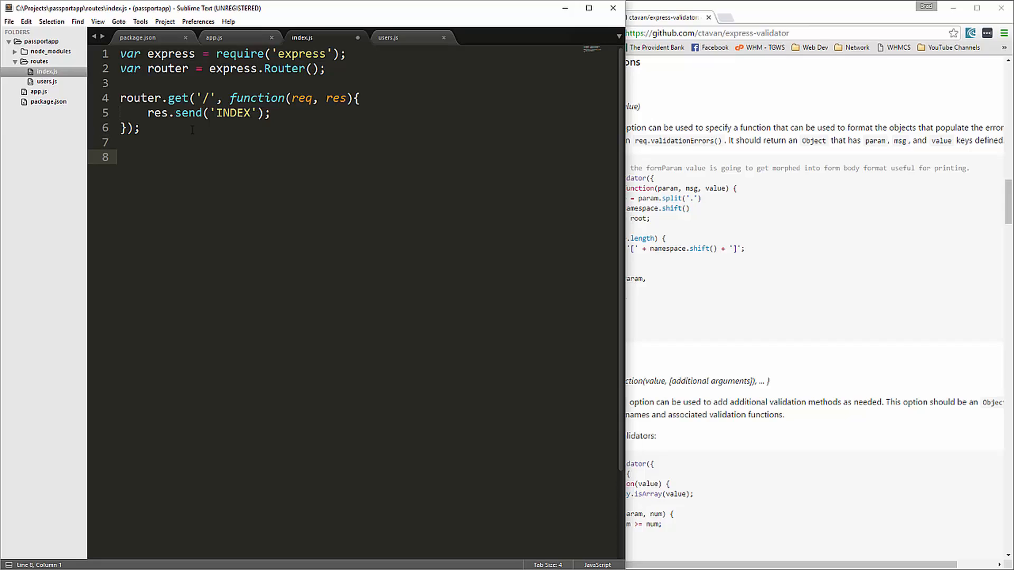
pyautogui.write('module.ex')
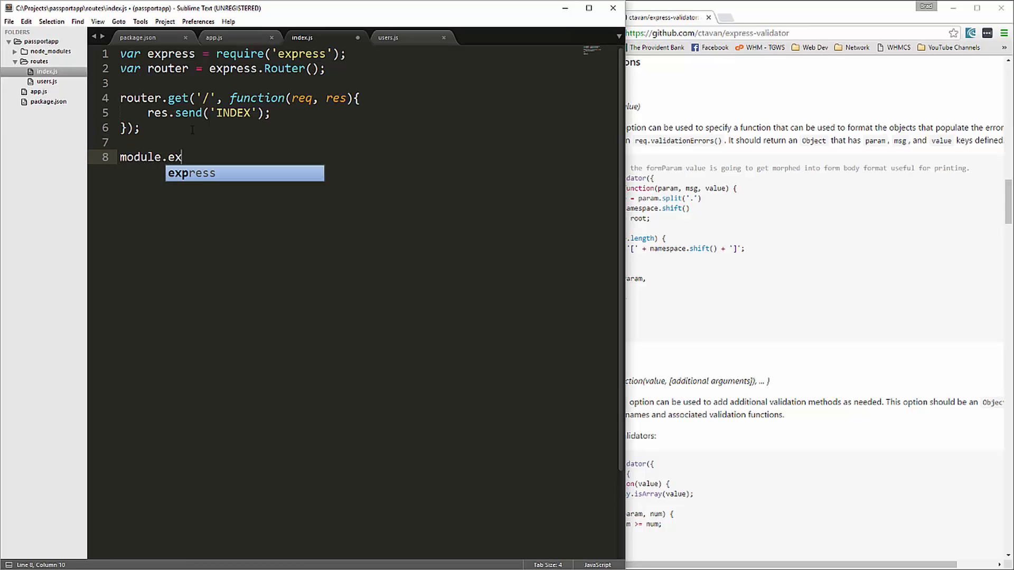
pyautogui.write('ports = router;')
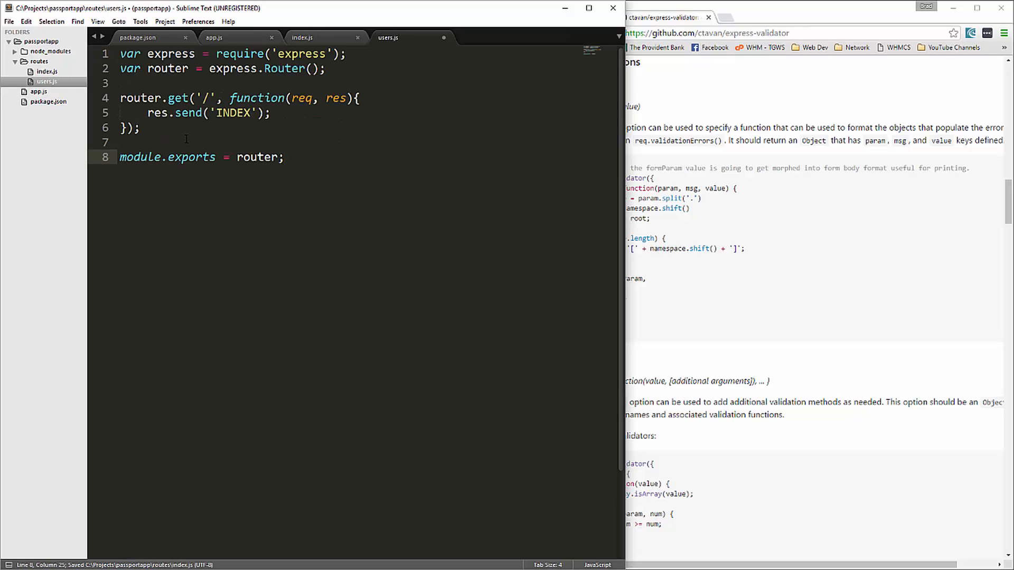
# Step: In users.js make GET /login send 'LOGIN' and GET /register send 'REGISTER'
pyautogui.write('login')
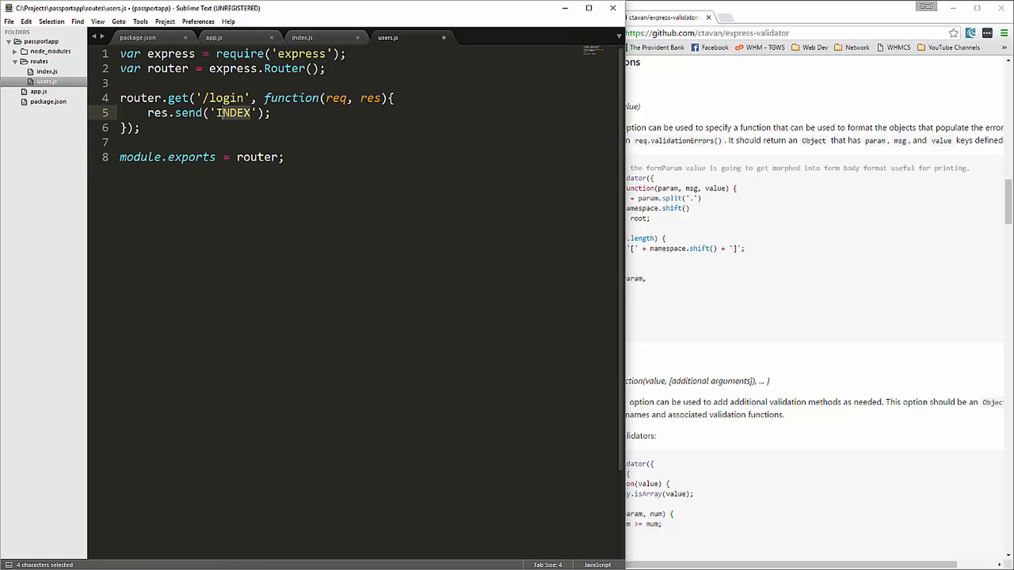
pyautogui.write('LOGIN')
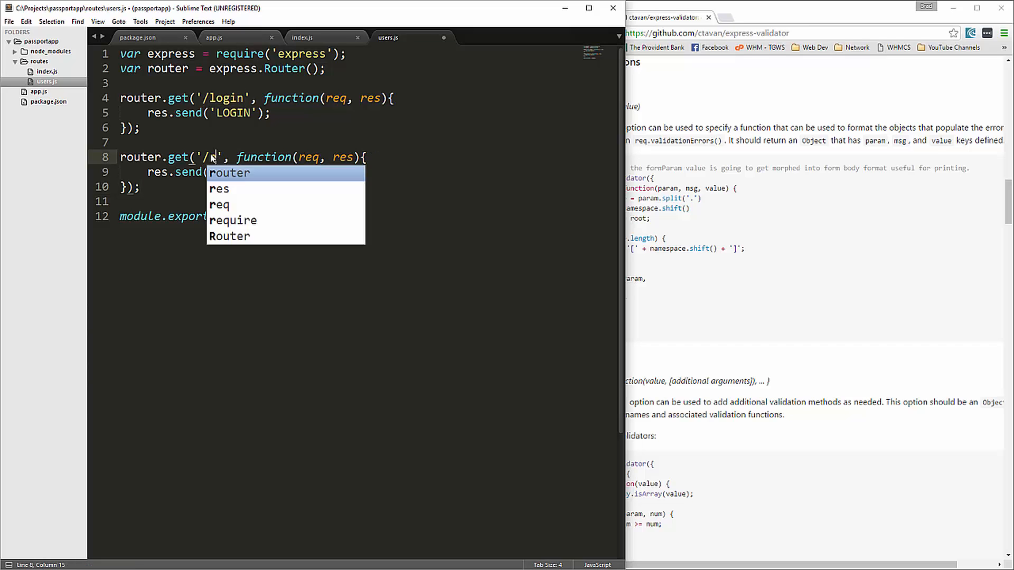
pyautogui.write('egister')
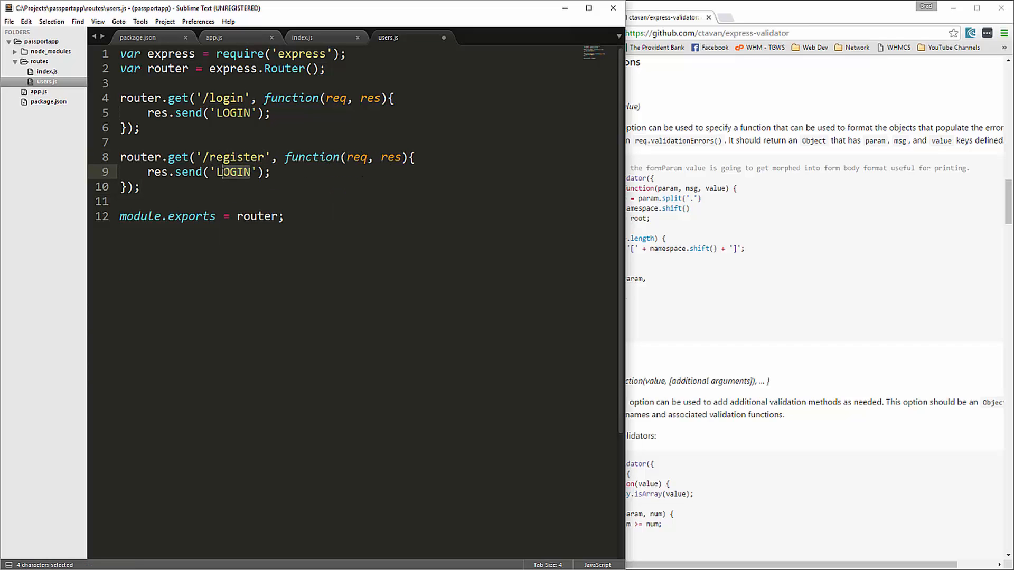
pyautogui.write('REGISTER')
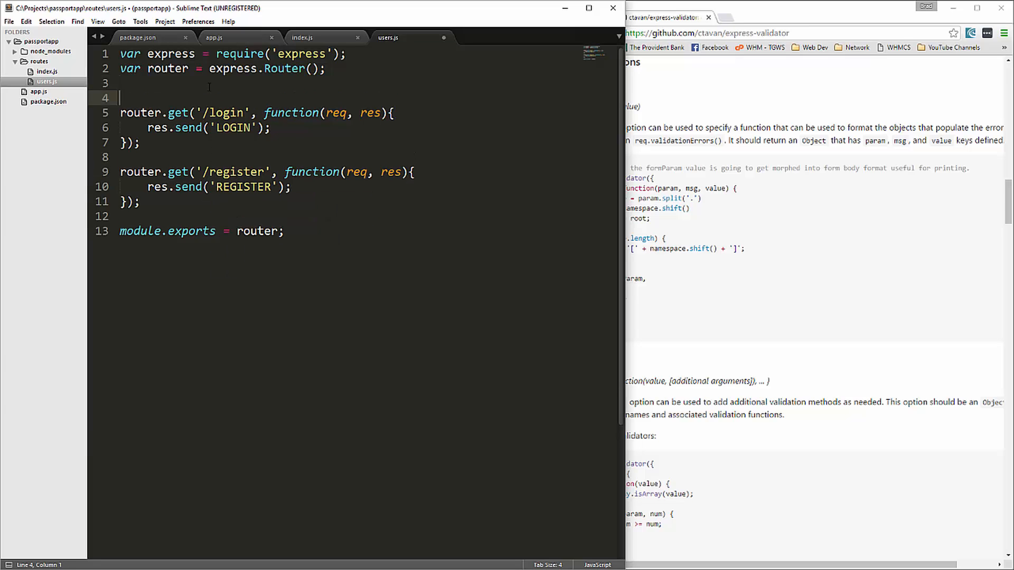
# Step: Add // Login Page - GET and // Register Page - GET comments and save users.js
pyautogui.write('// Lo')
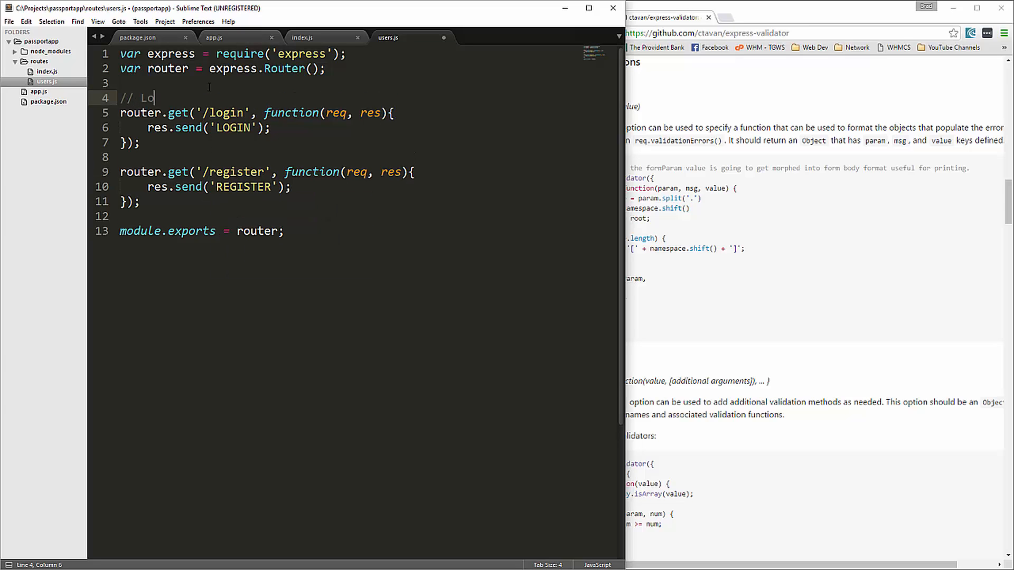
pyautogui.write('gin Page')
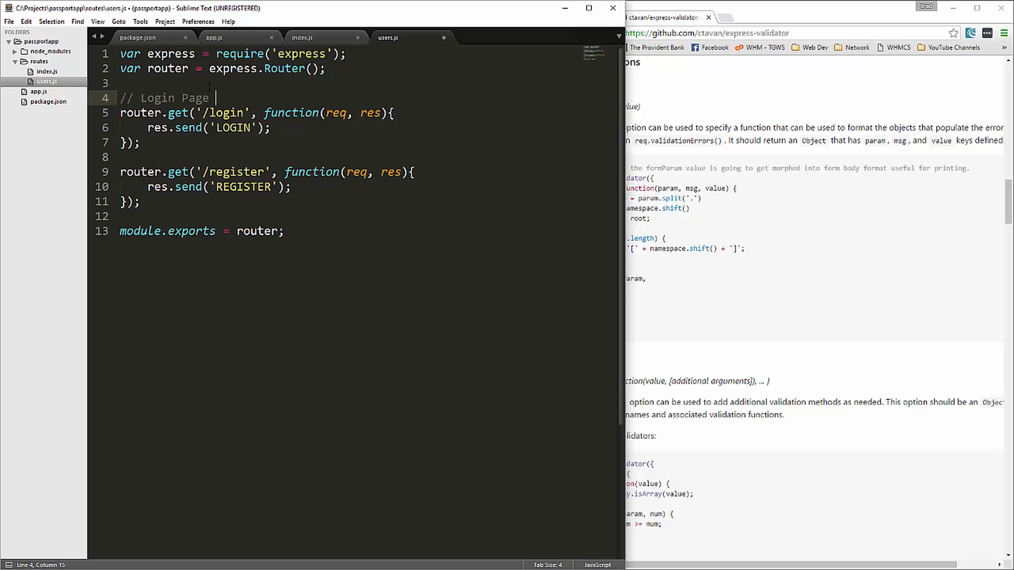
pyautogui.write('- GET')
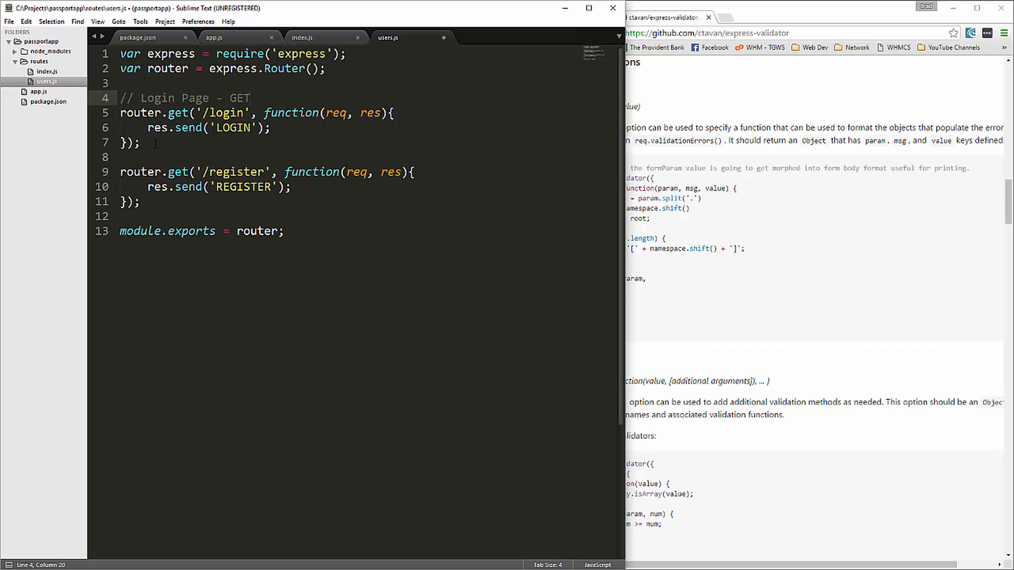
pyautogui.write('//')
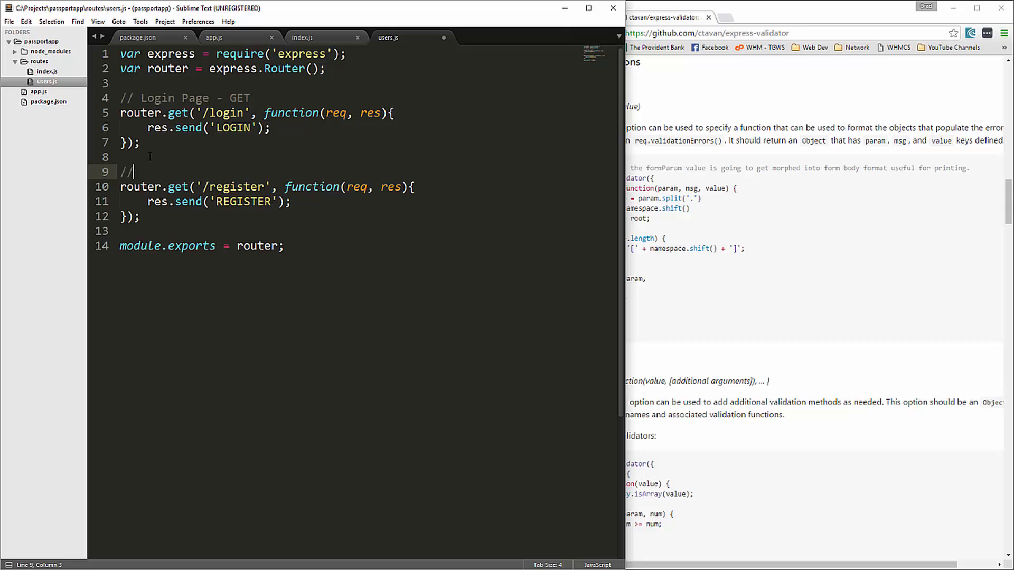
pyautogui.write('Re')
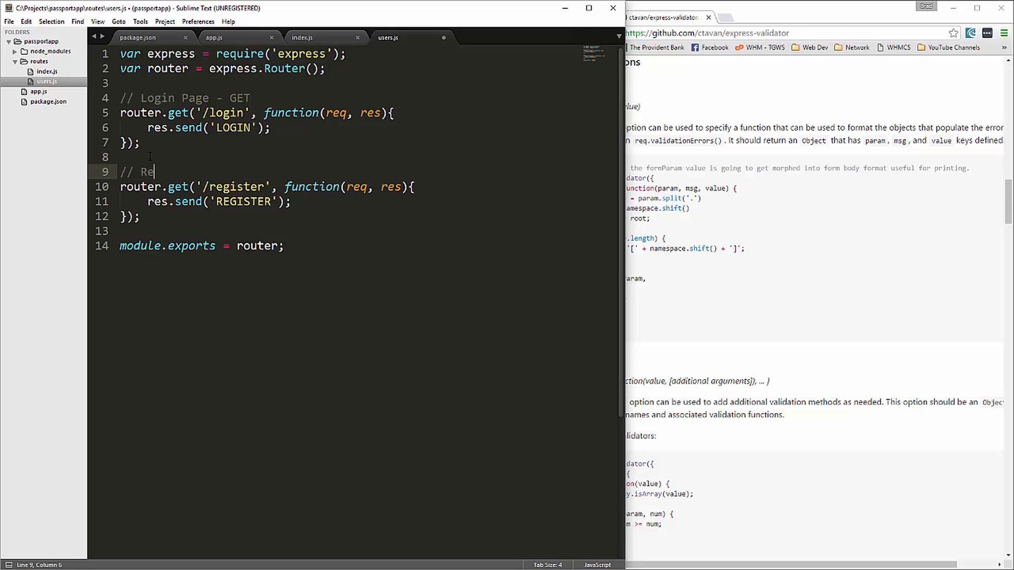
pyautogui.write('gister Page')
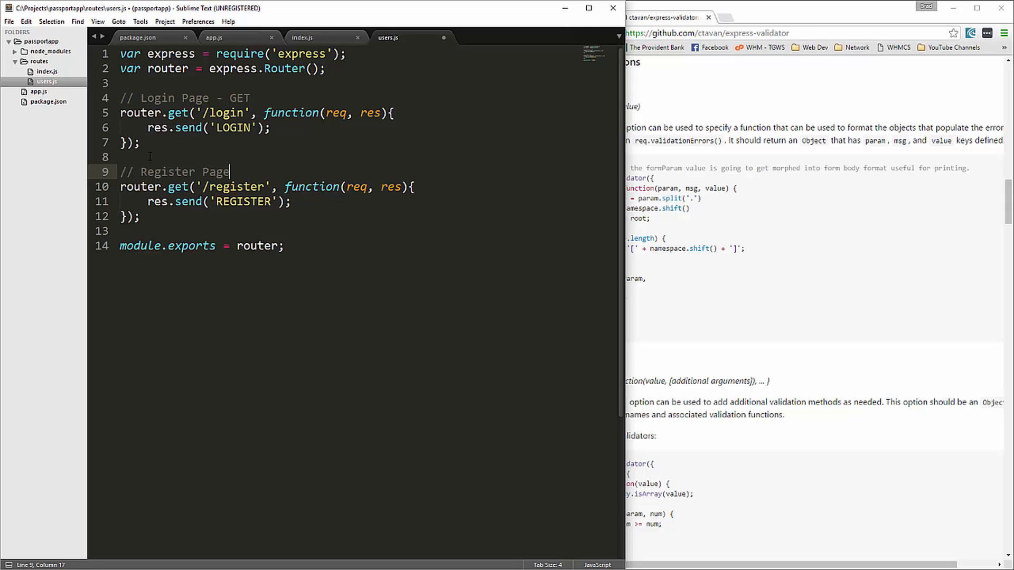
pyautogui.write('- GET')
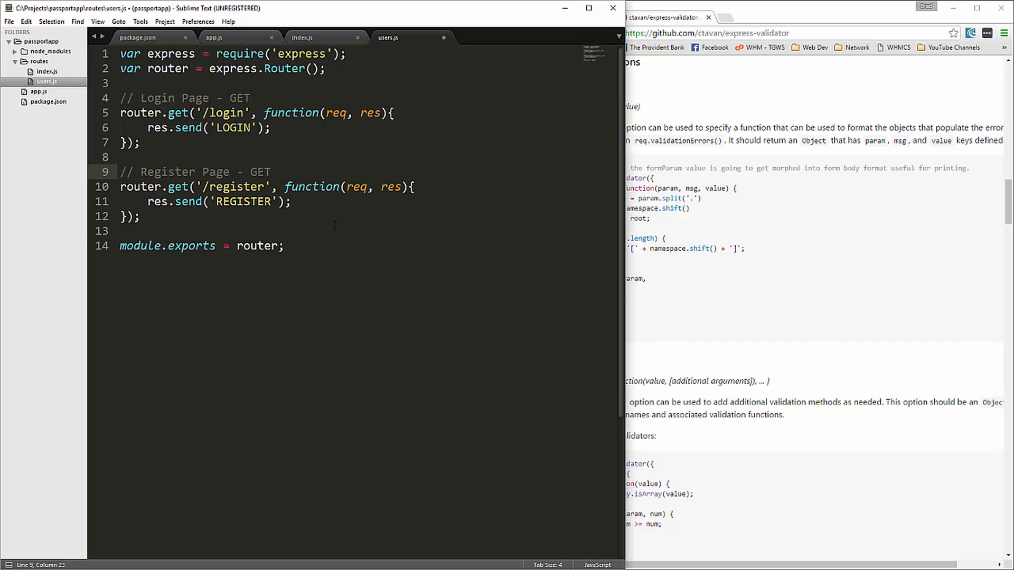
pyautogui.press('ctrl+s')
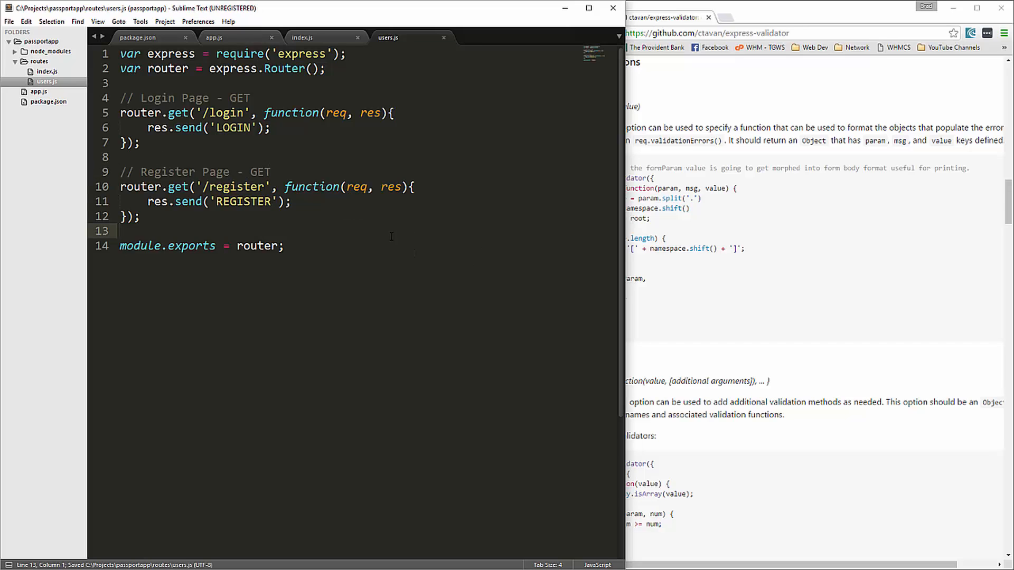
pyautogui.click(38, 61)
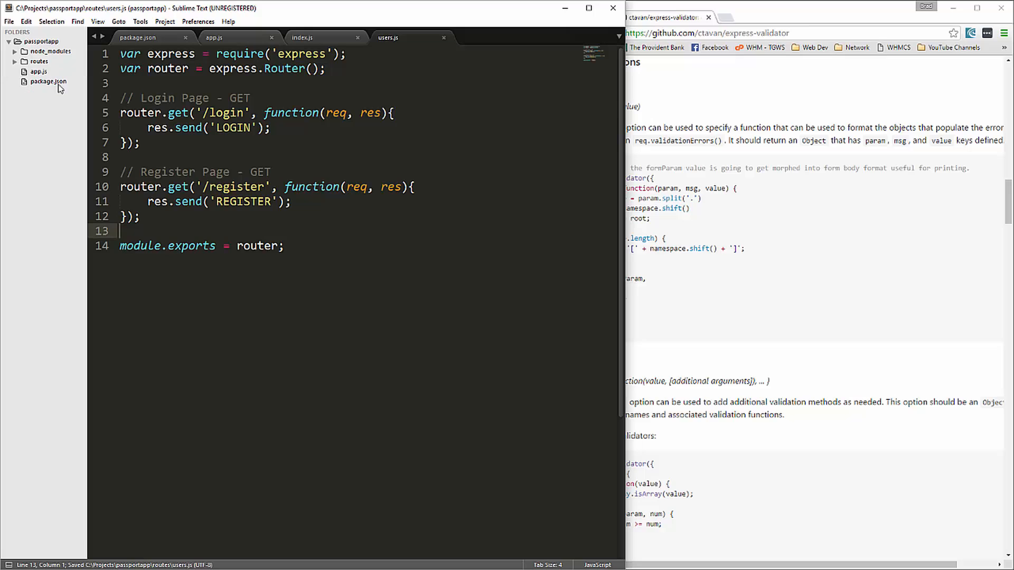
# Step: Install nodemon globally with npm install nodemon -g
pyautogui.rightClick(40, 41)
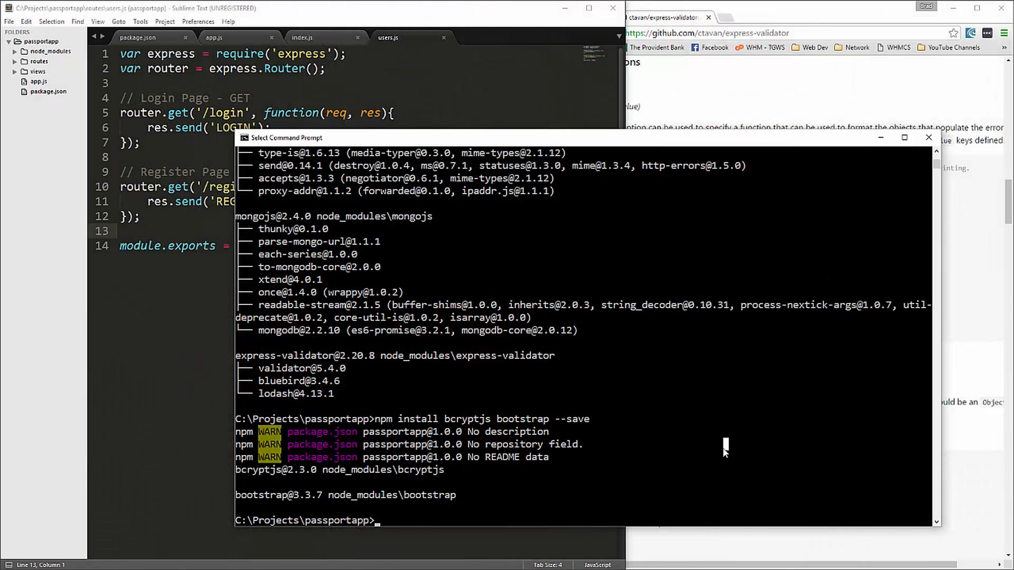
pyautogui.moveTo(595, 179)
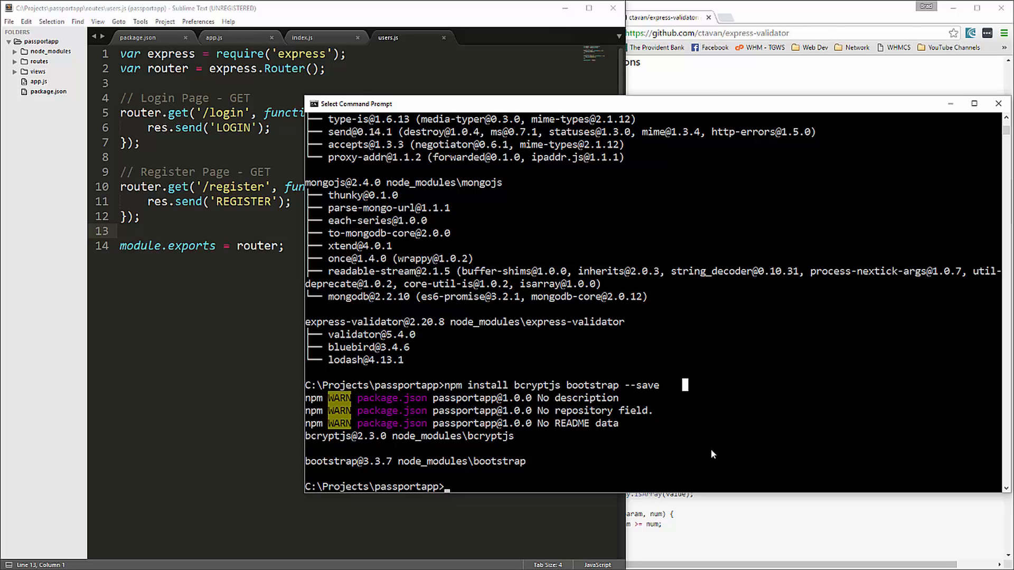
pyautogui.write('npm install nodemon')
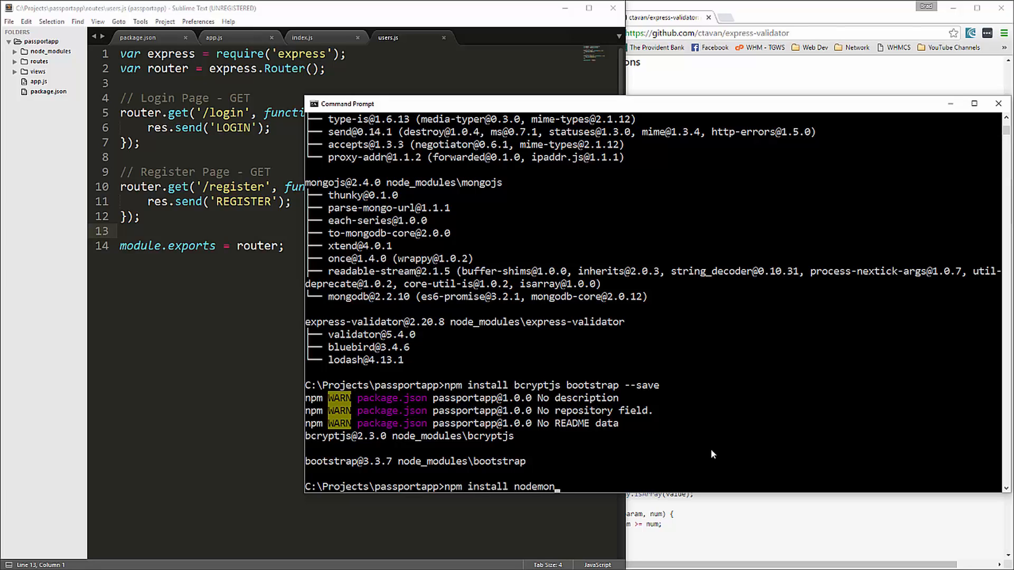
pyautogui.write('-g')
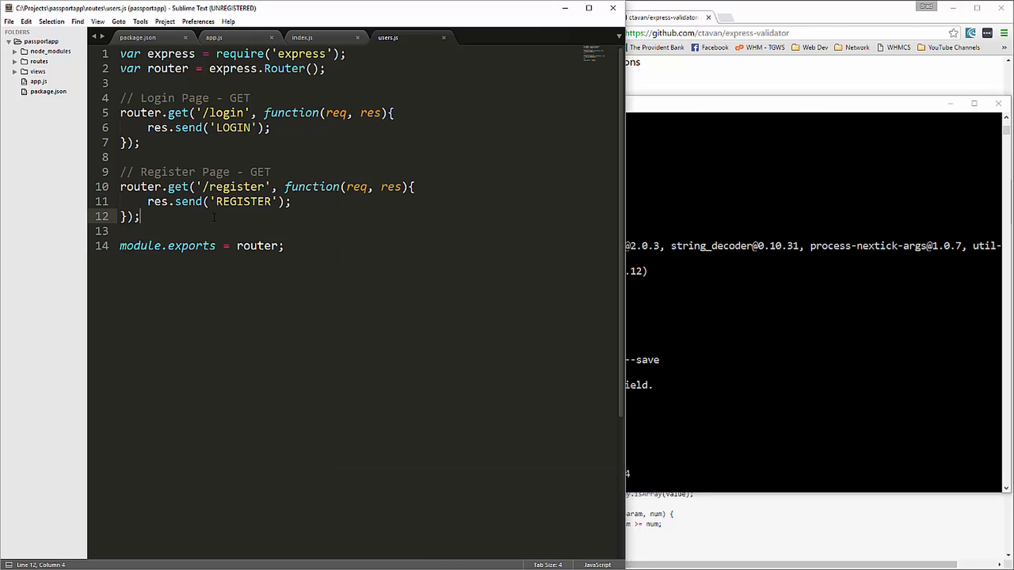
# Step: In package.json, rename the test script to start and set it to nodemon
pyautogui.click(137, 37)
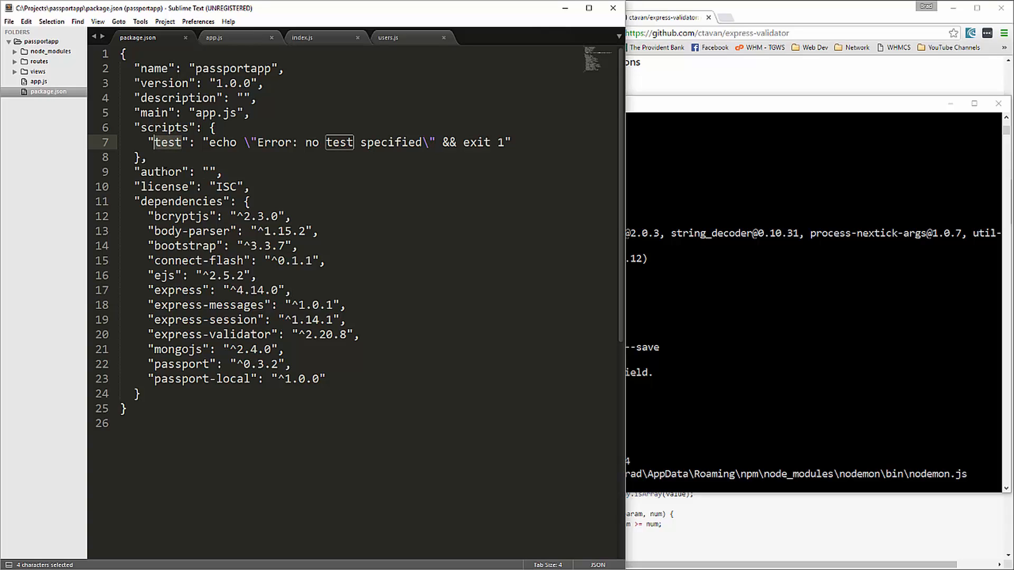
pyautogui.write('start')
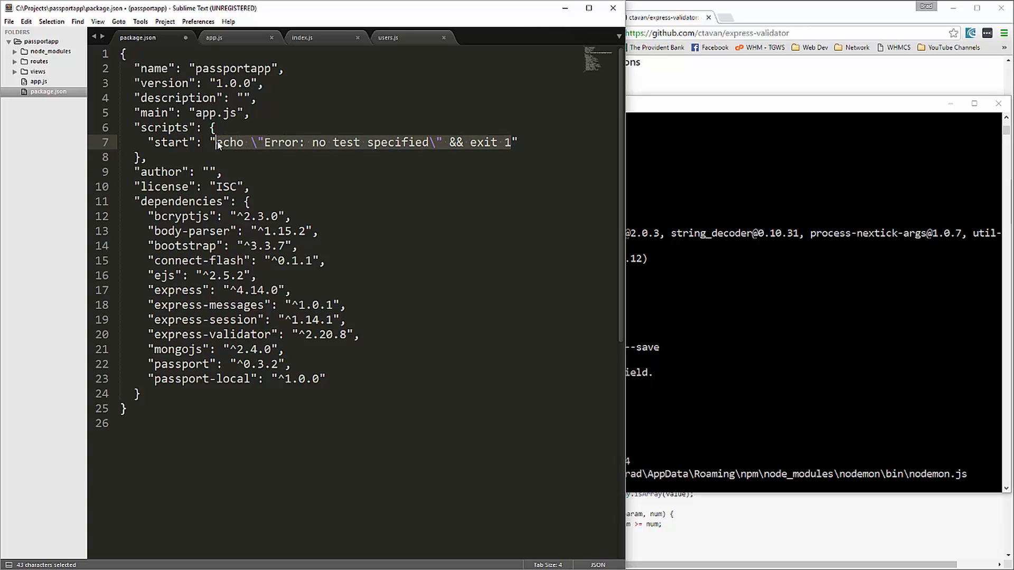
pyautogui.write('nodemon"')
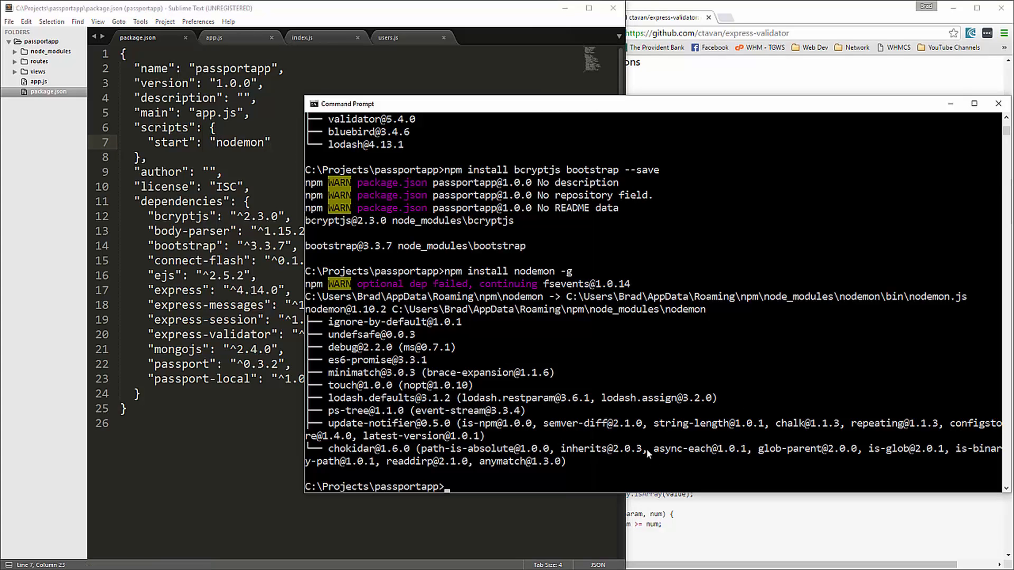
# Step: Run npm start to launch the server through nodemon
pyautogui.write('npm start')
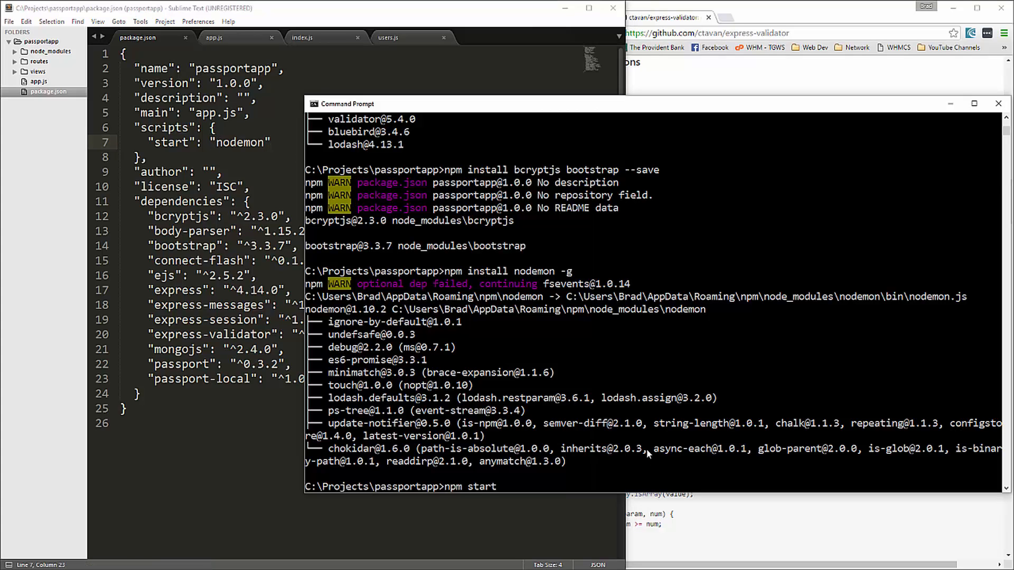
pyautogui.press('Enter')
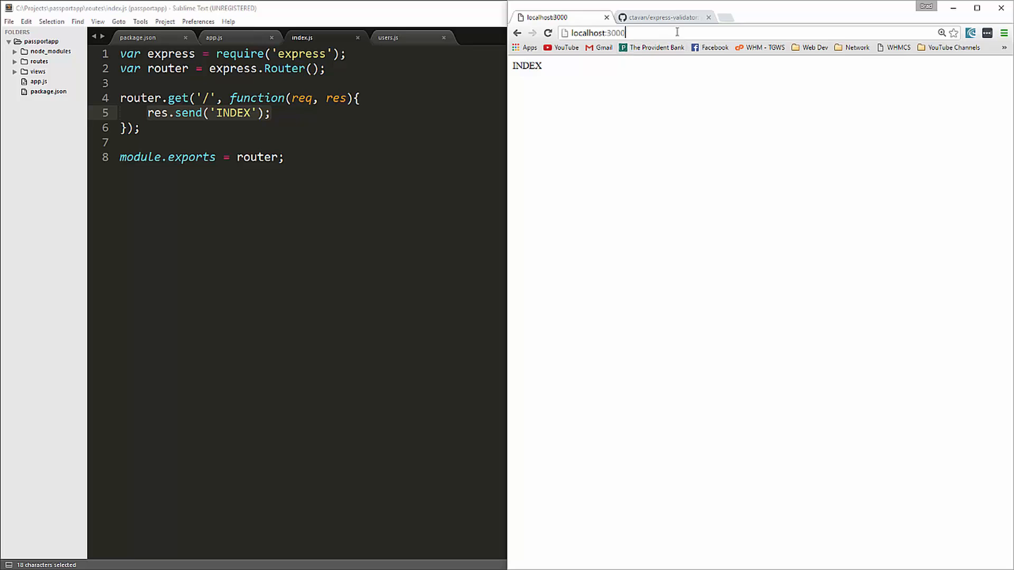
# Step: Visit /users/login and /users/register to see LOGIN and REGISTER, then return to INDEX
pyautogui.write('/users/login')
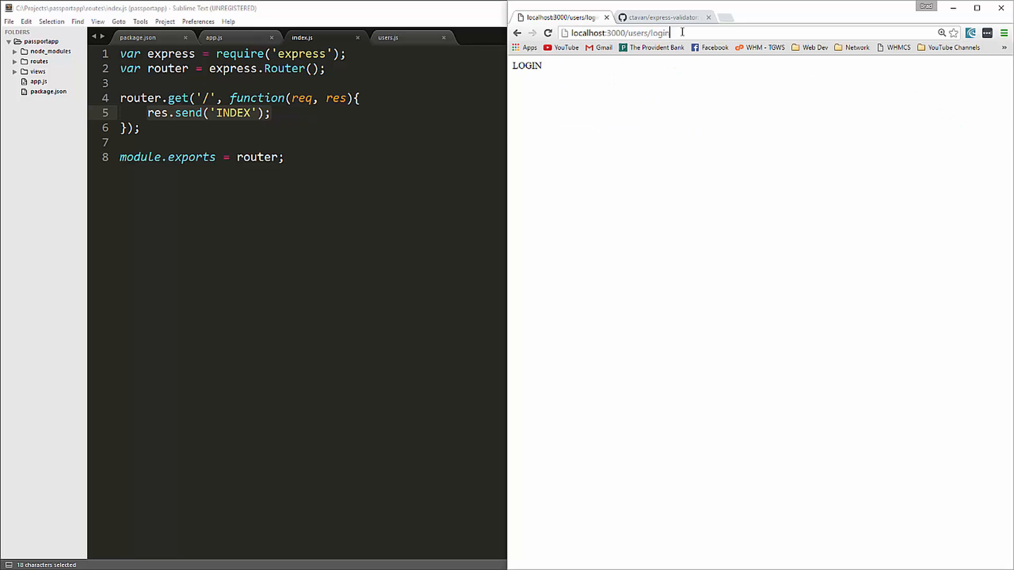
pyautogui.doubleClick(659, 33)
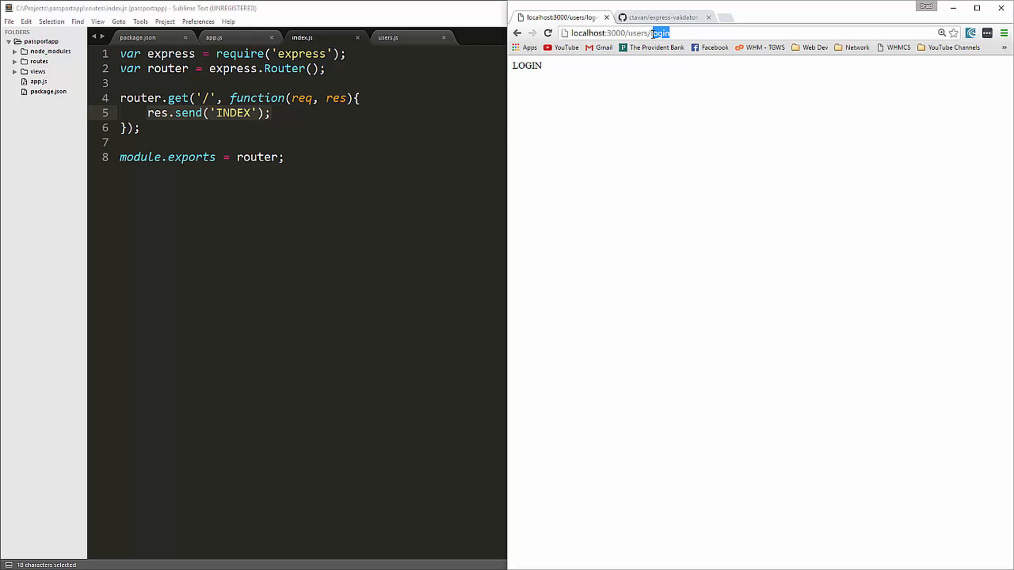
pyautogui.write('register')
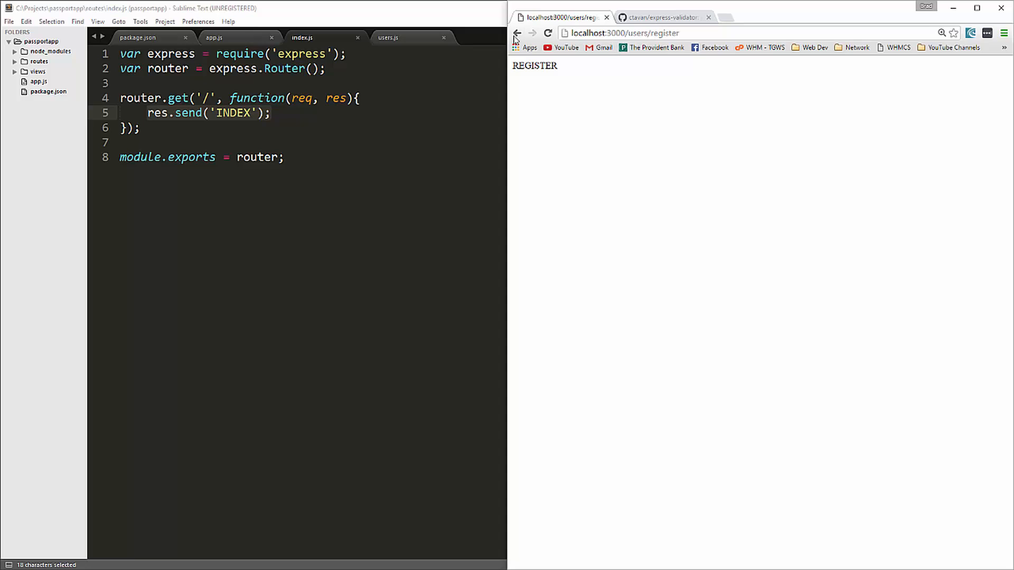
pyautogui.click(516, 33)
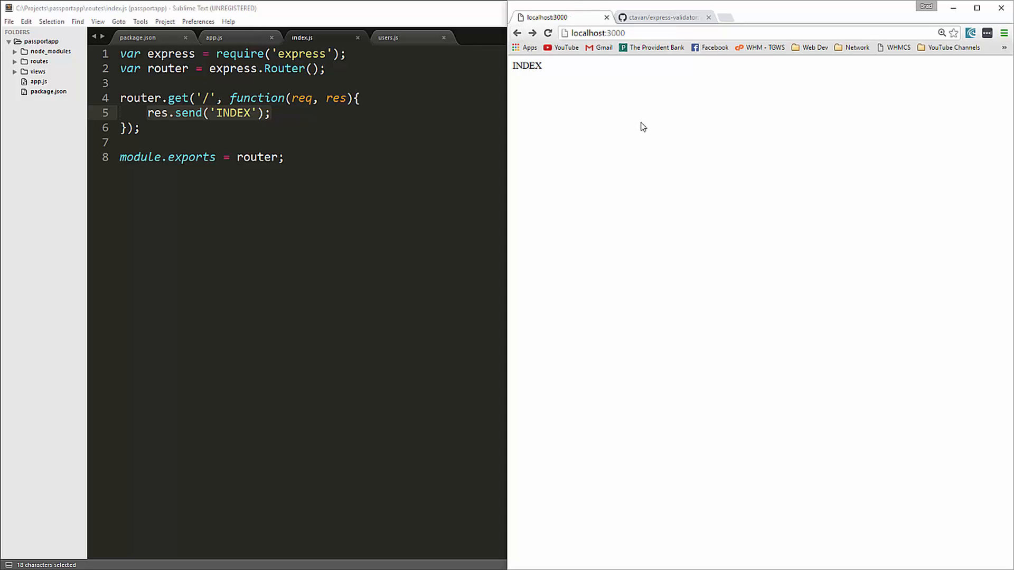